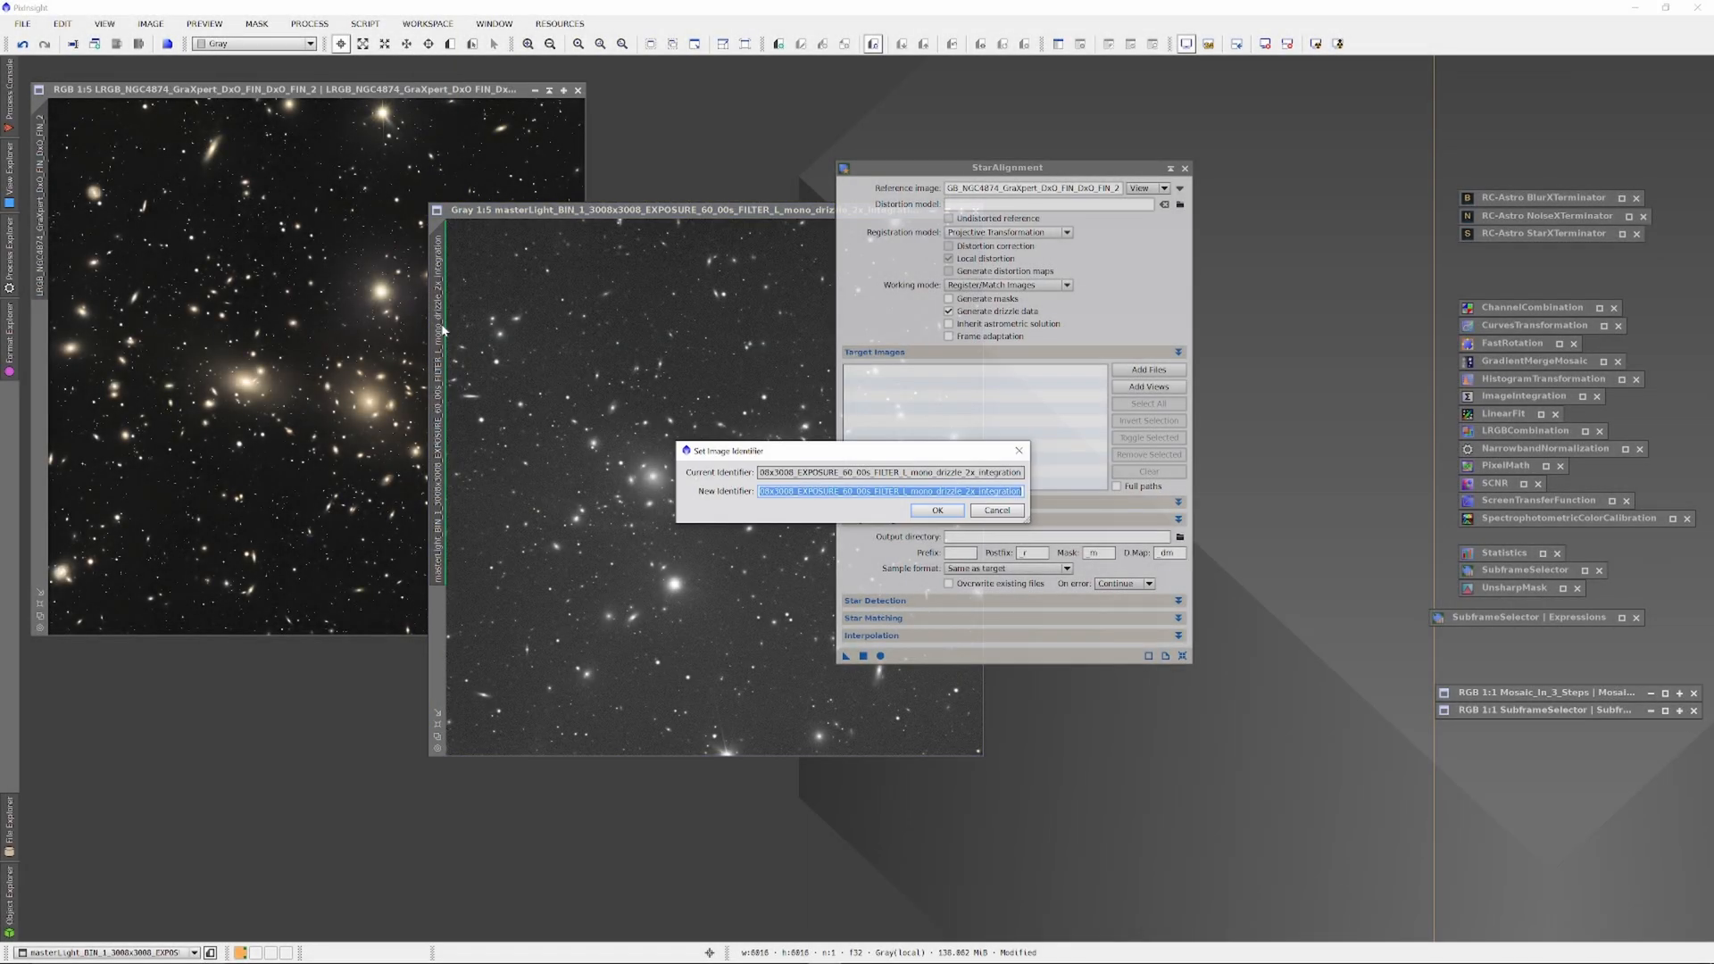
Rename the luminance image to L4, add it as StarAlignment target, iconize it and Apply Global
type("L")
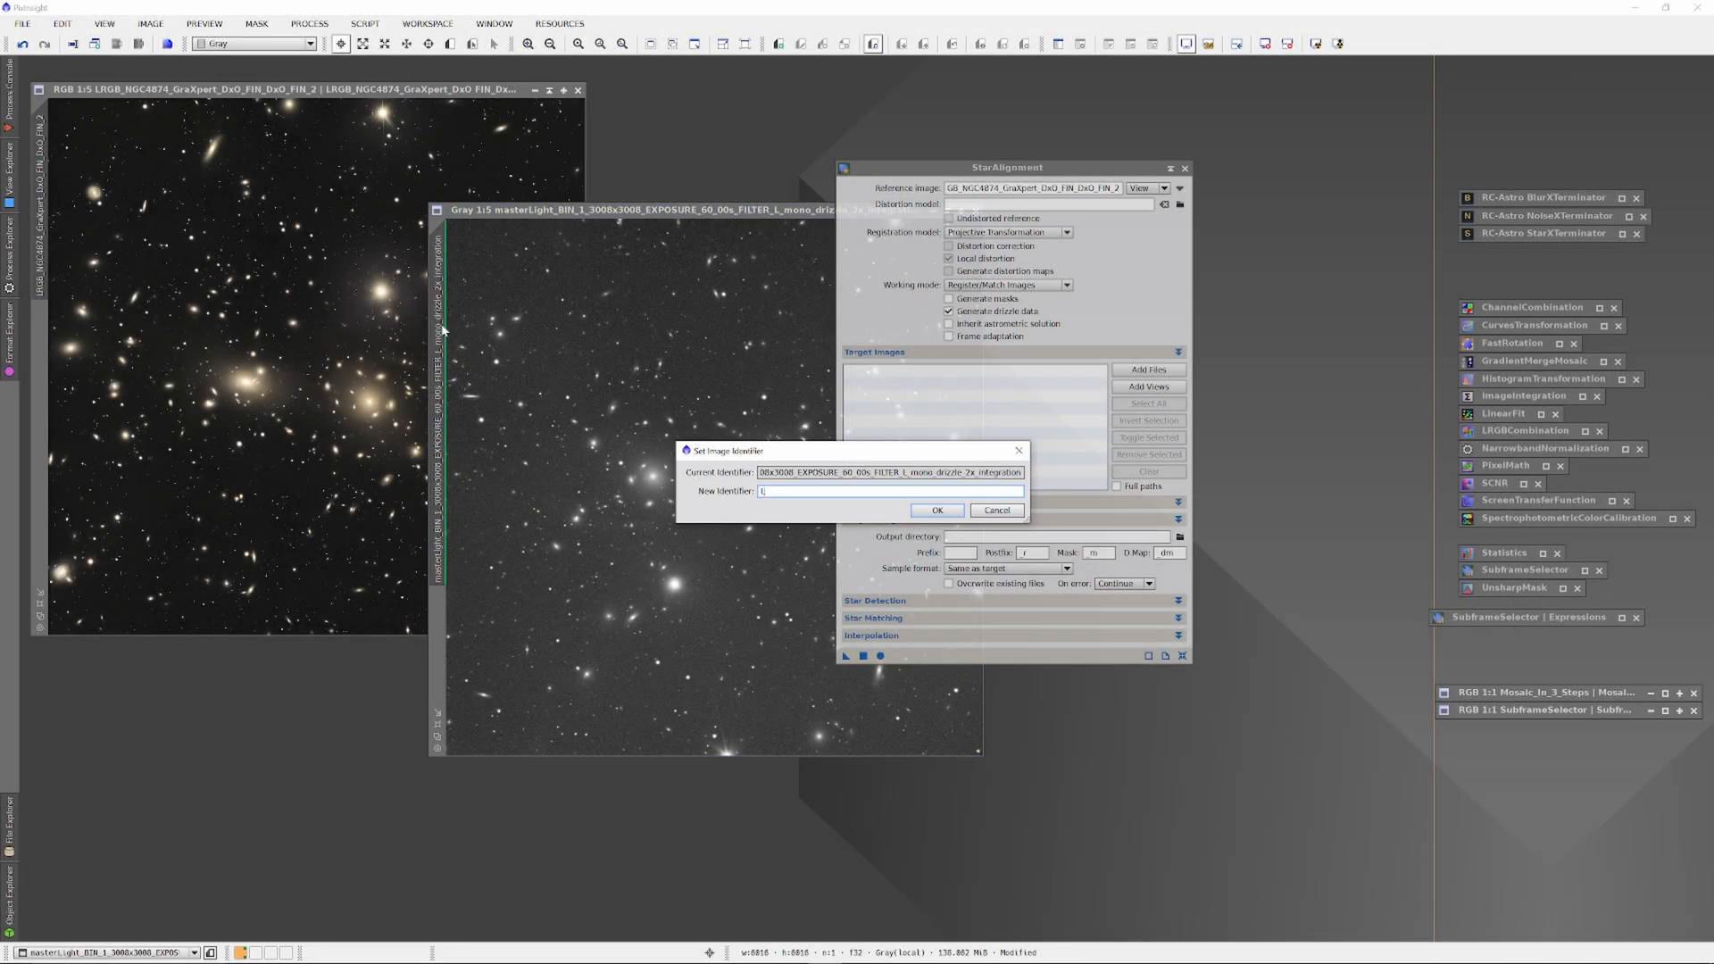
left_click(934, 511)
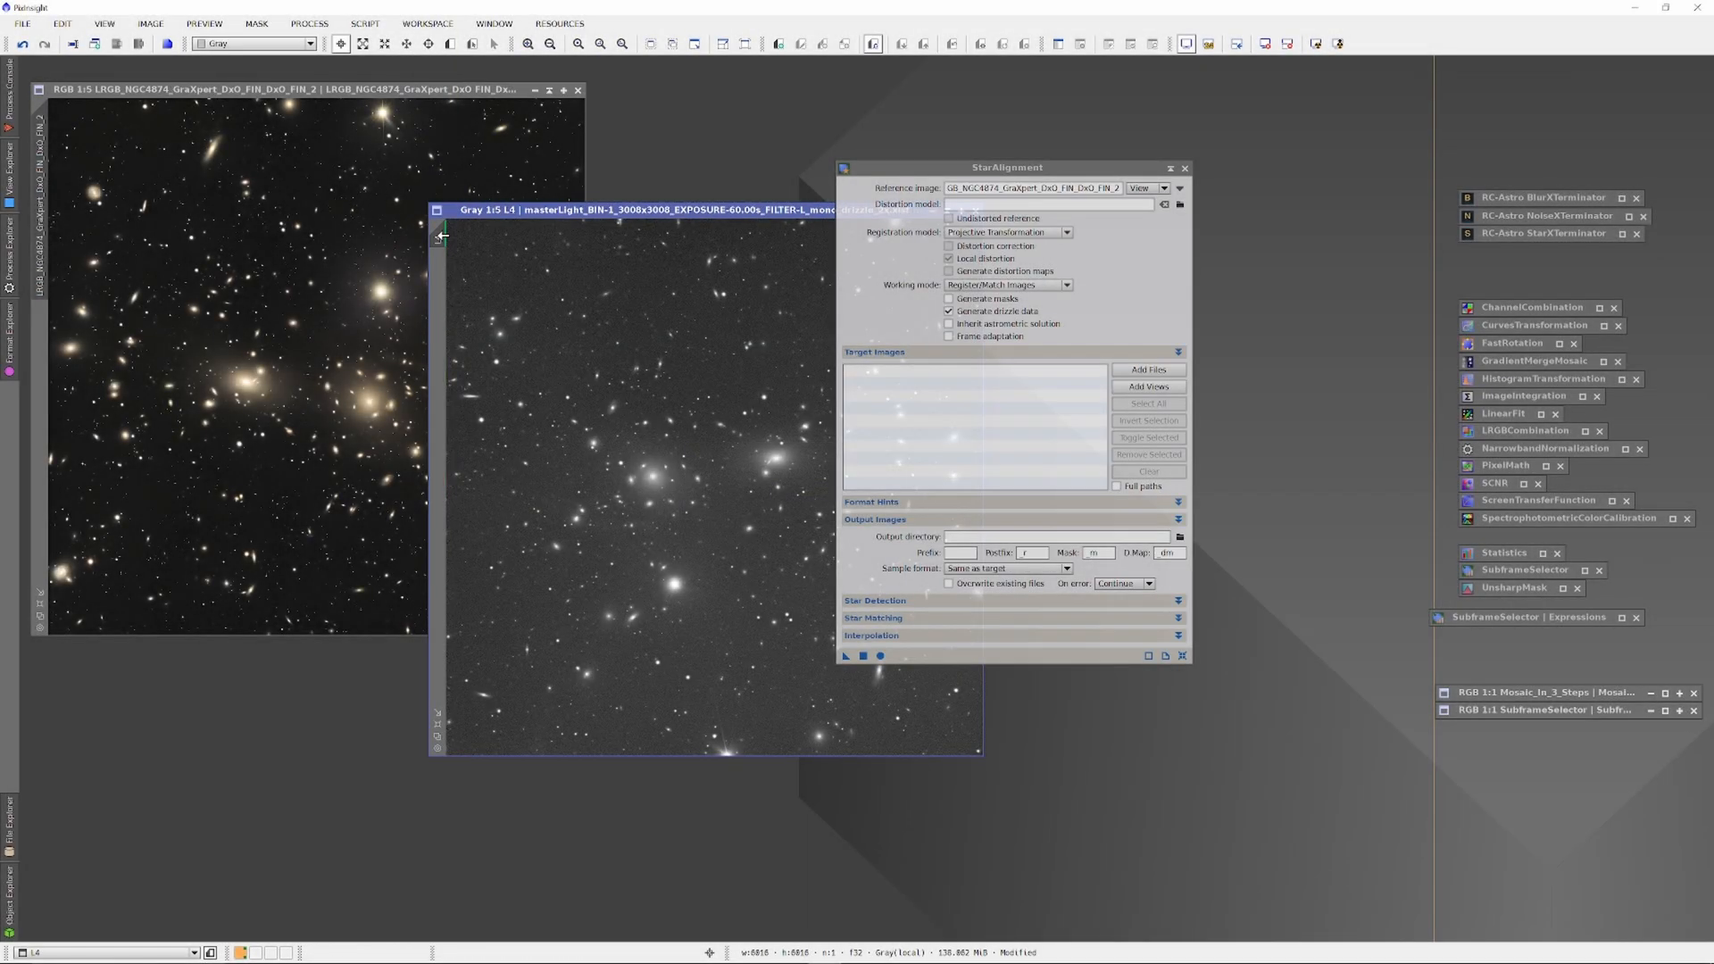
left_click(1148, 386)
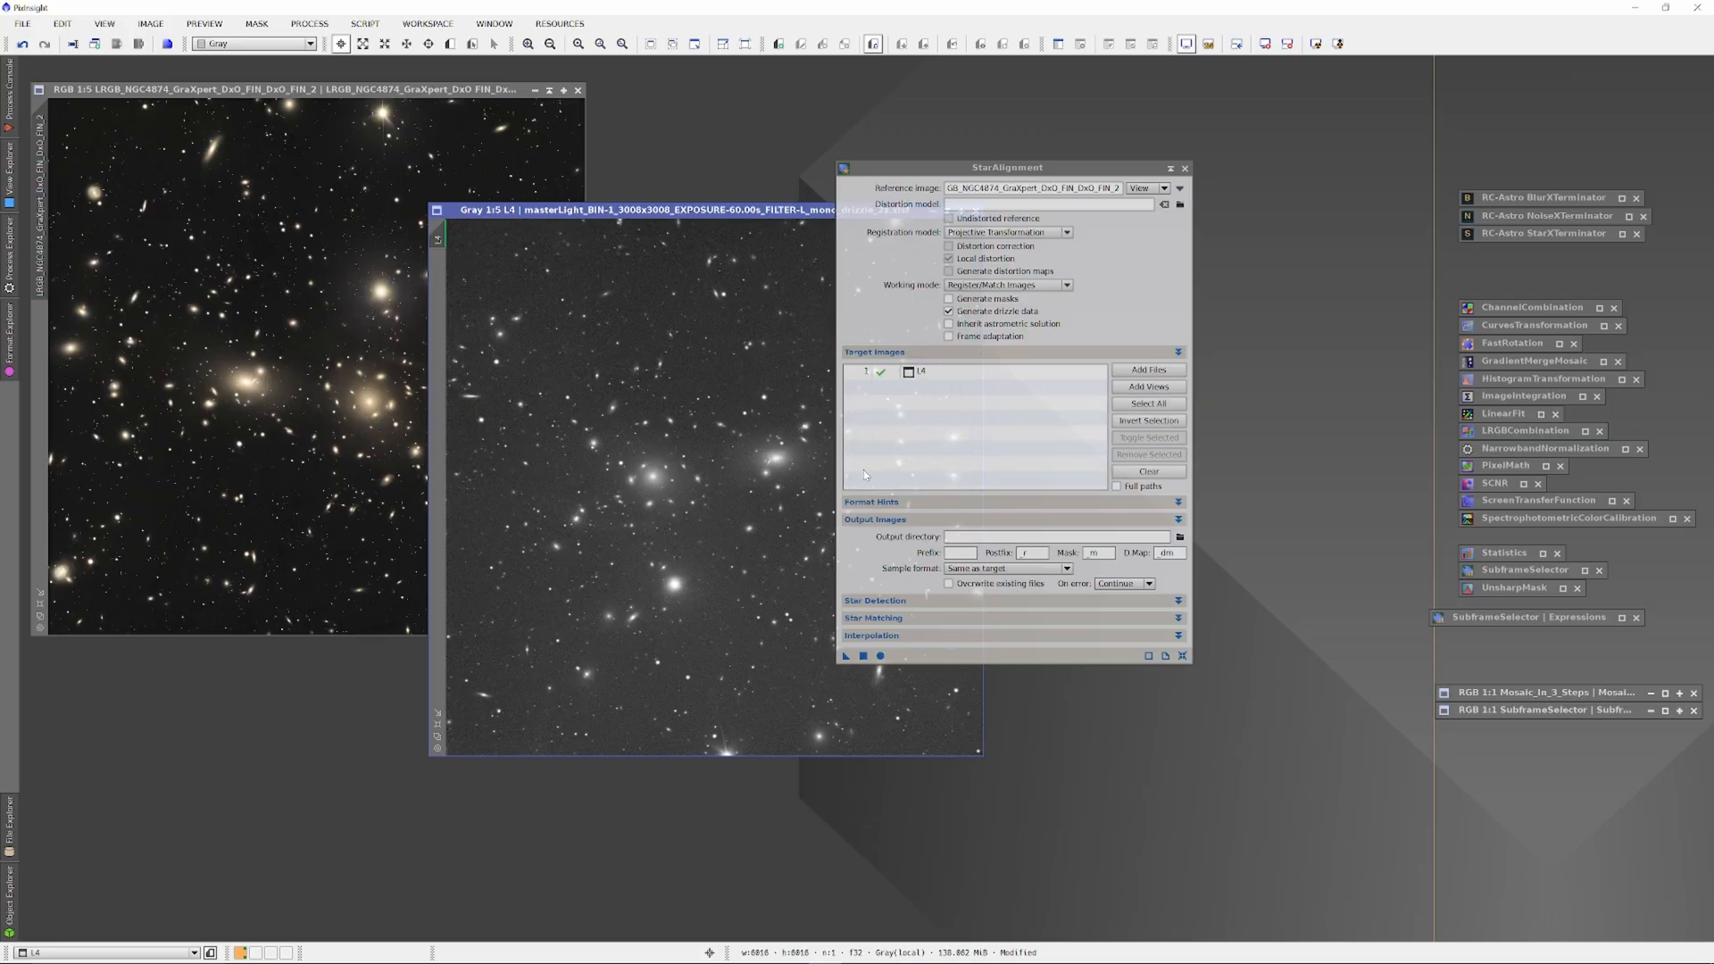
mouse_move(880, 656)
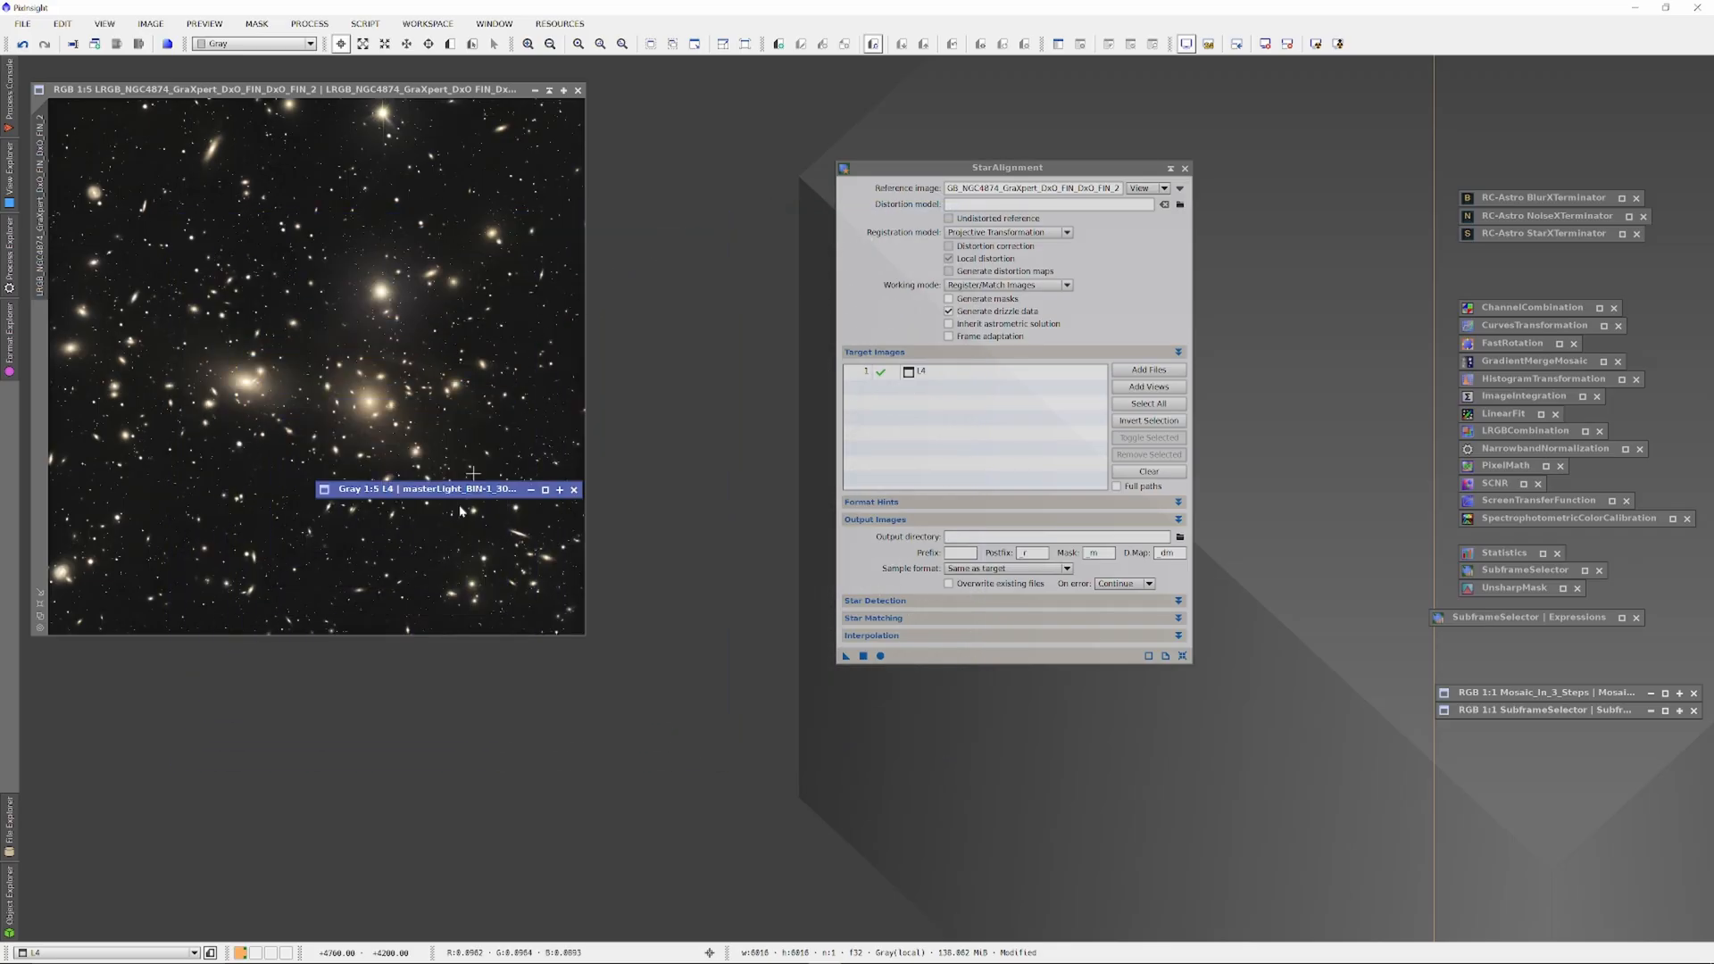
left_click(532, 490)
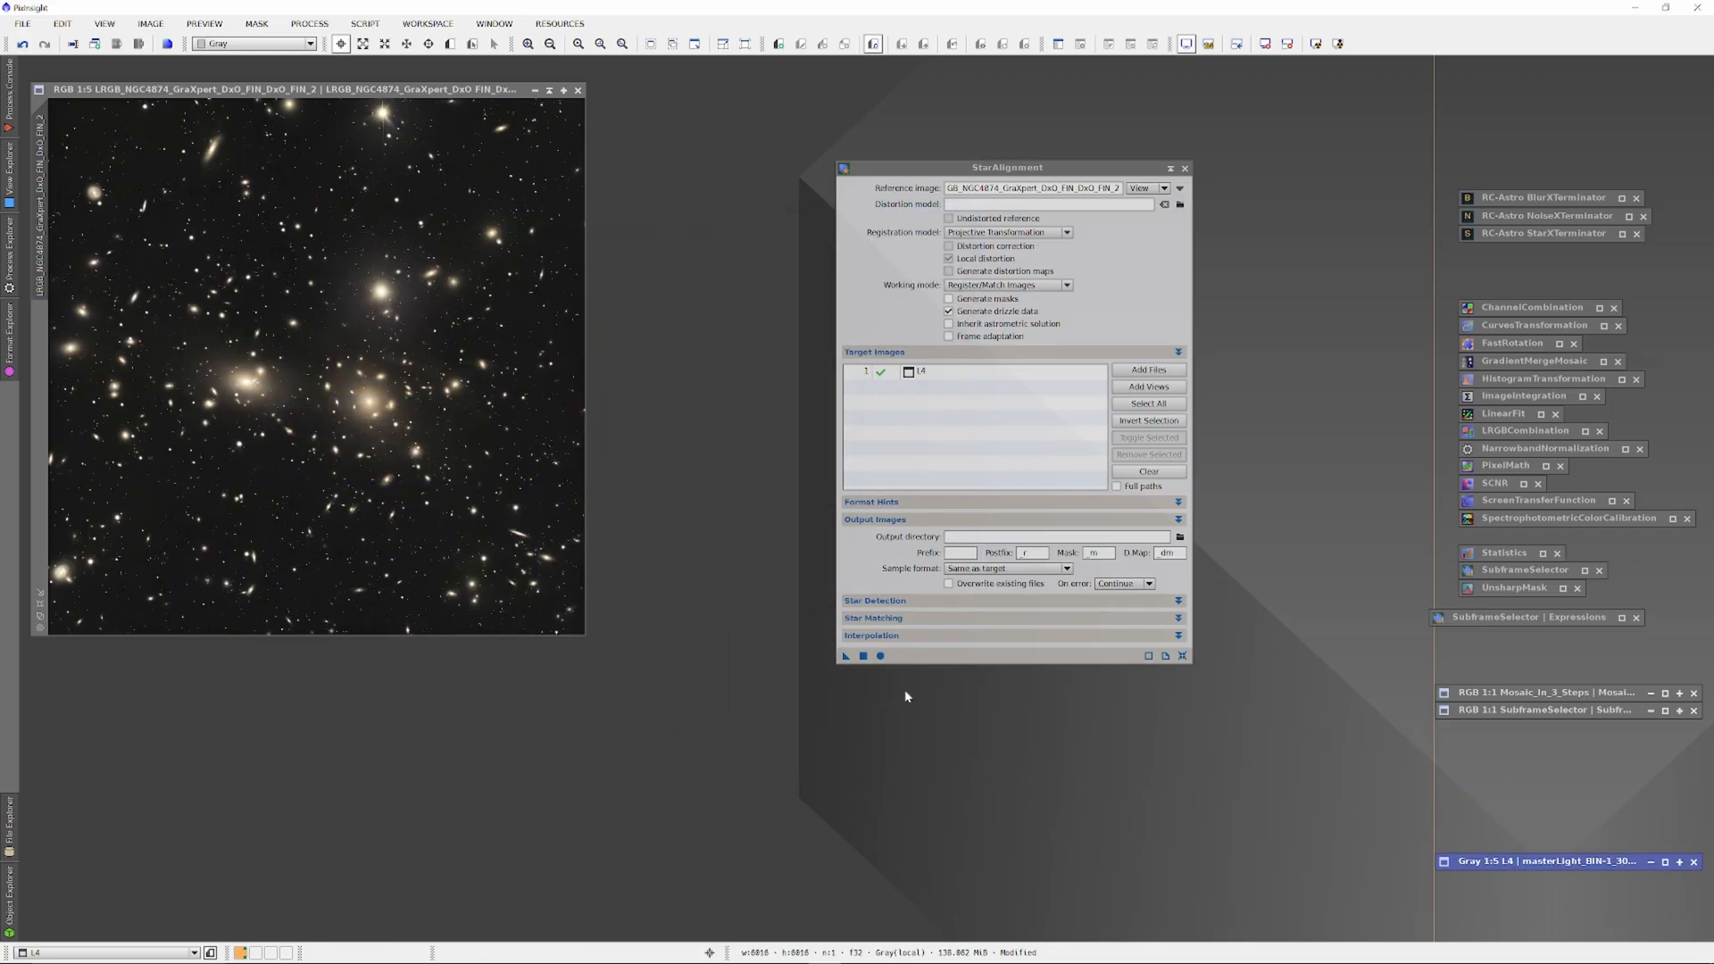
left_click(845, 655)
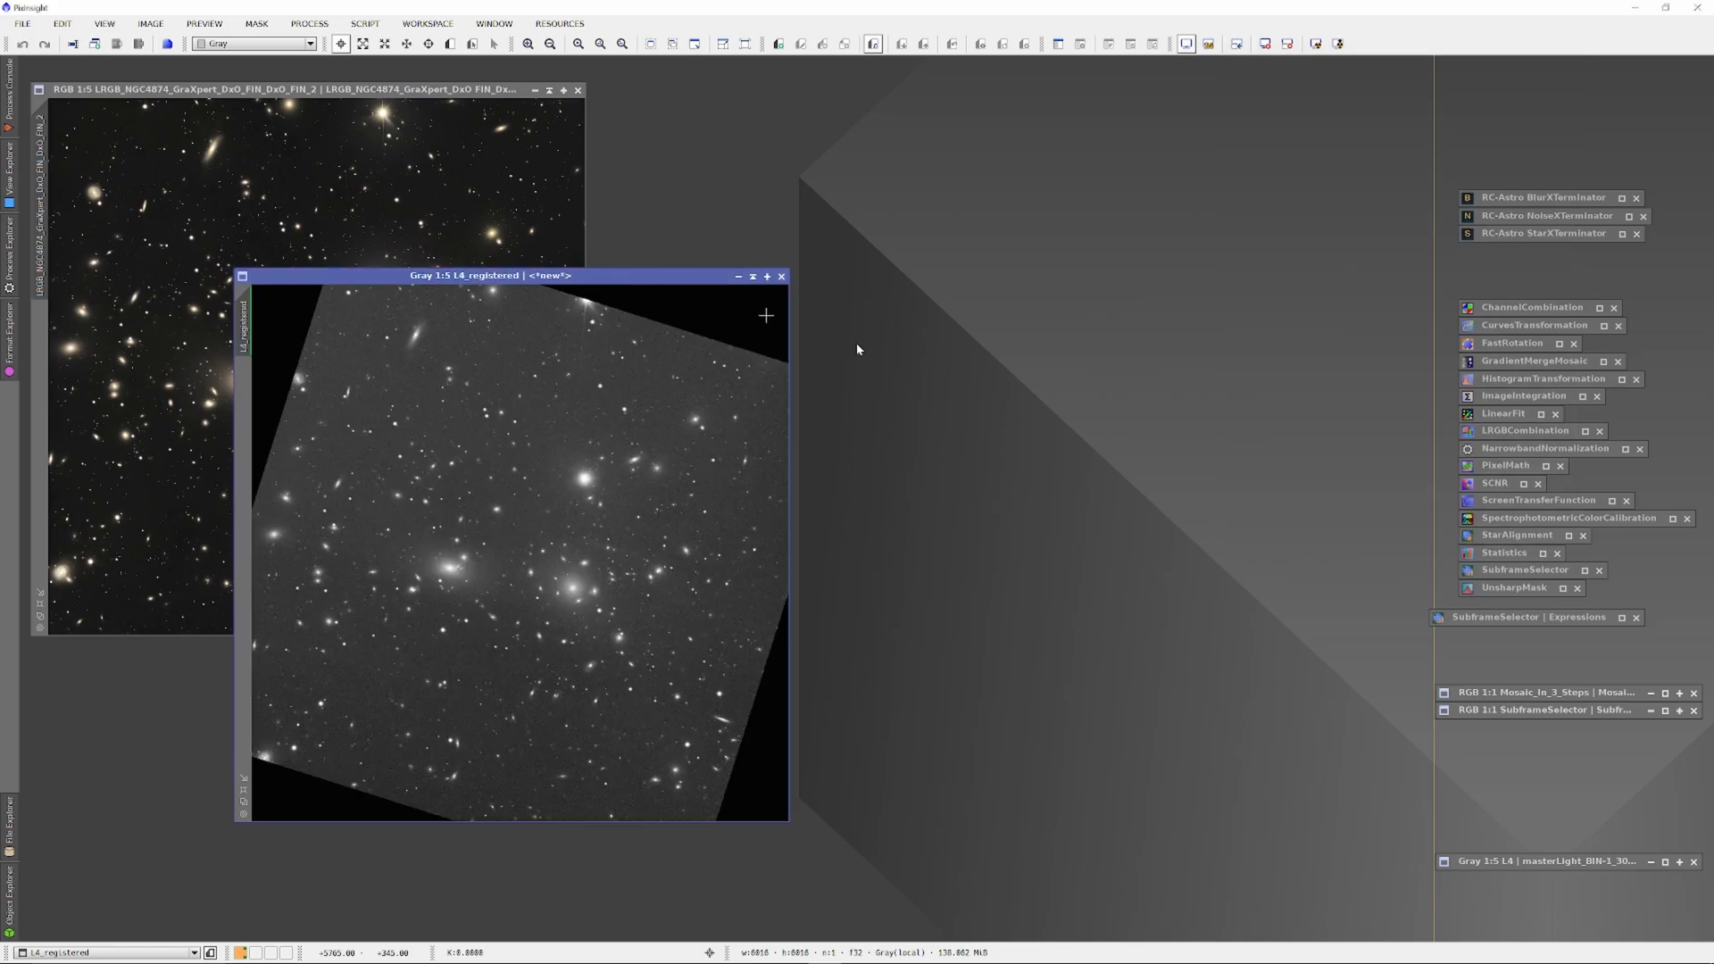
mouse_move(926, 377)
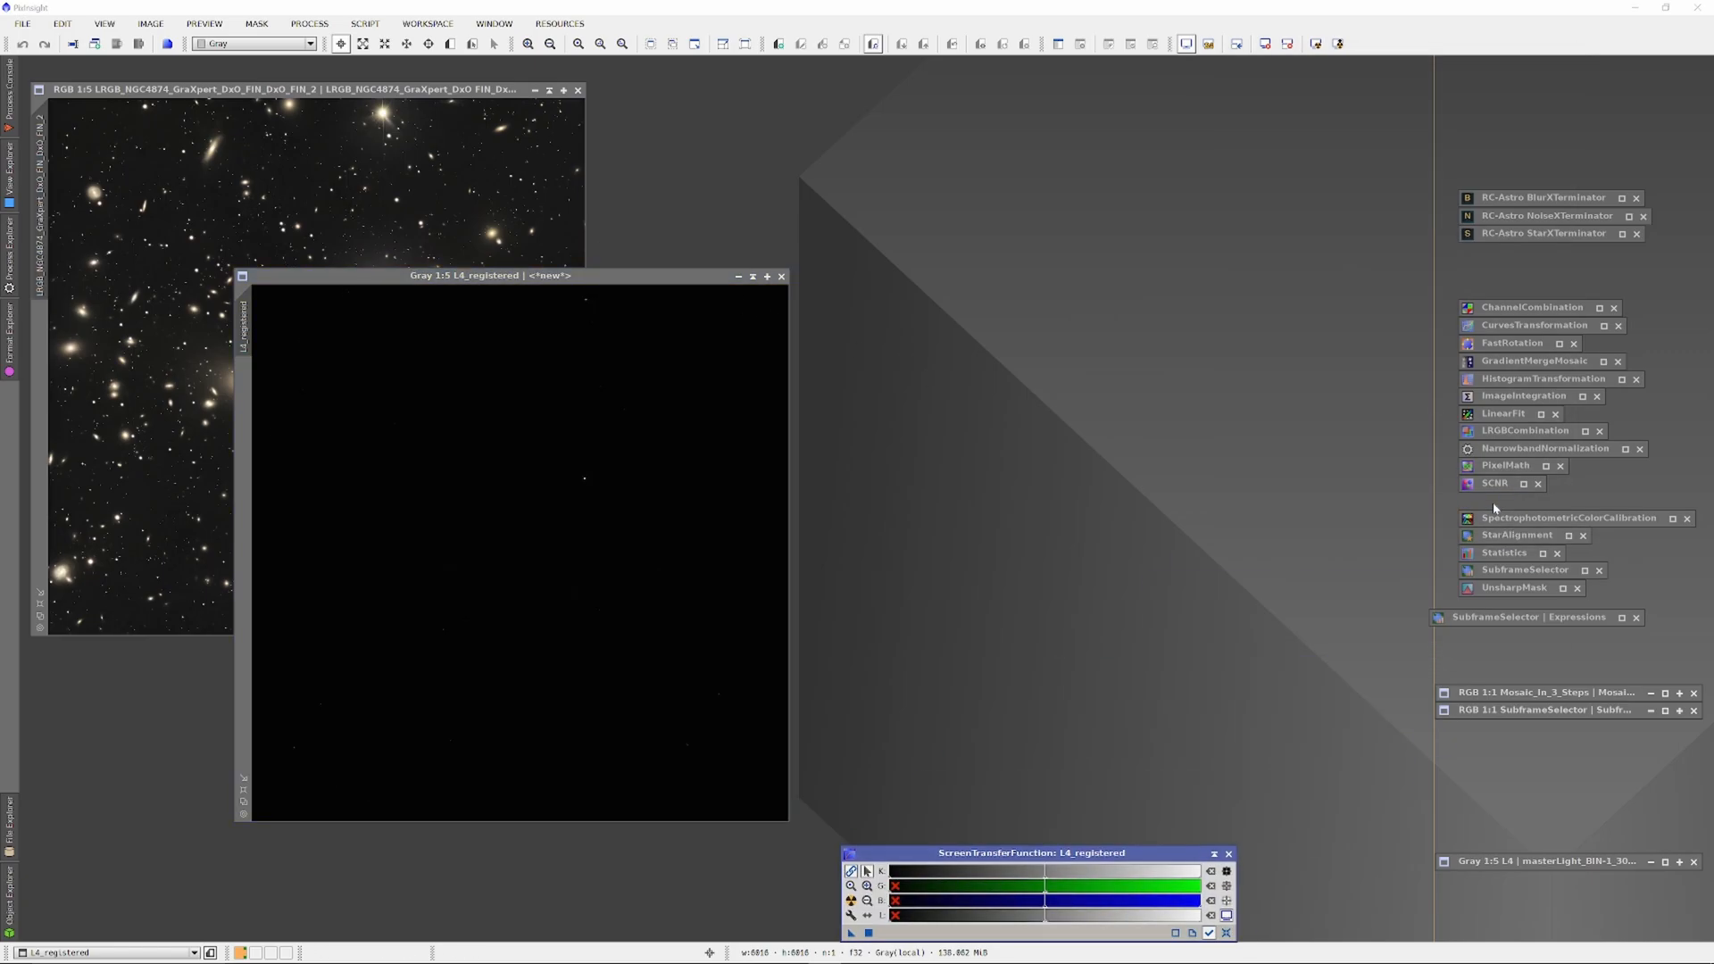
Reset the screen stretch on L4_registered and bring up HistogramTransformation for it
left_click(1535, 378)
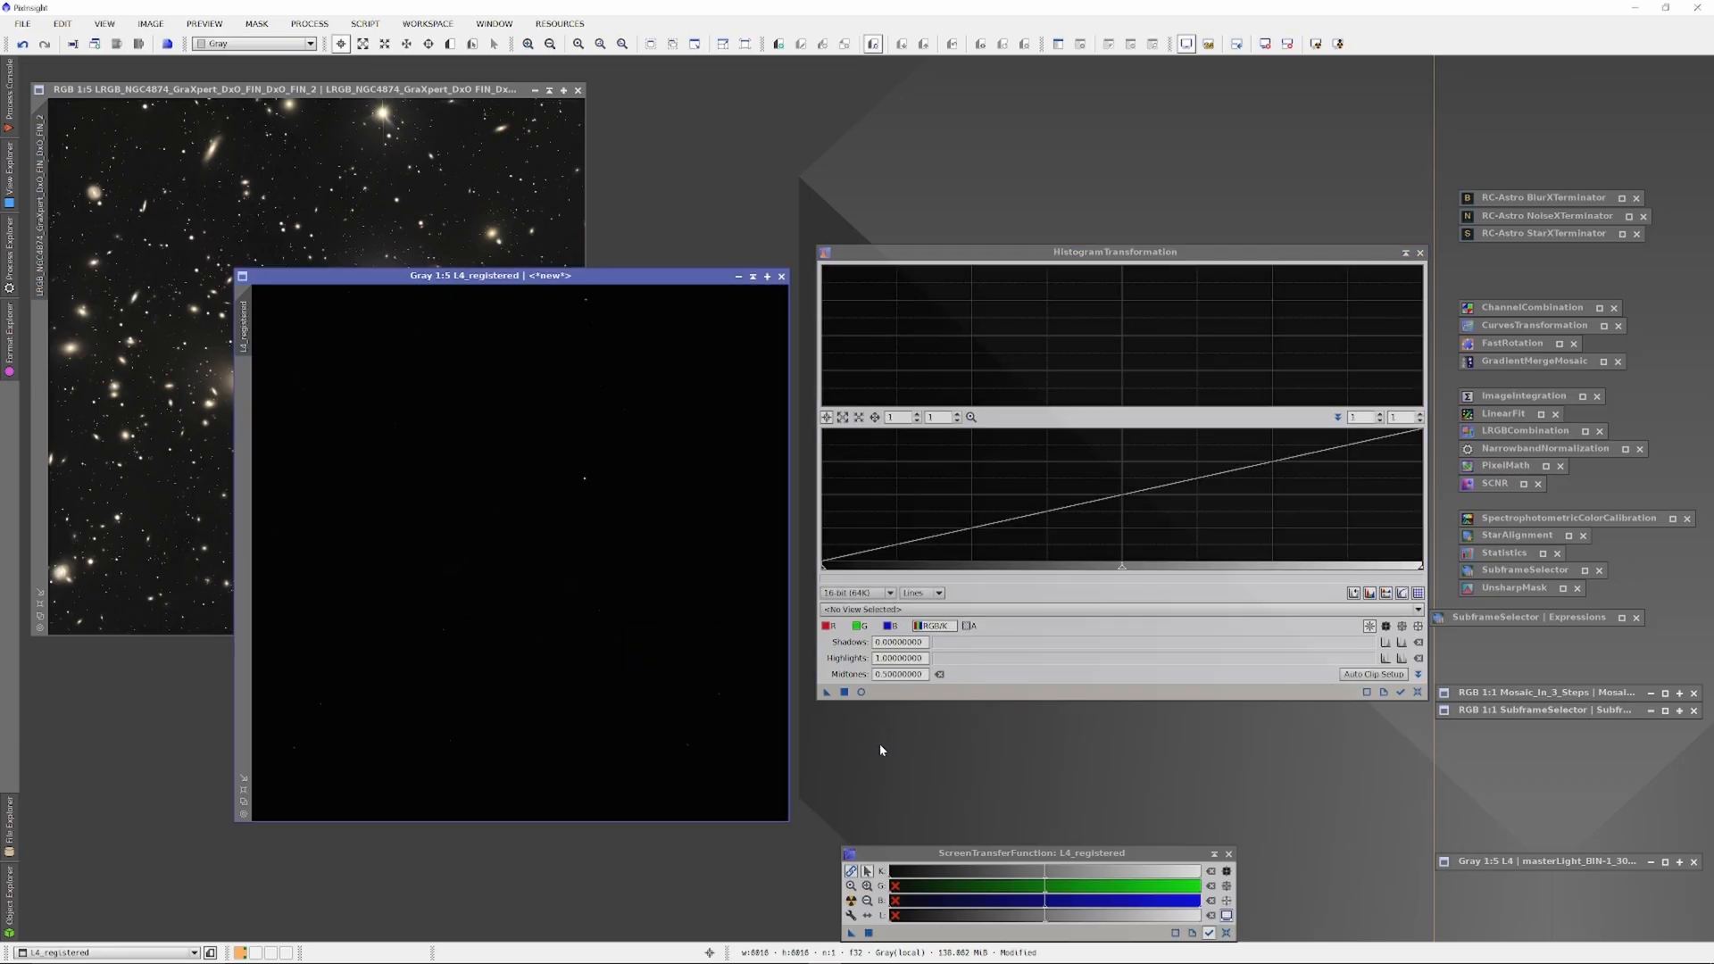
mouse_move(1313, 207)
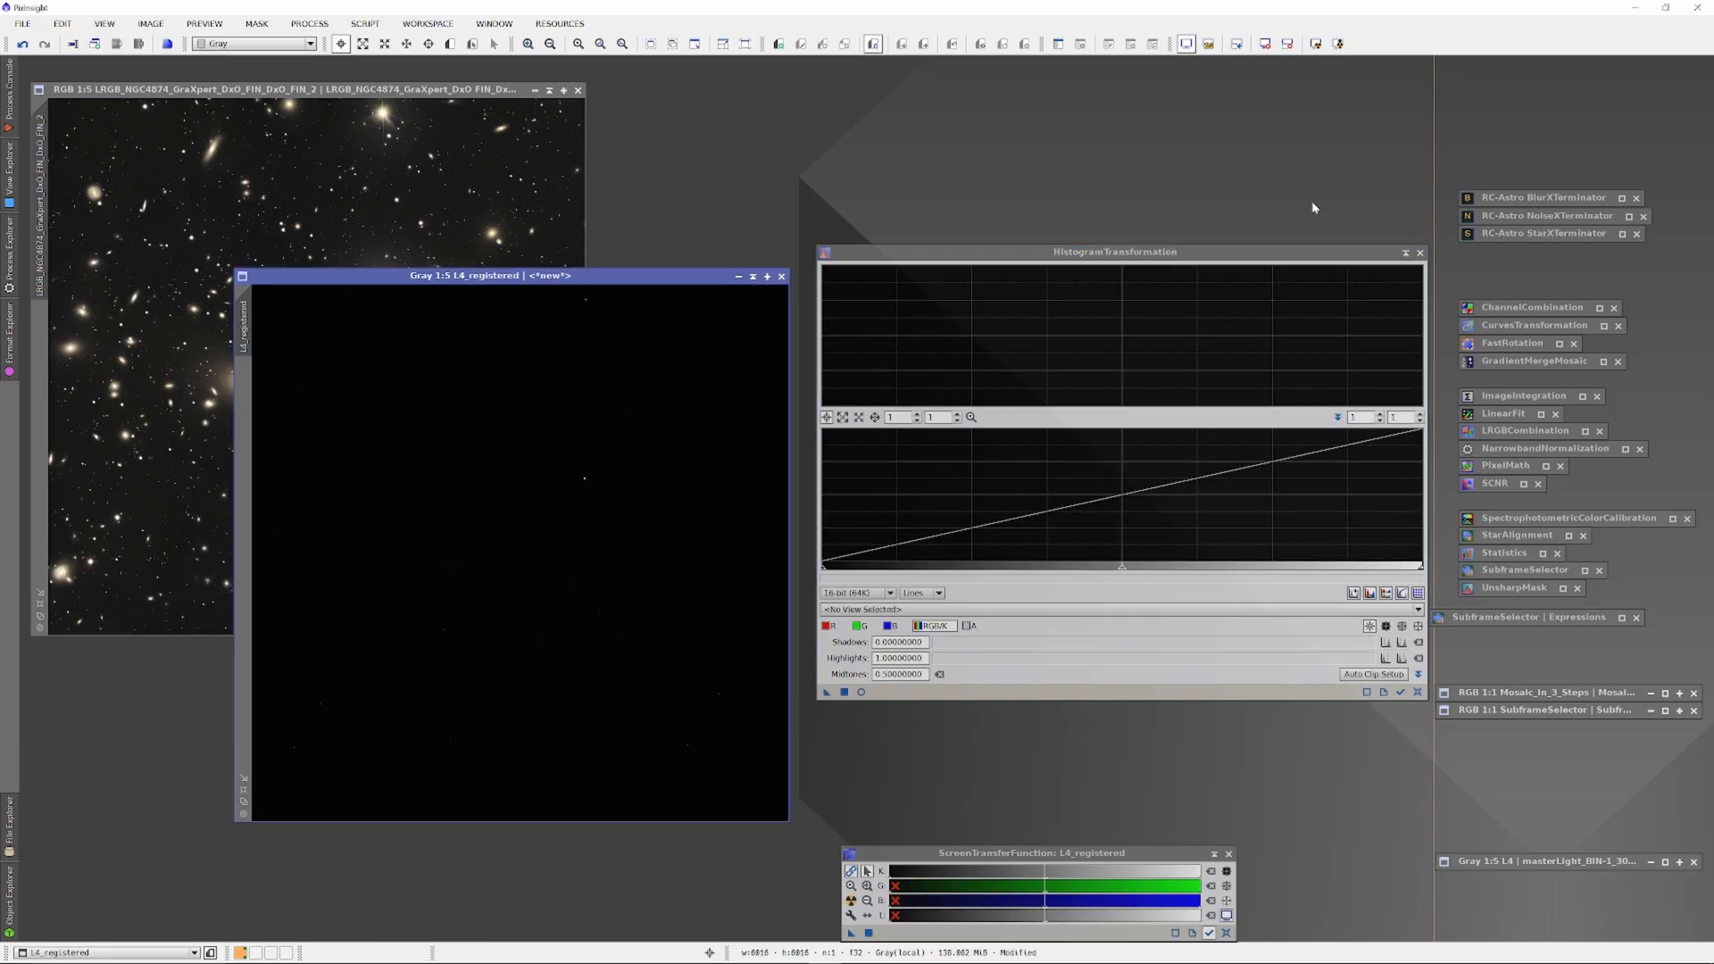
mouse_move(671, 264)
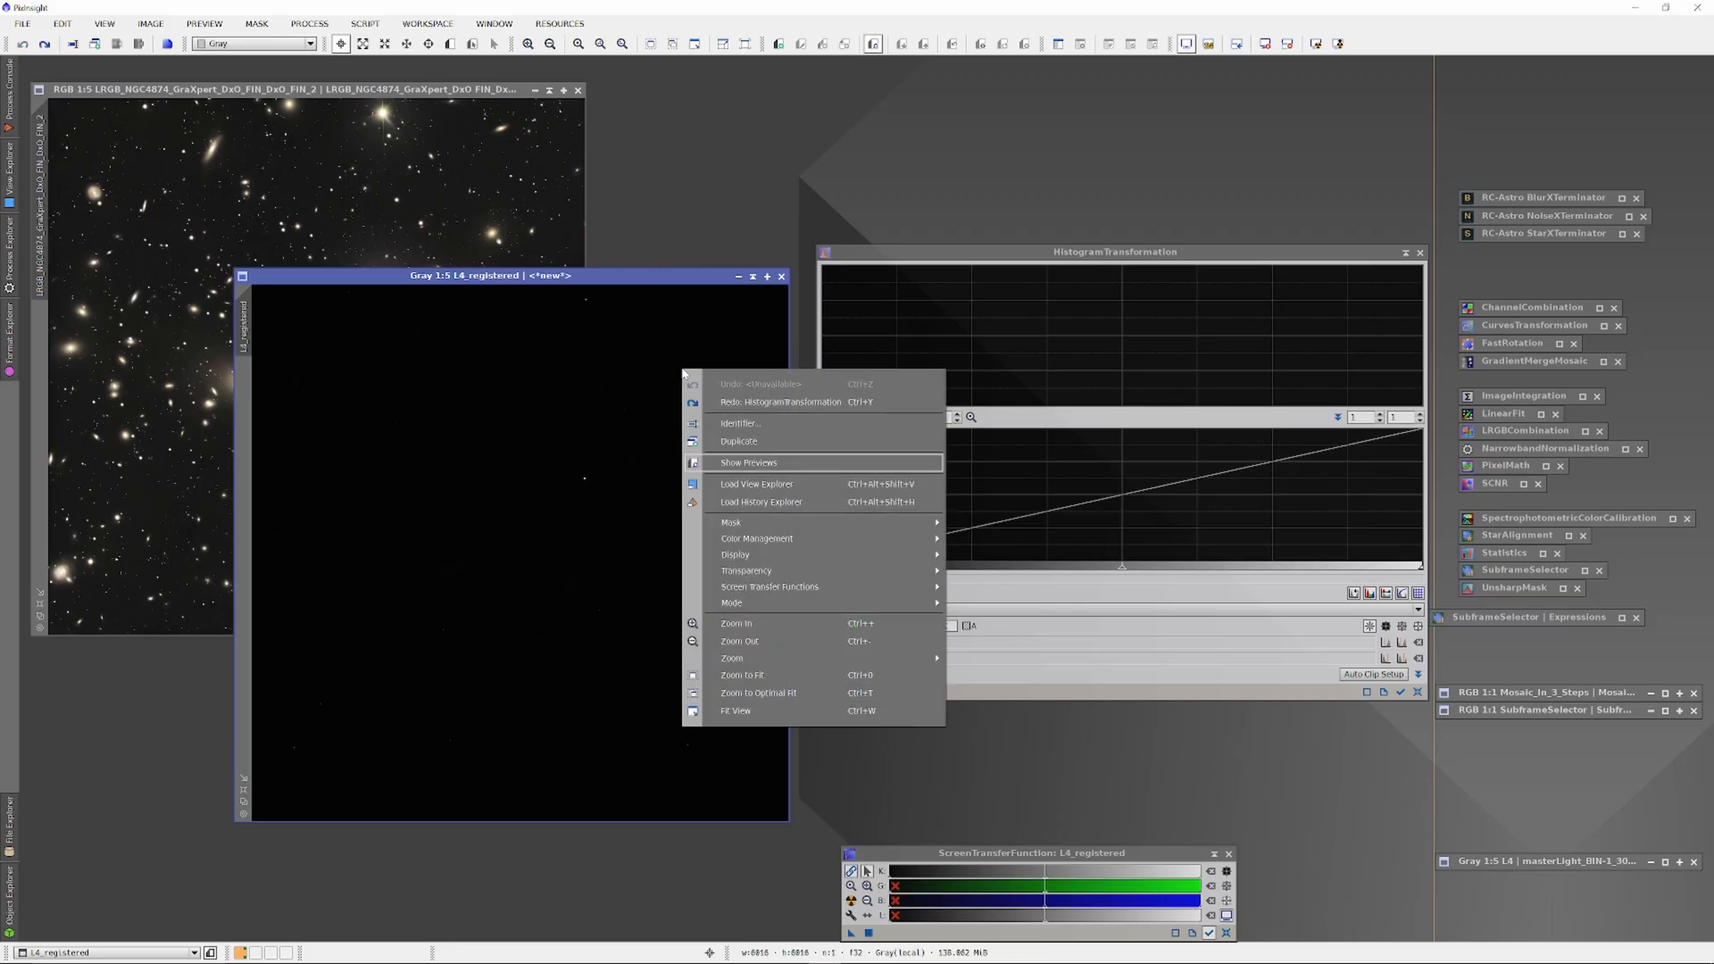
left_click(749, 462)
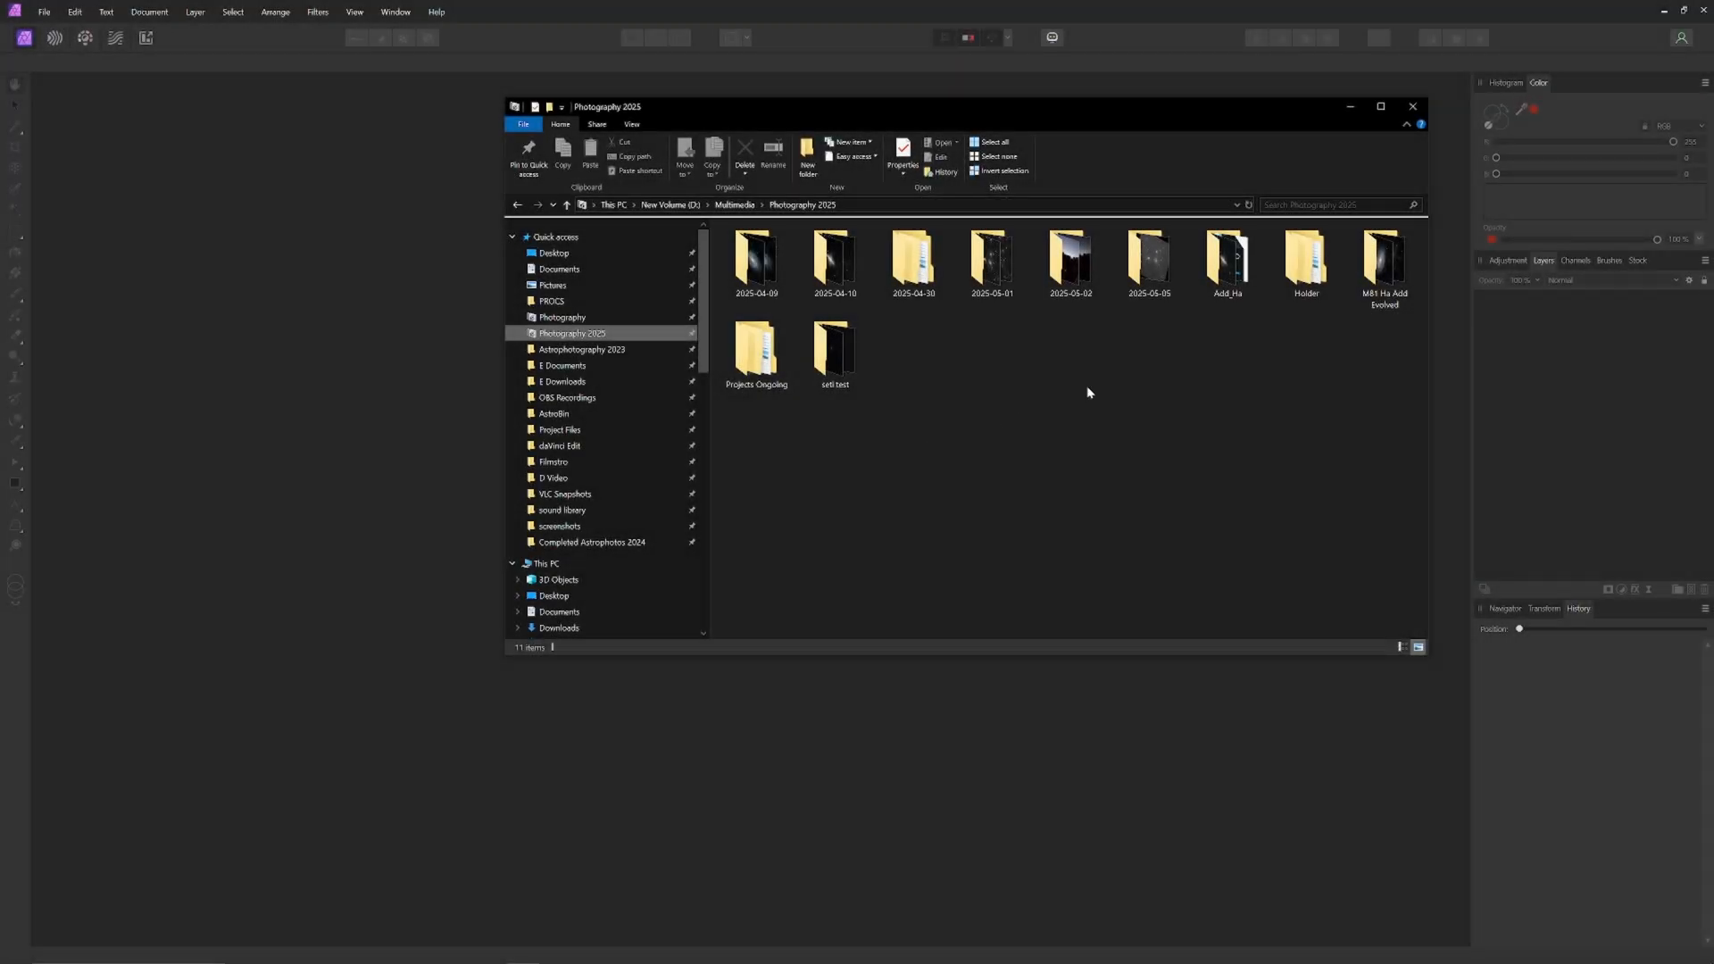
Open the LRGB_NGC4874 FIN 2 tif from the 2025-06-01 folder, then locate L4_registered.tif to place it
left_click(991, 262)
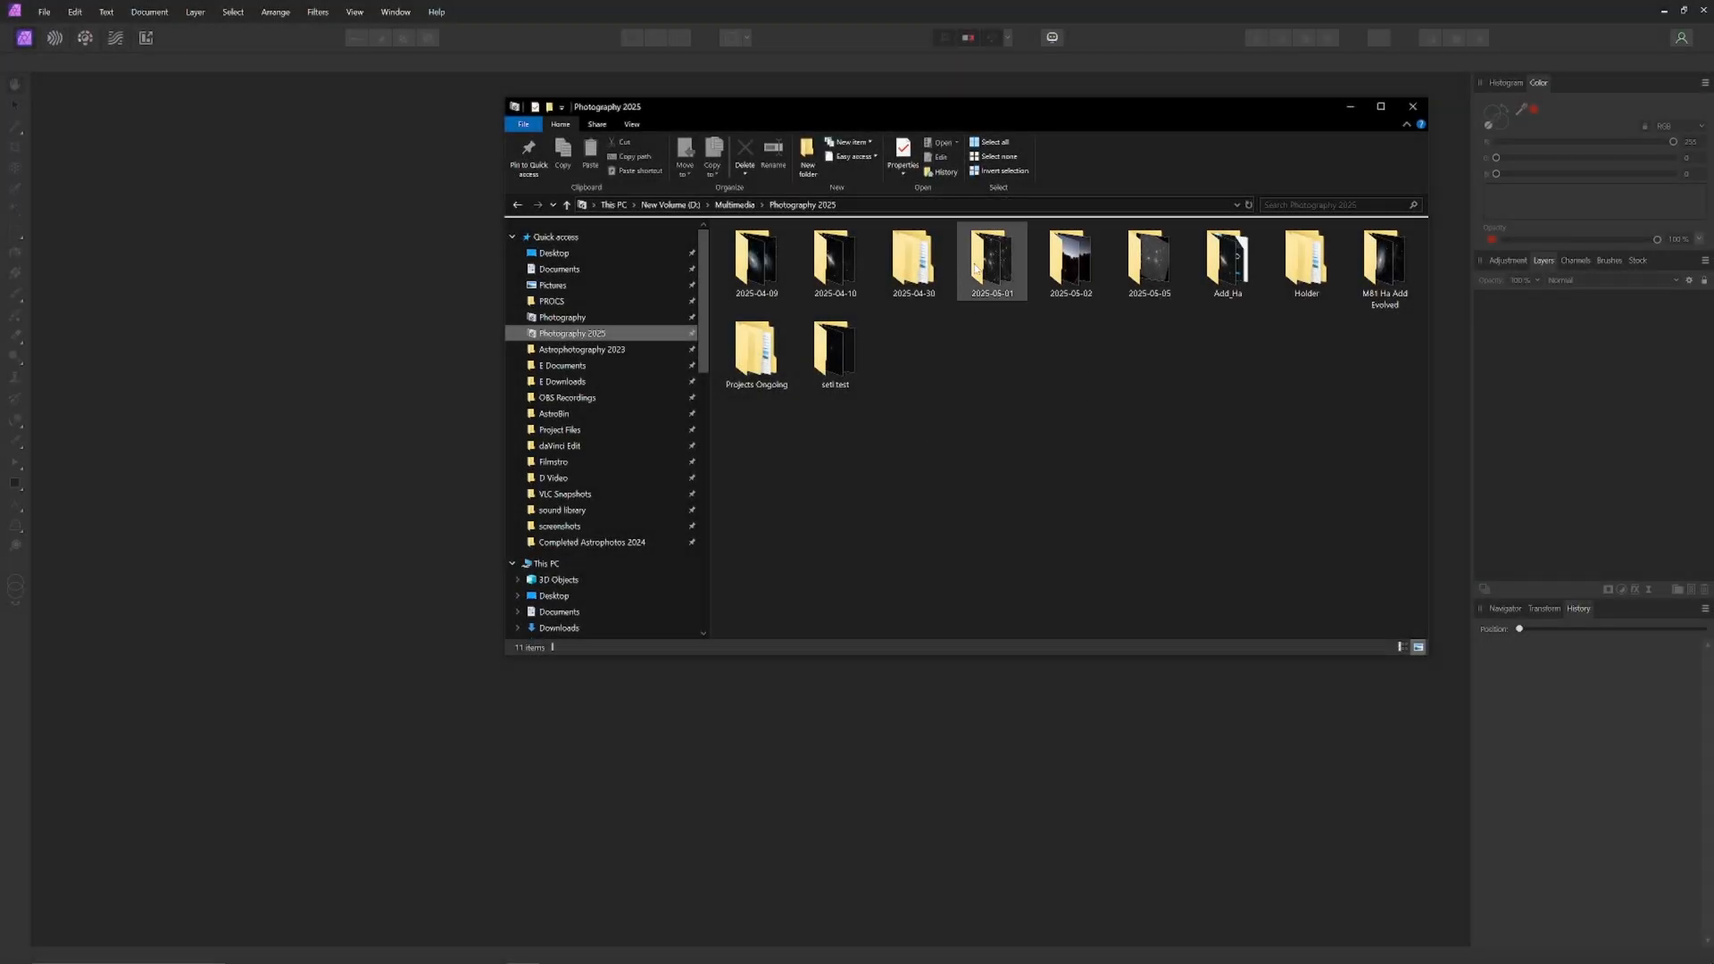
mouse_move(988, 266)
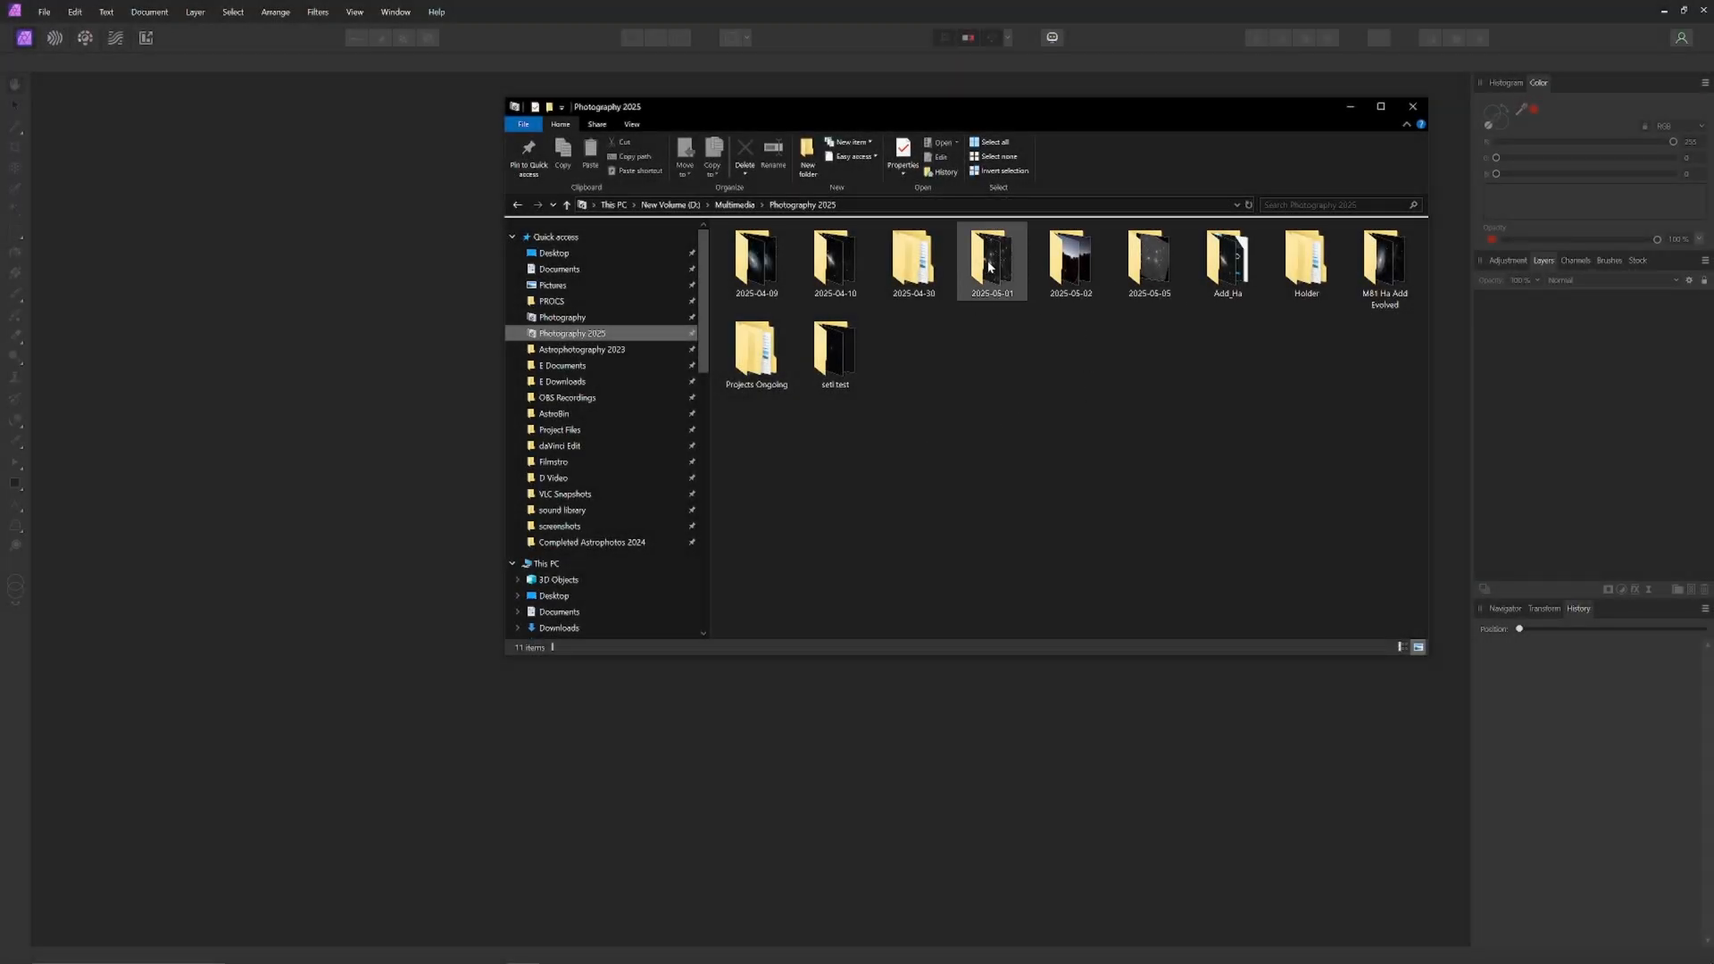
double_click(991, 259)
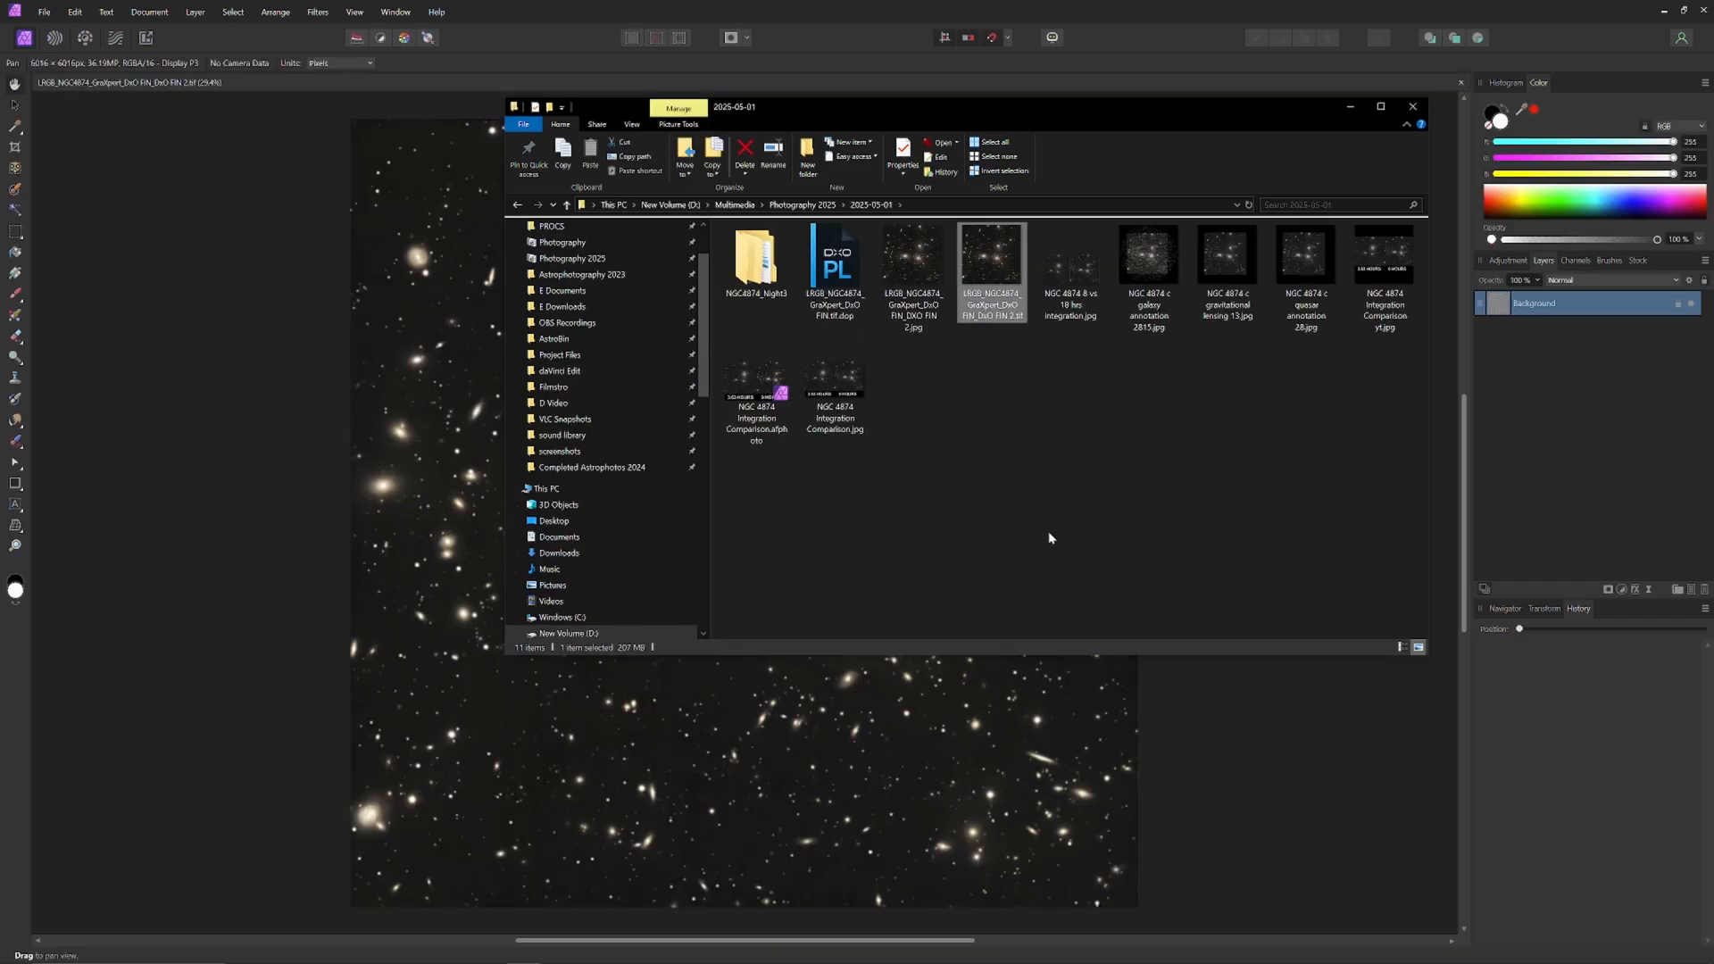
mouse_move(1302, 430)
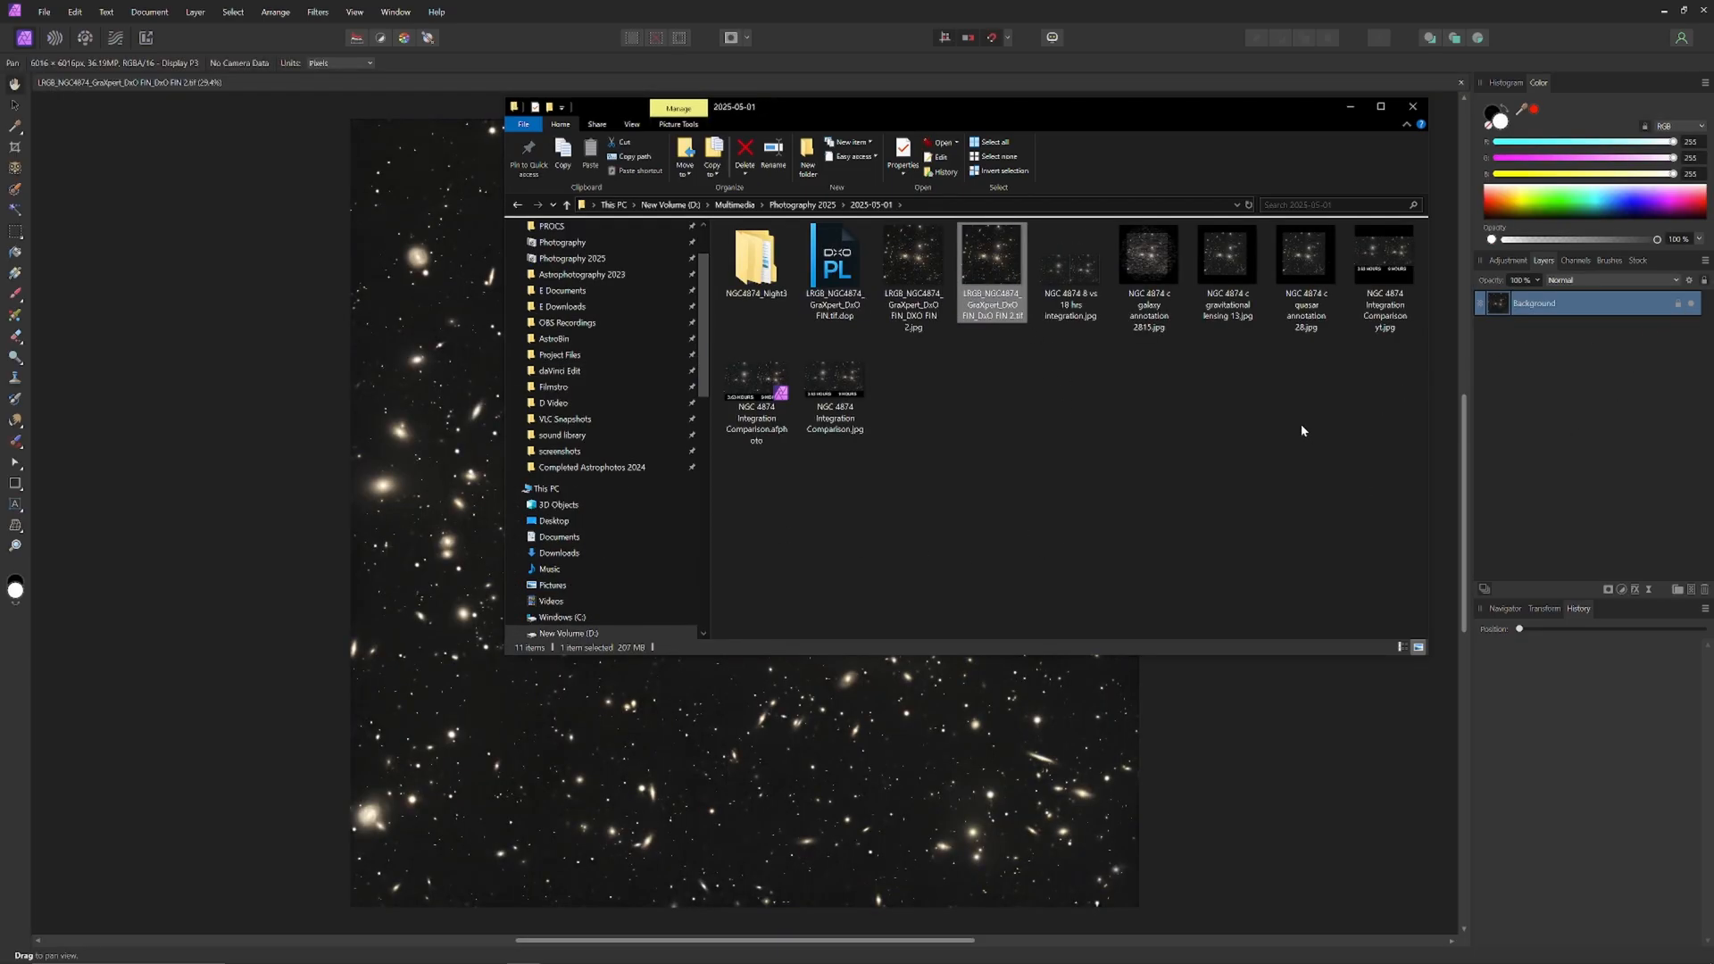
left_click(518, 205)
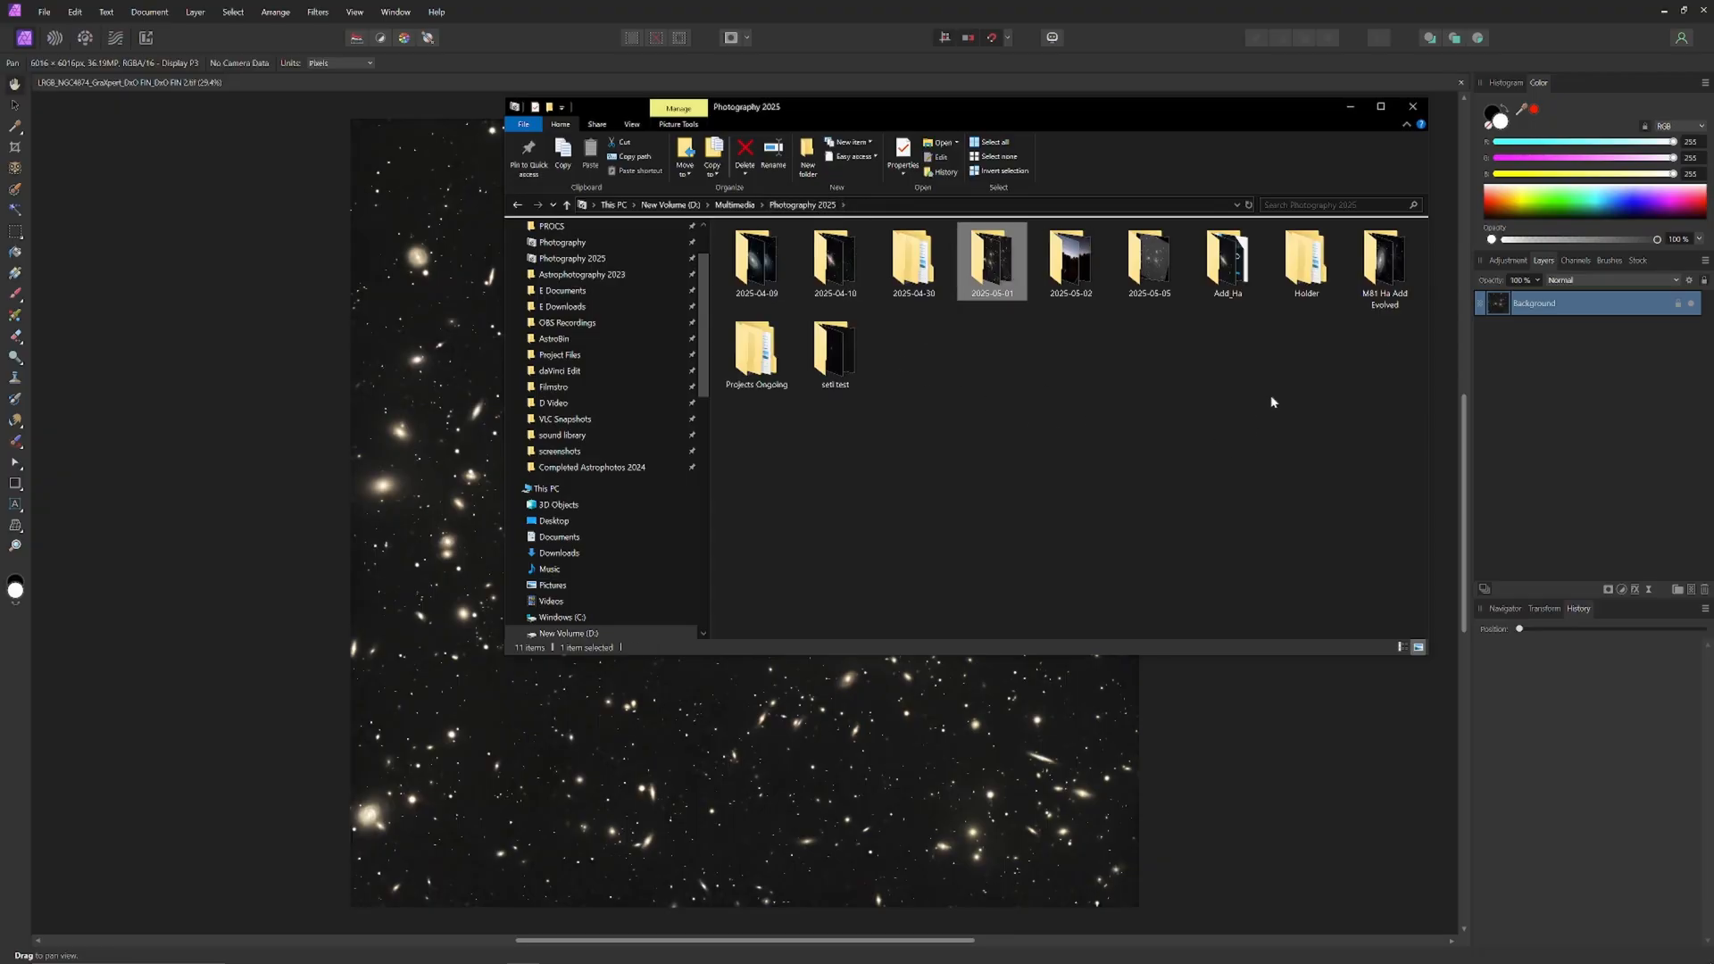
double_click(1147, 261)
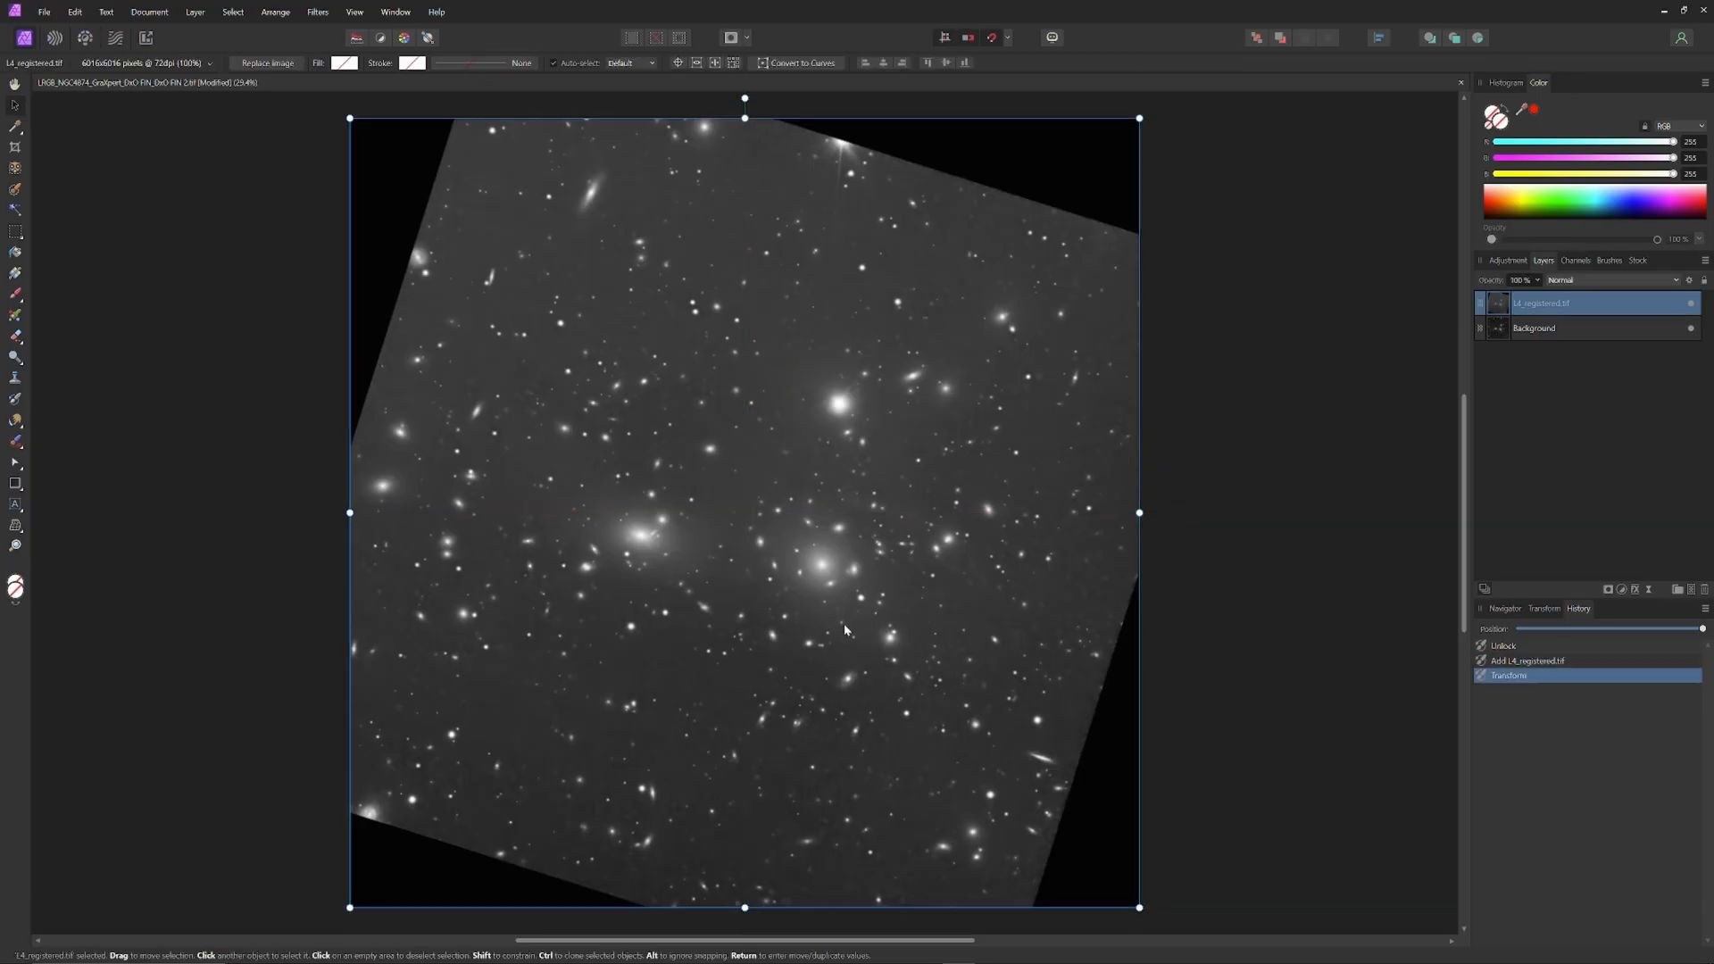
Duplicate the L4_registered layer as a hidden backup beneath Background
left_click(1252, 459)
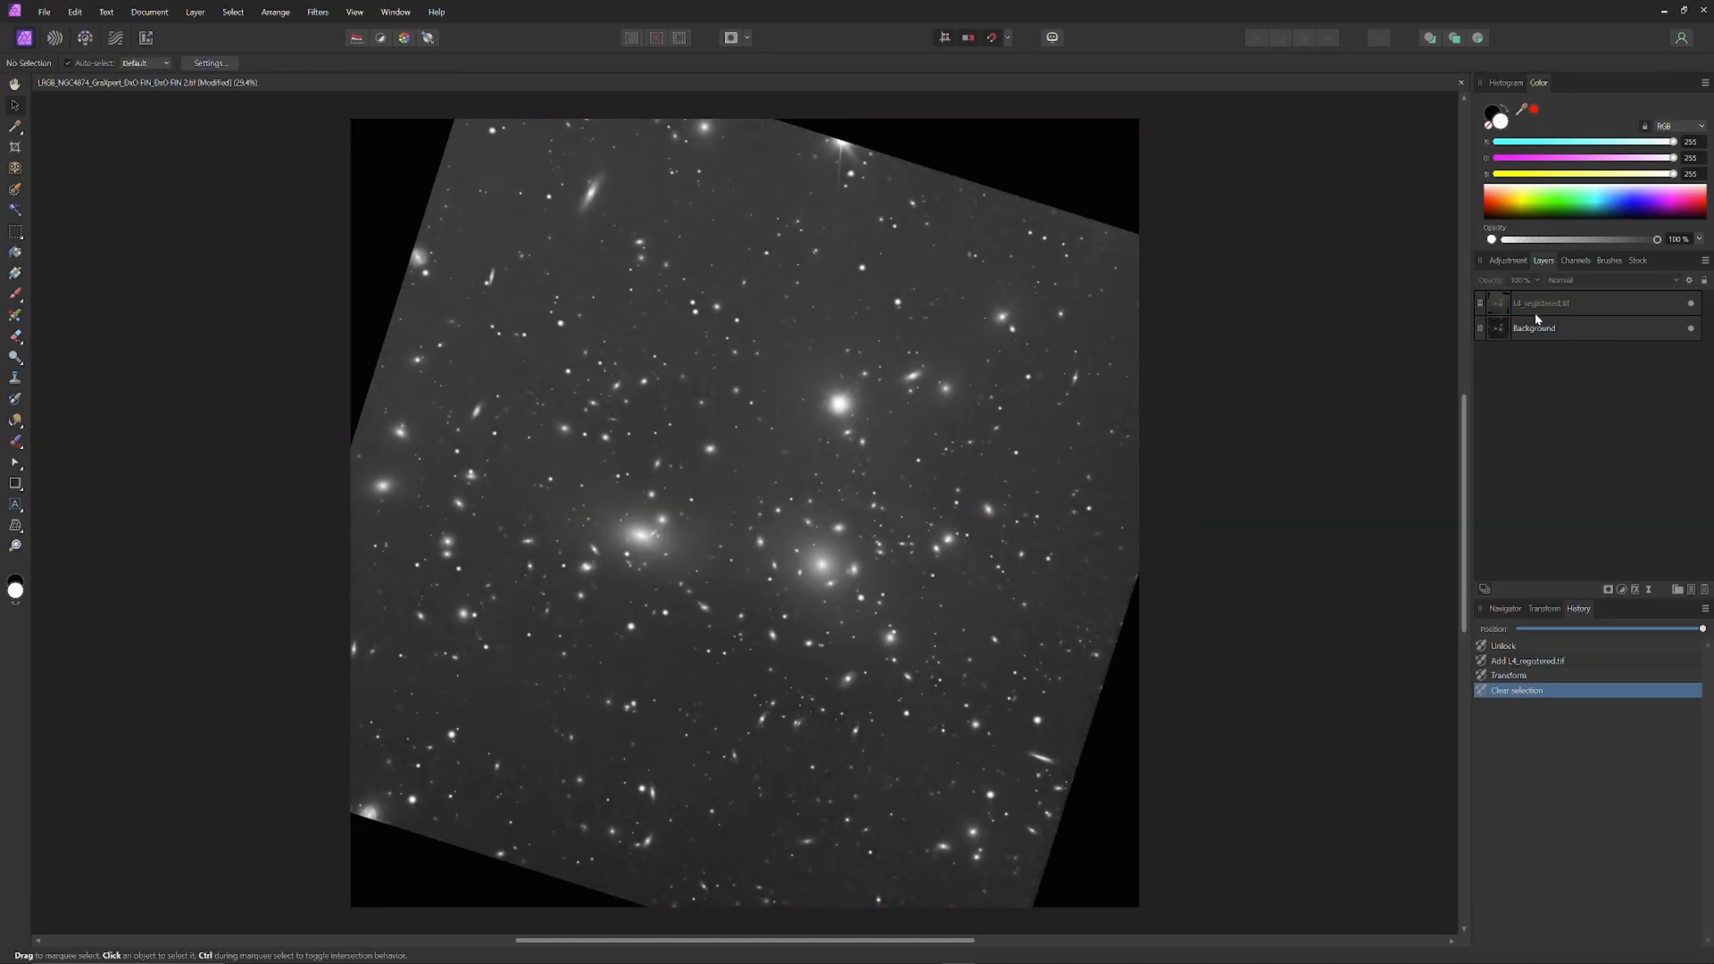
right_click(1541, 304)
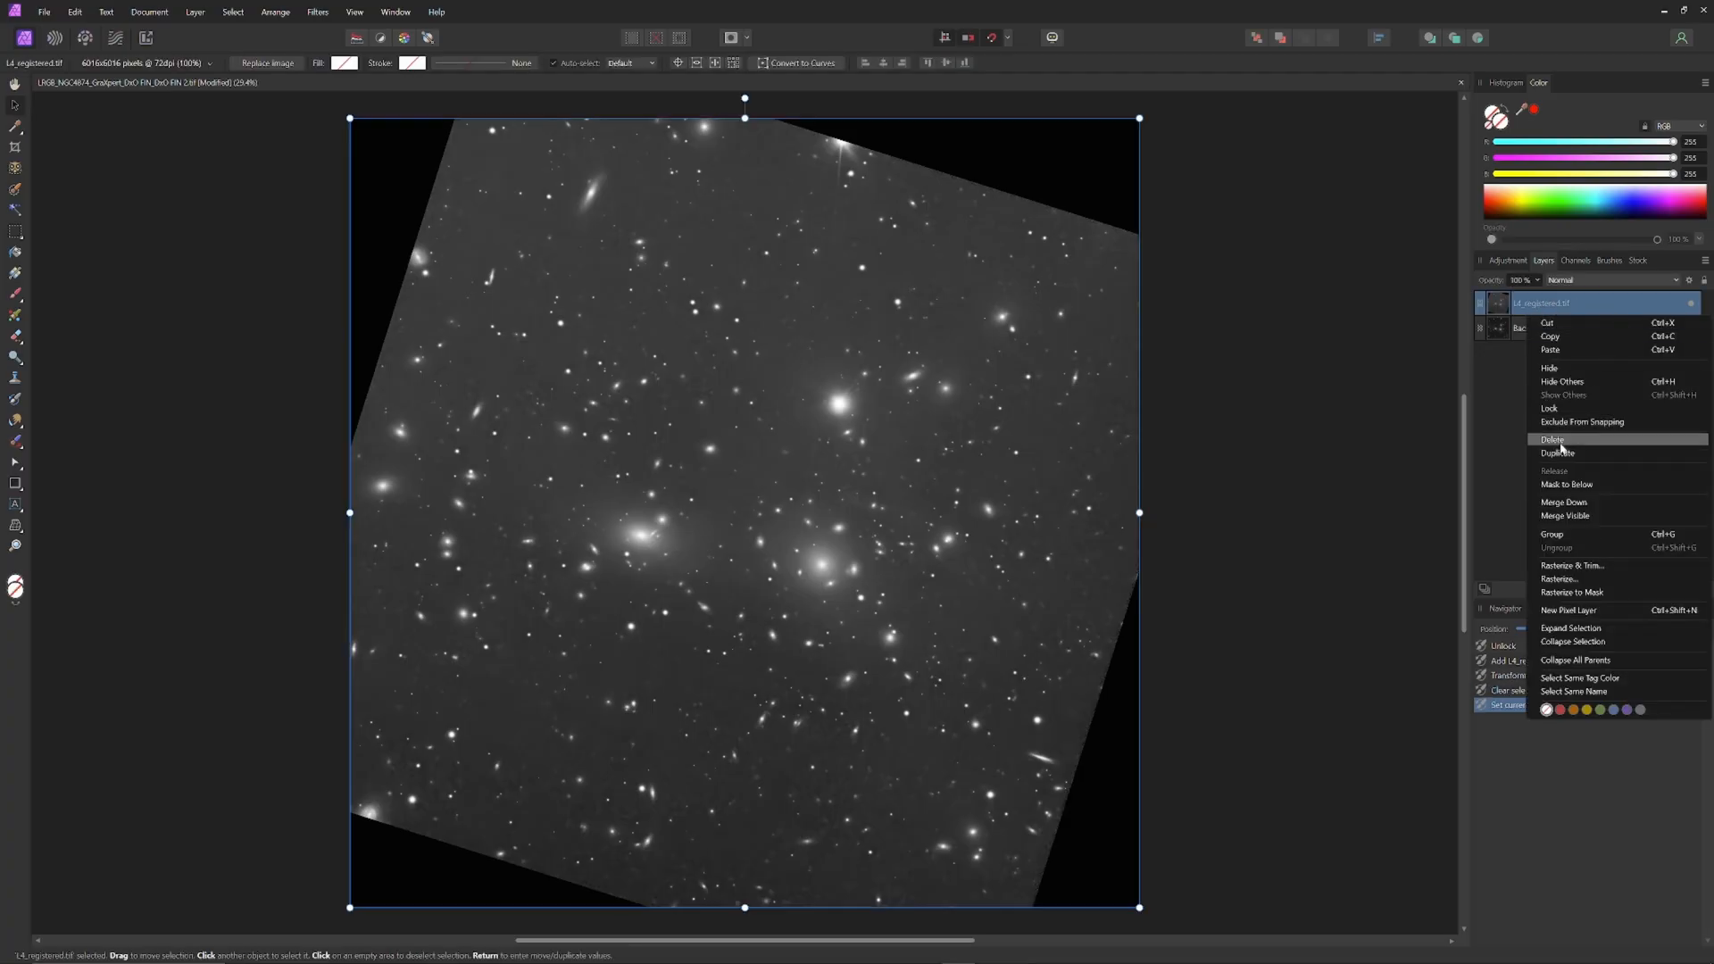
left_click(1557, 451)
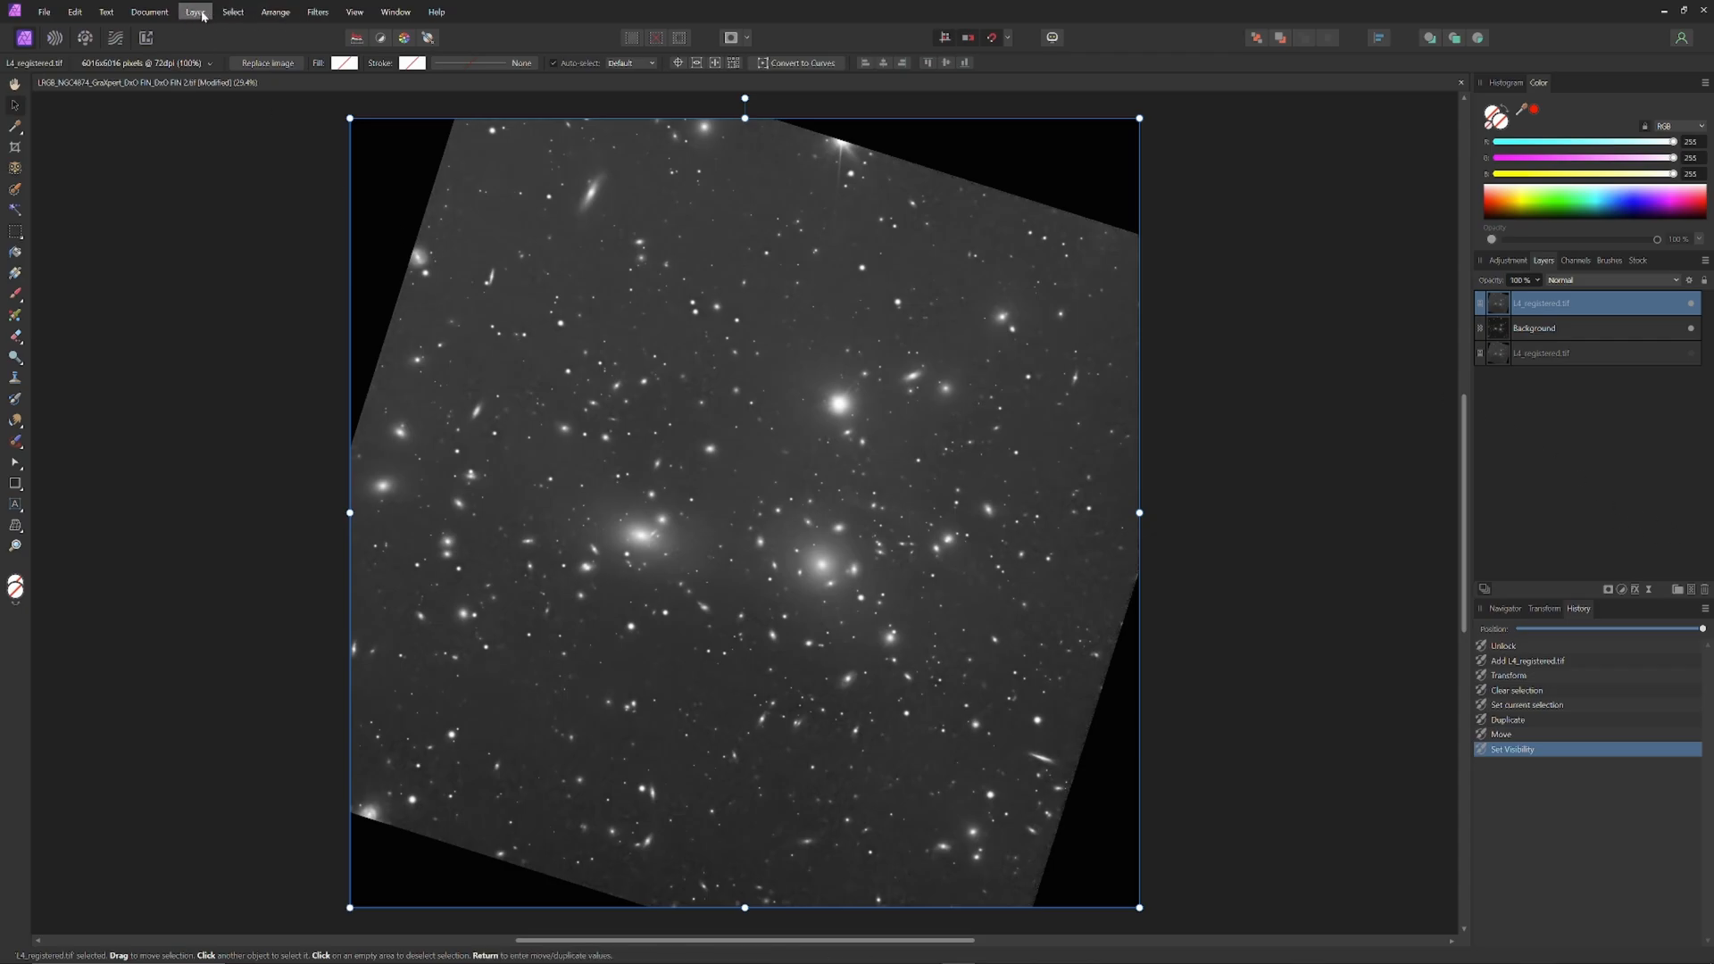
Frequency-separate the L4 layer and blend the High Frequency layer with Soft Light
left_click(318, 12)
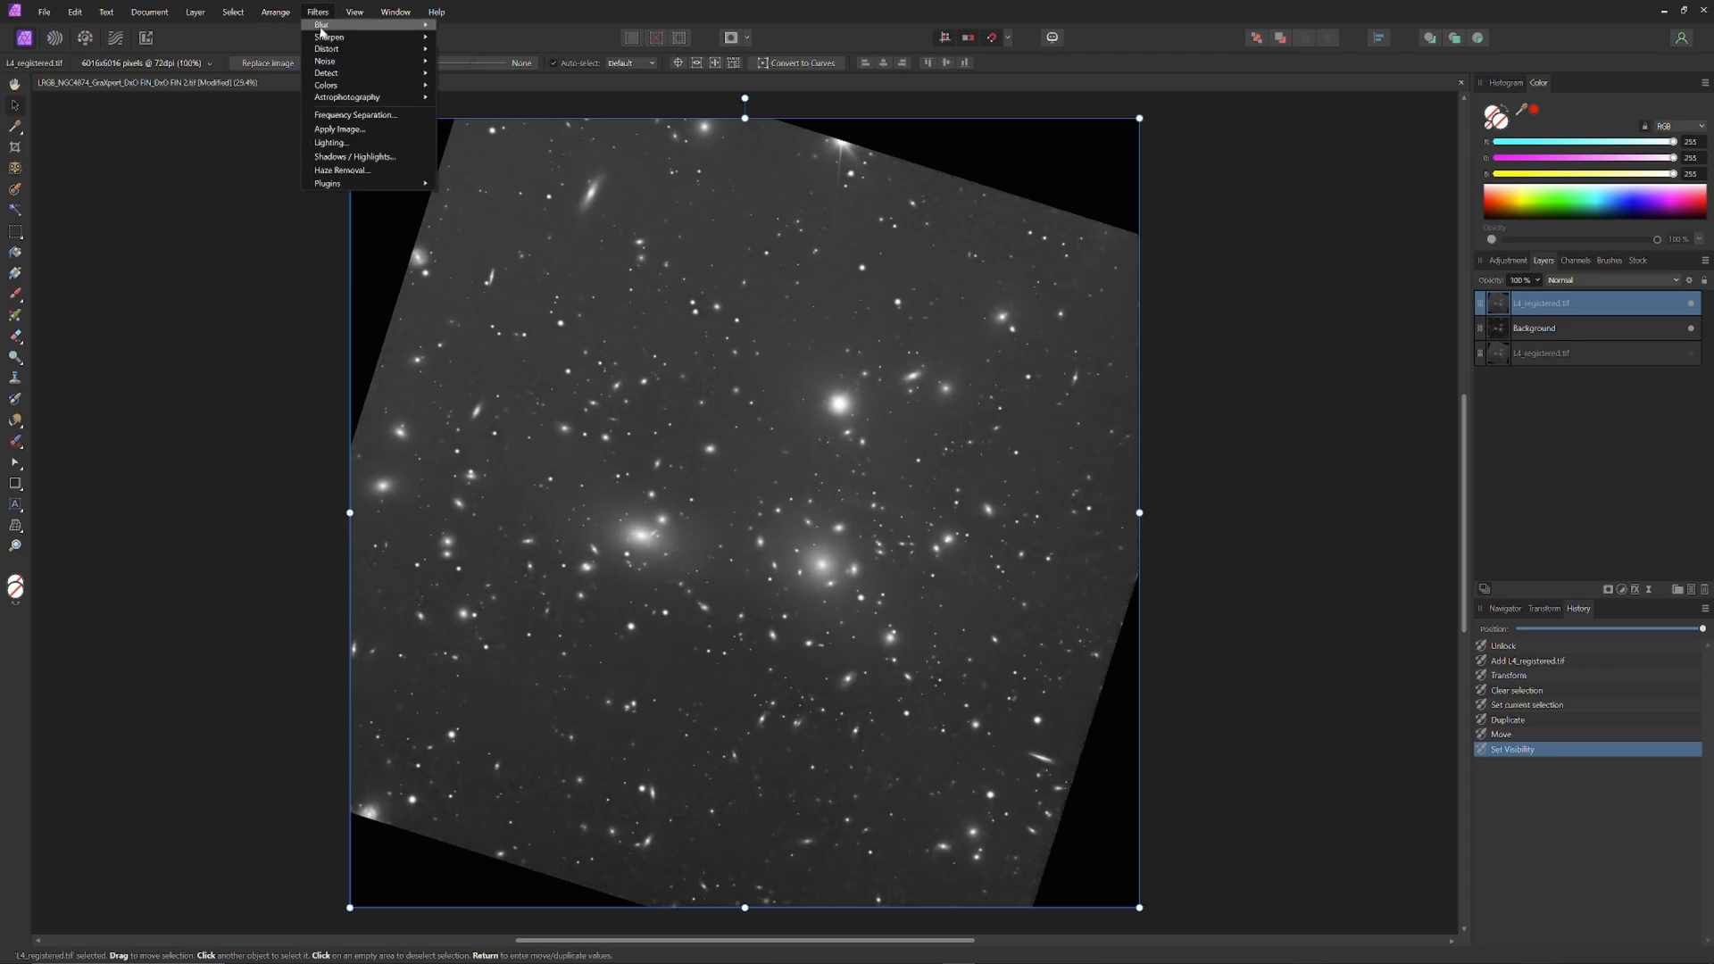
left_click(355, 114)
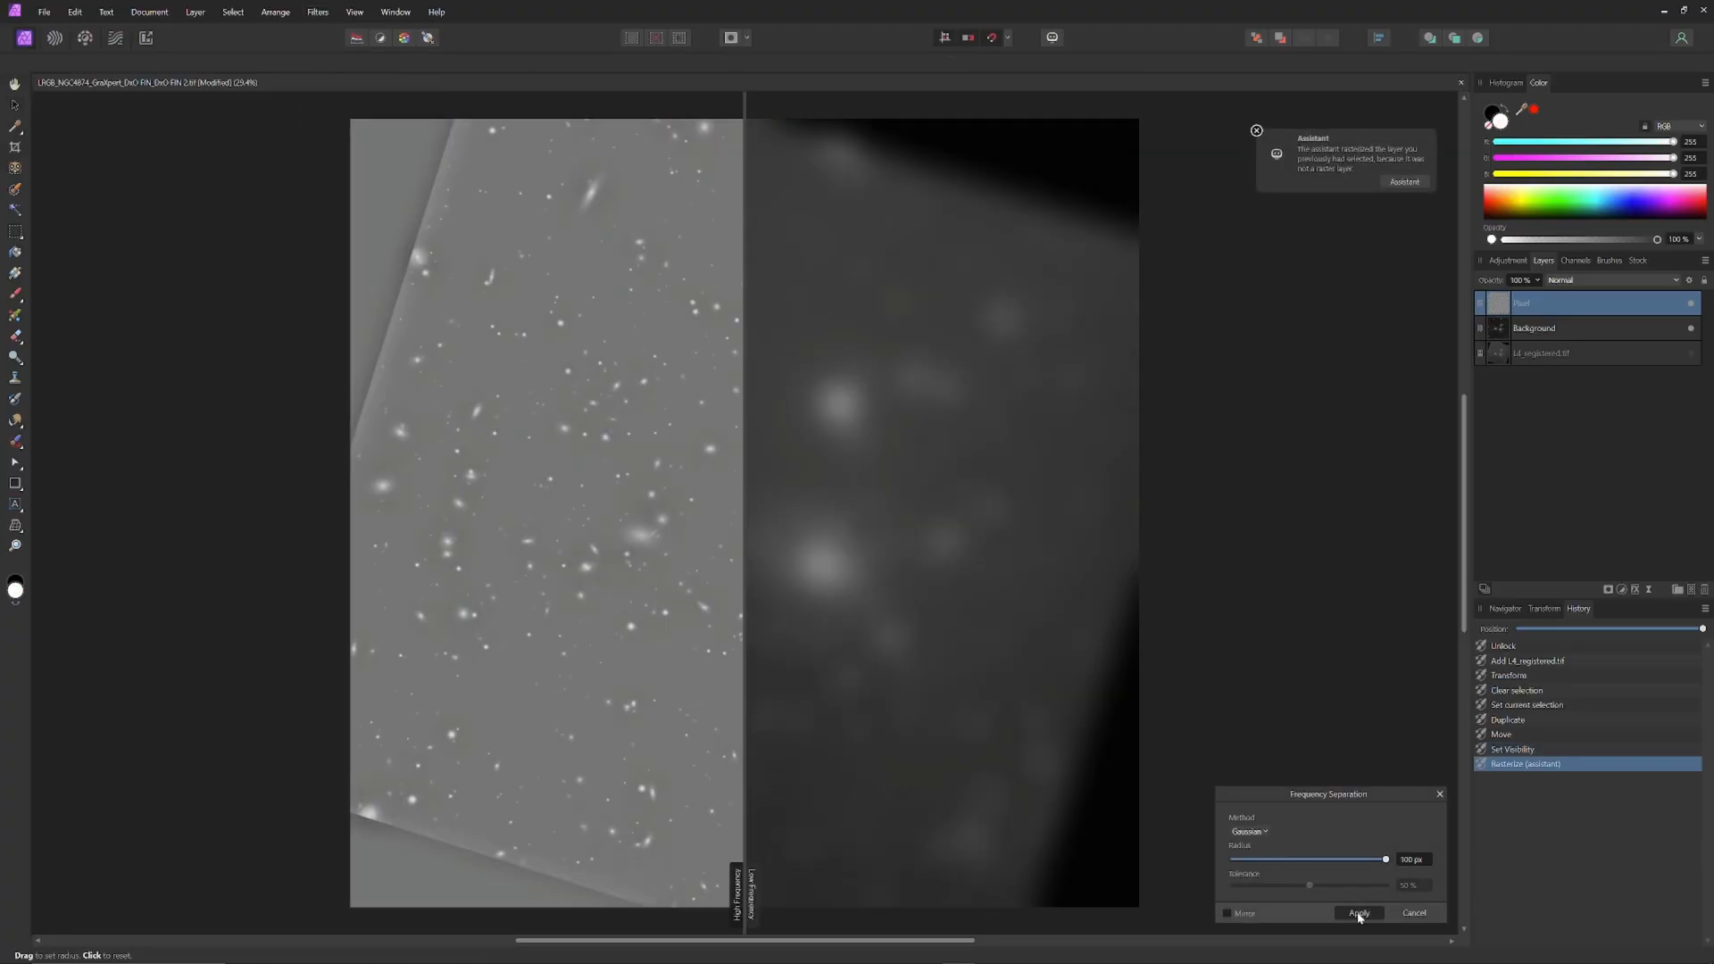
left_click(1359, 913)
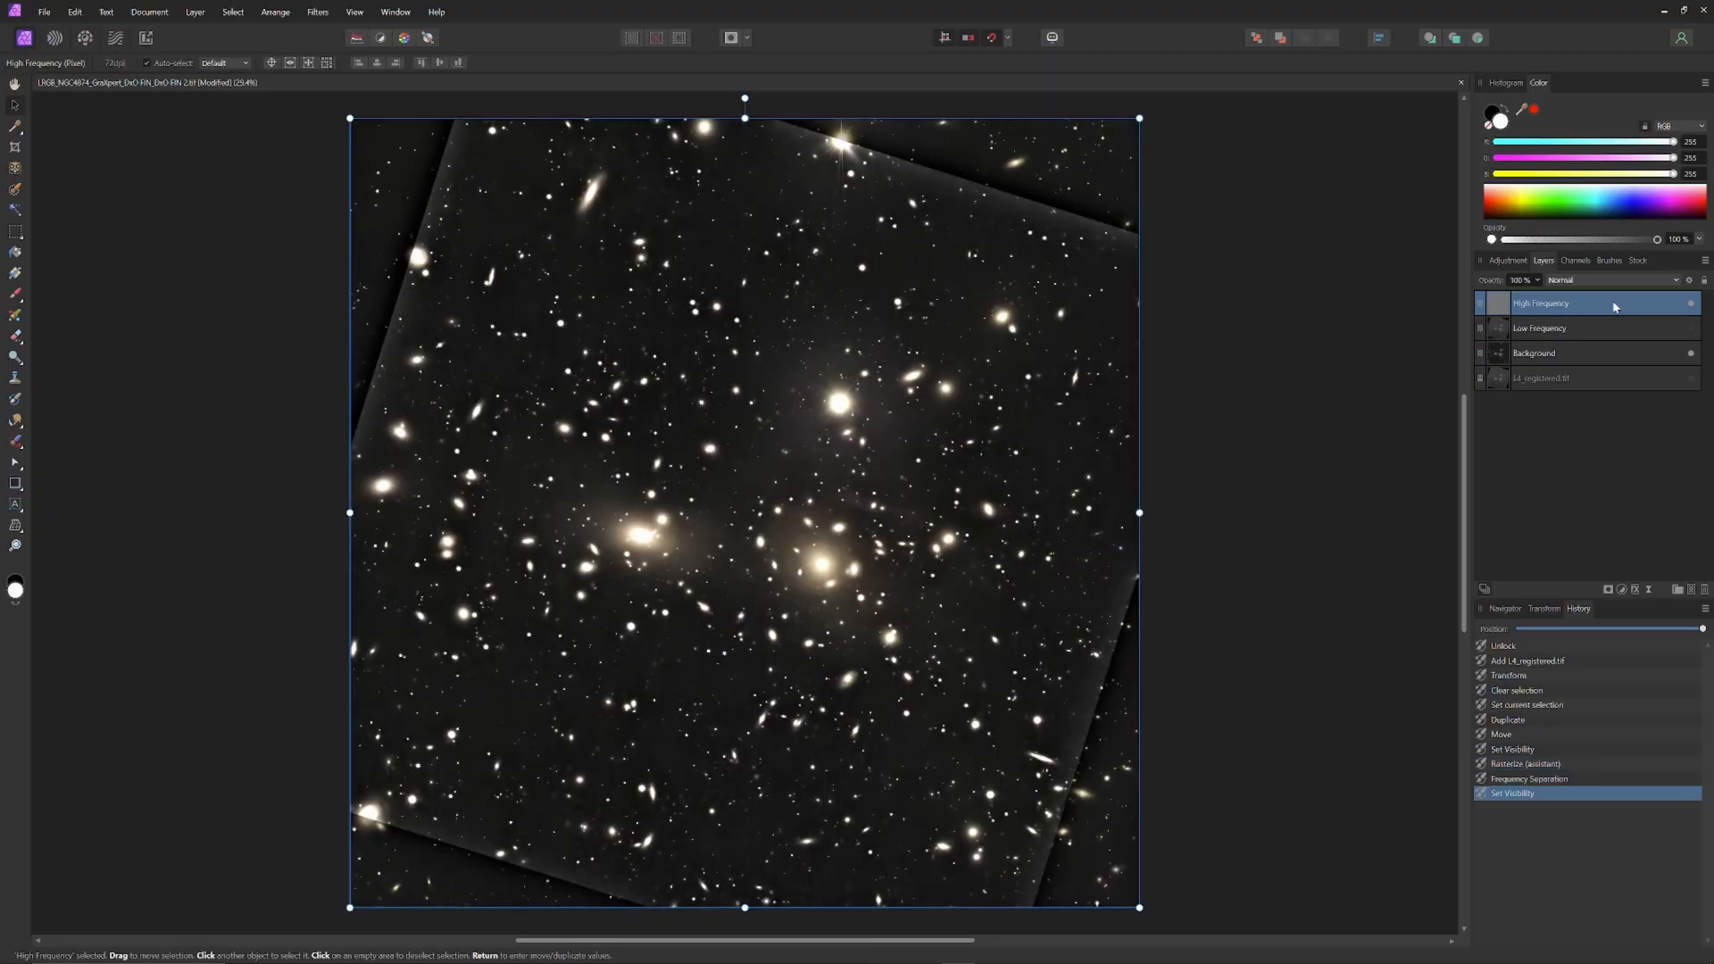
left_click(1607, 281)
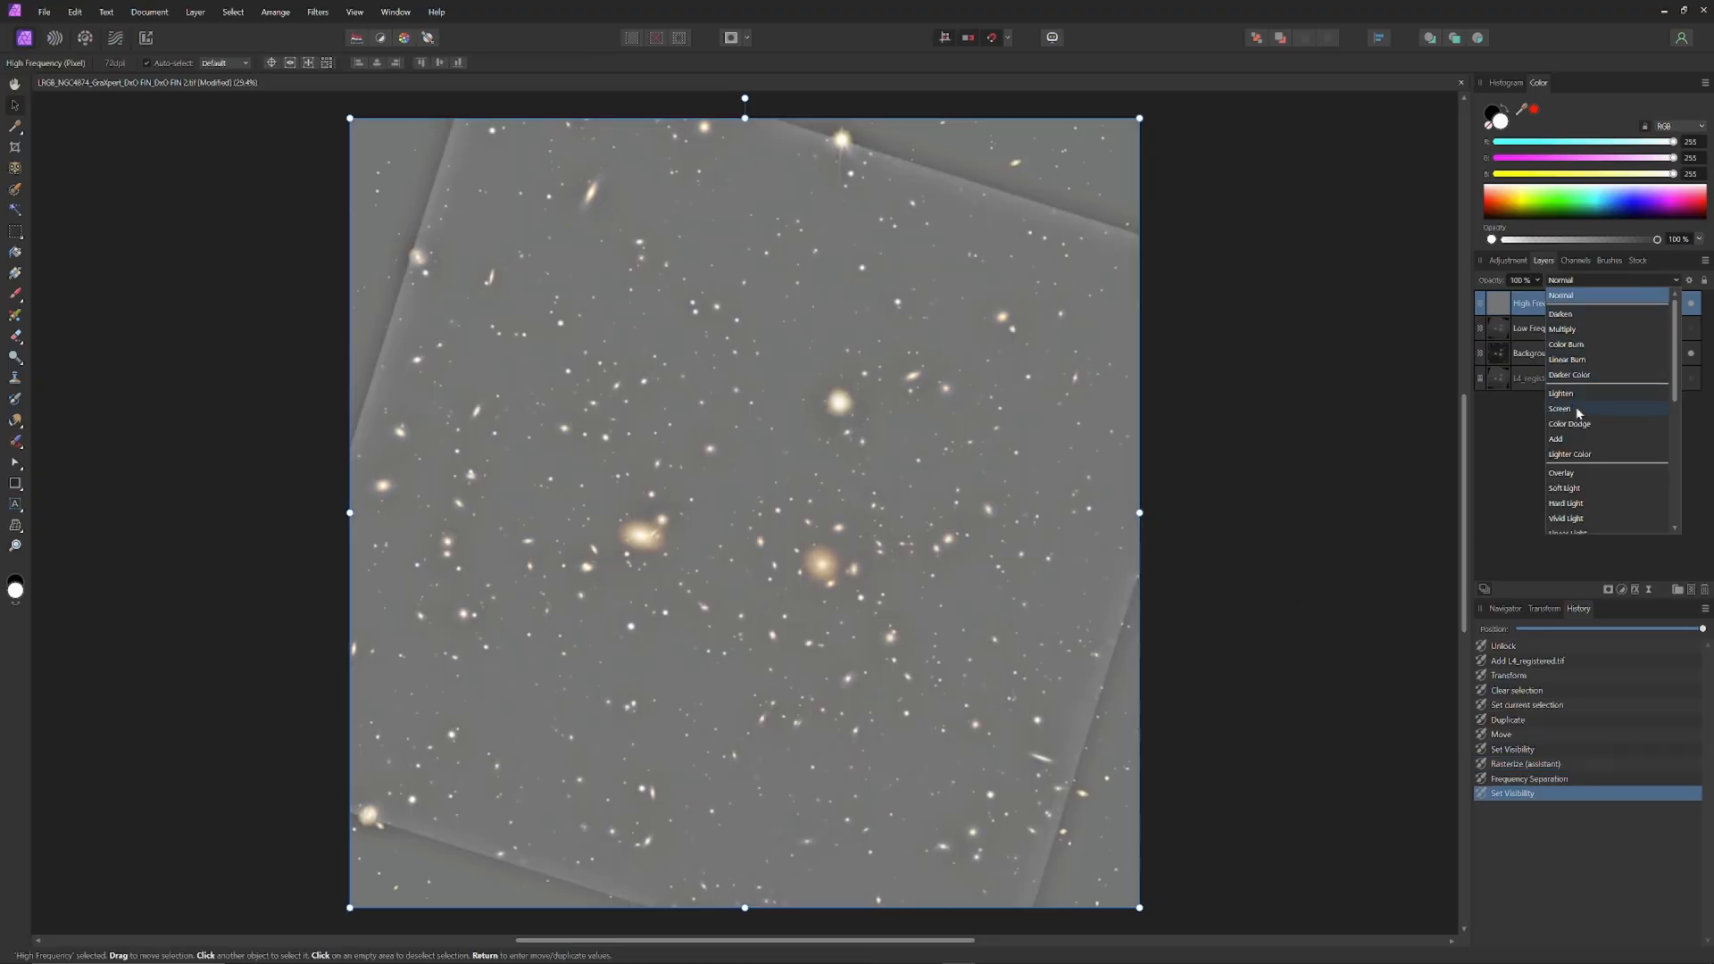
left_click(1564, 487)
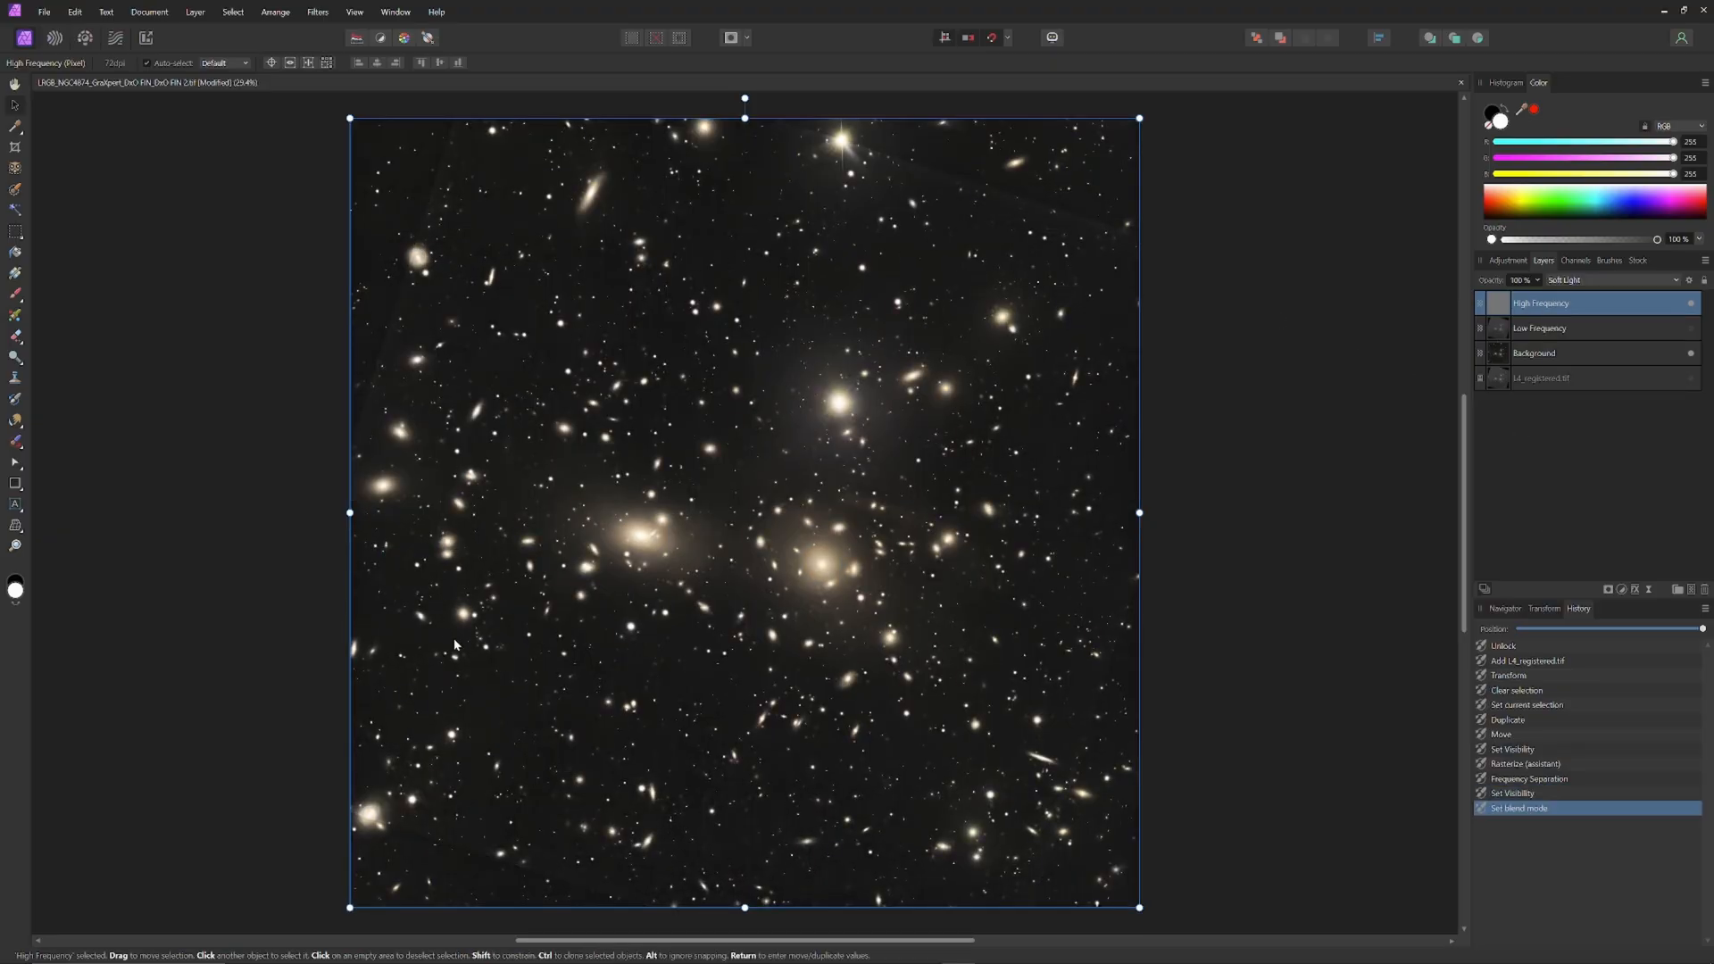
mouse_move(1362, 648)
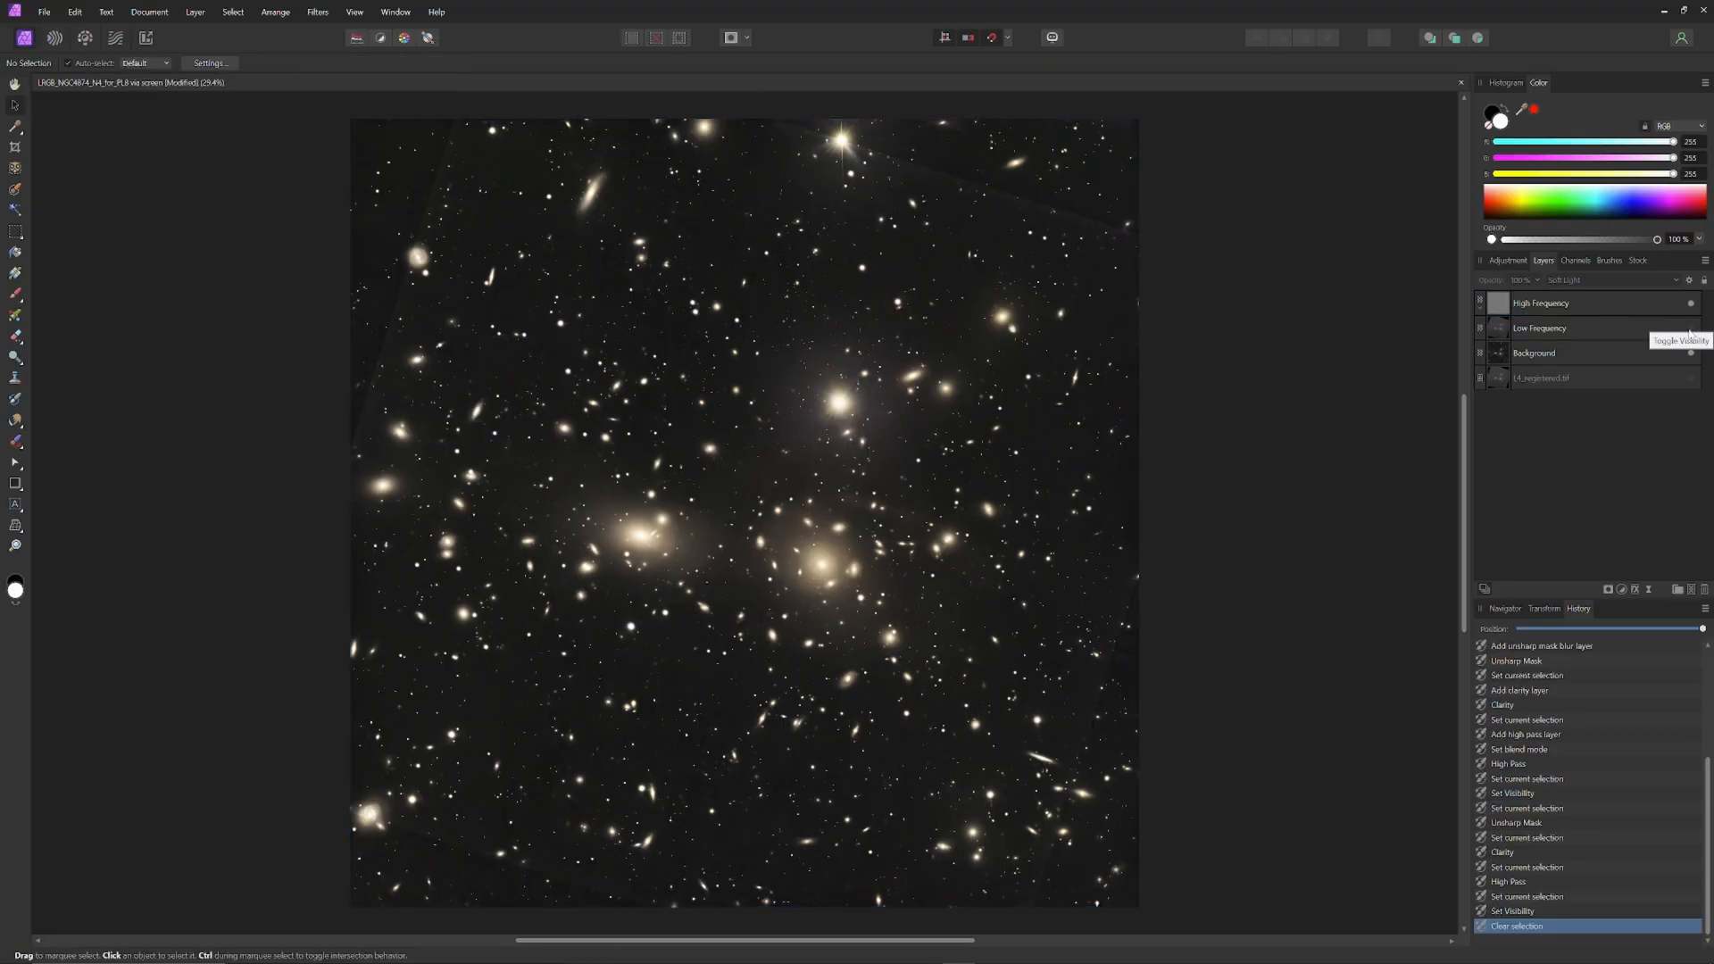
Set the Low Frequency layer to Screen blend at about 25% opacity
left_click(1541, 328)
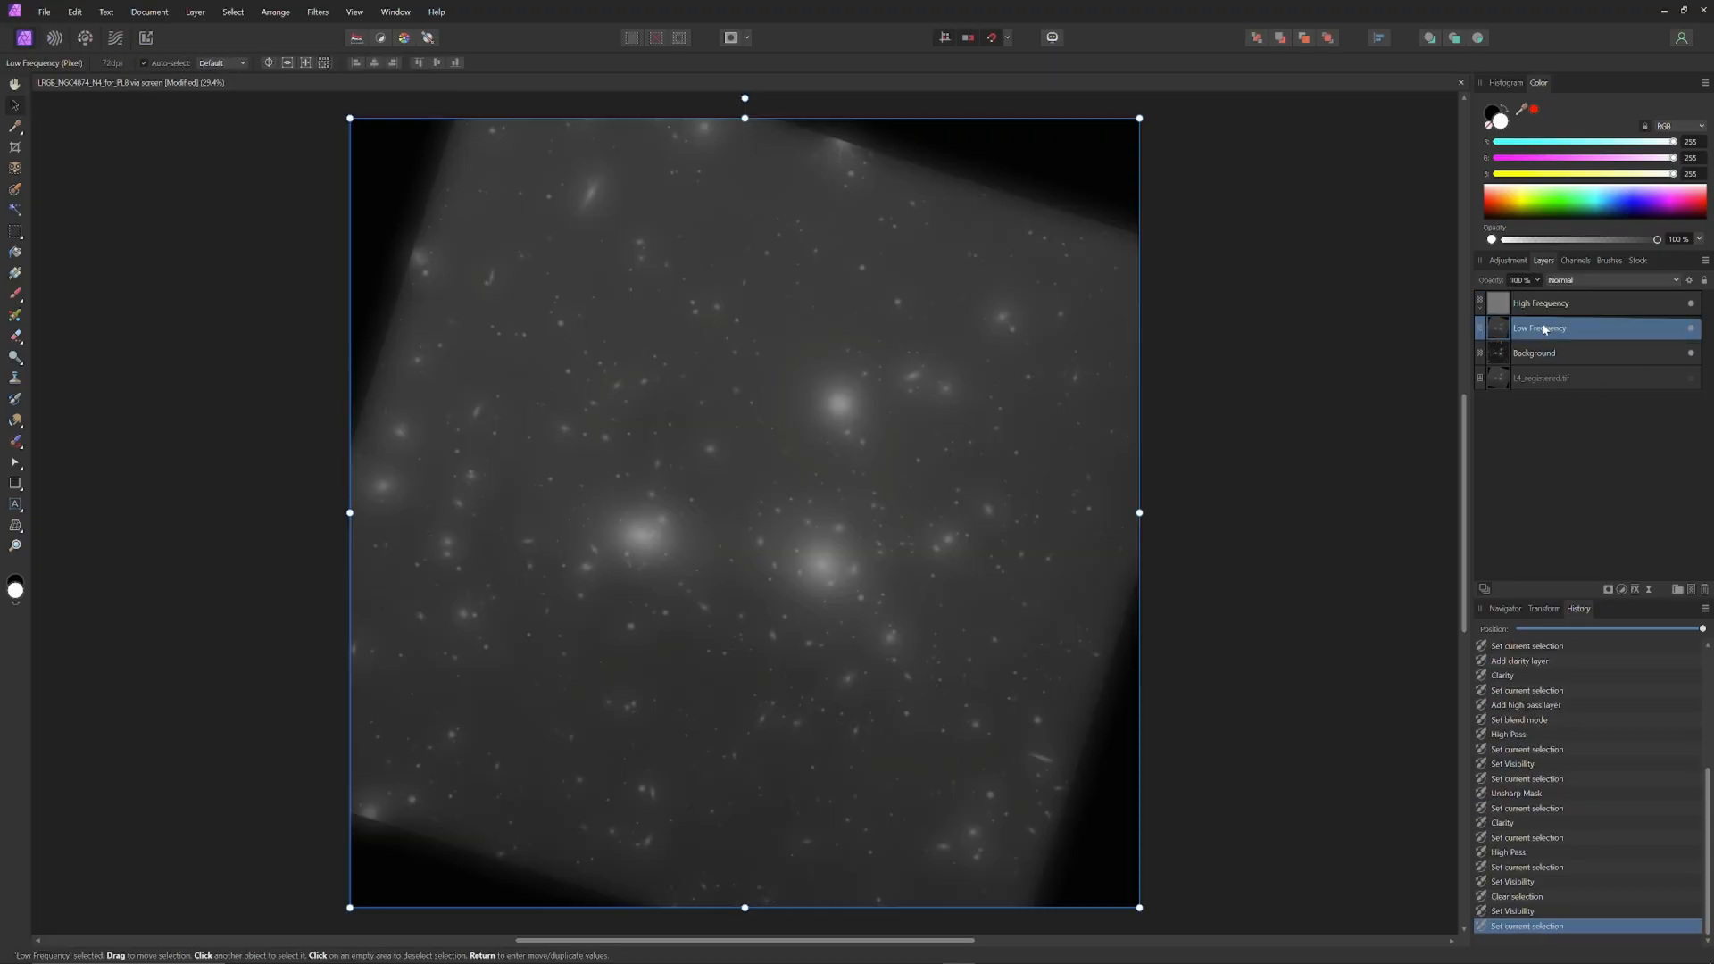
left_click(1604, 280)
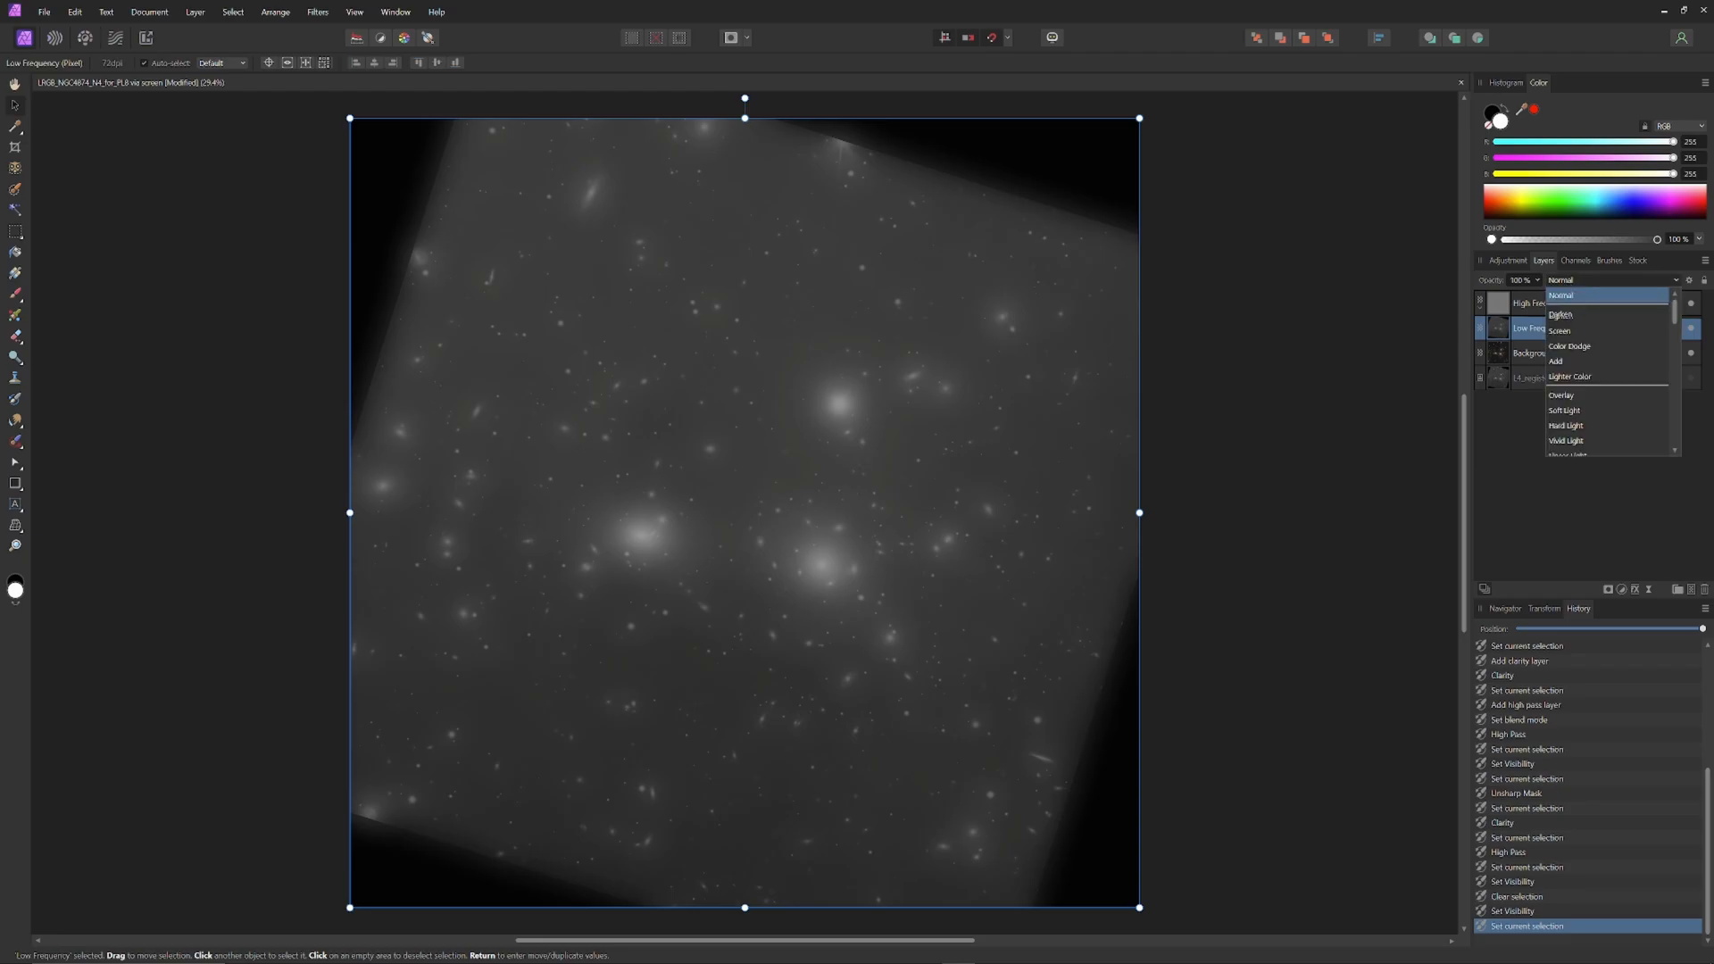
left_click(1559, 331)
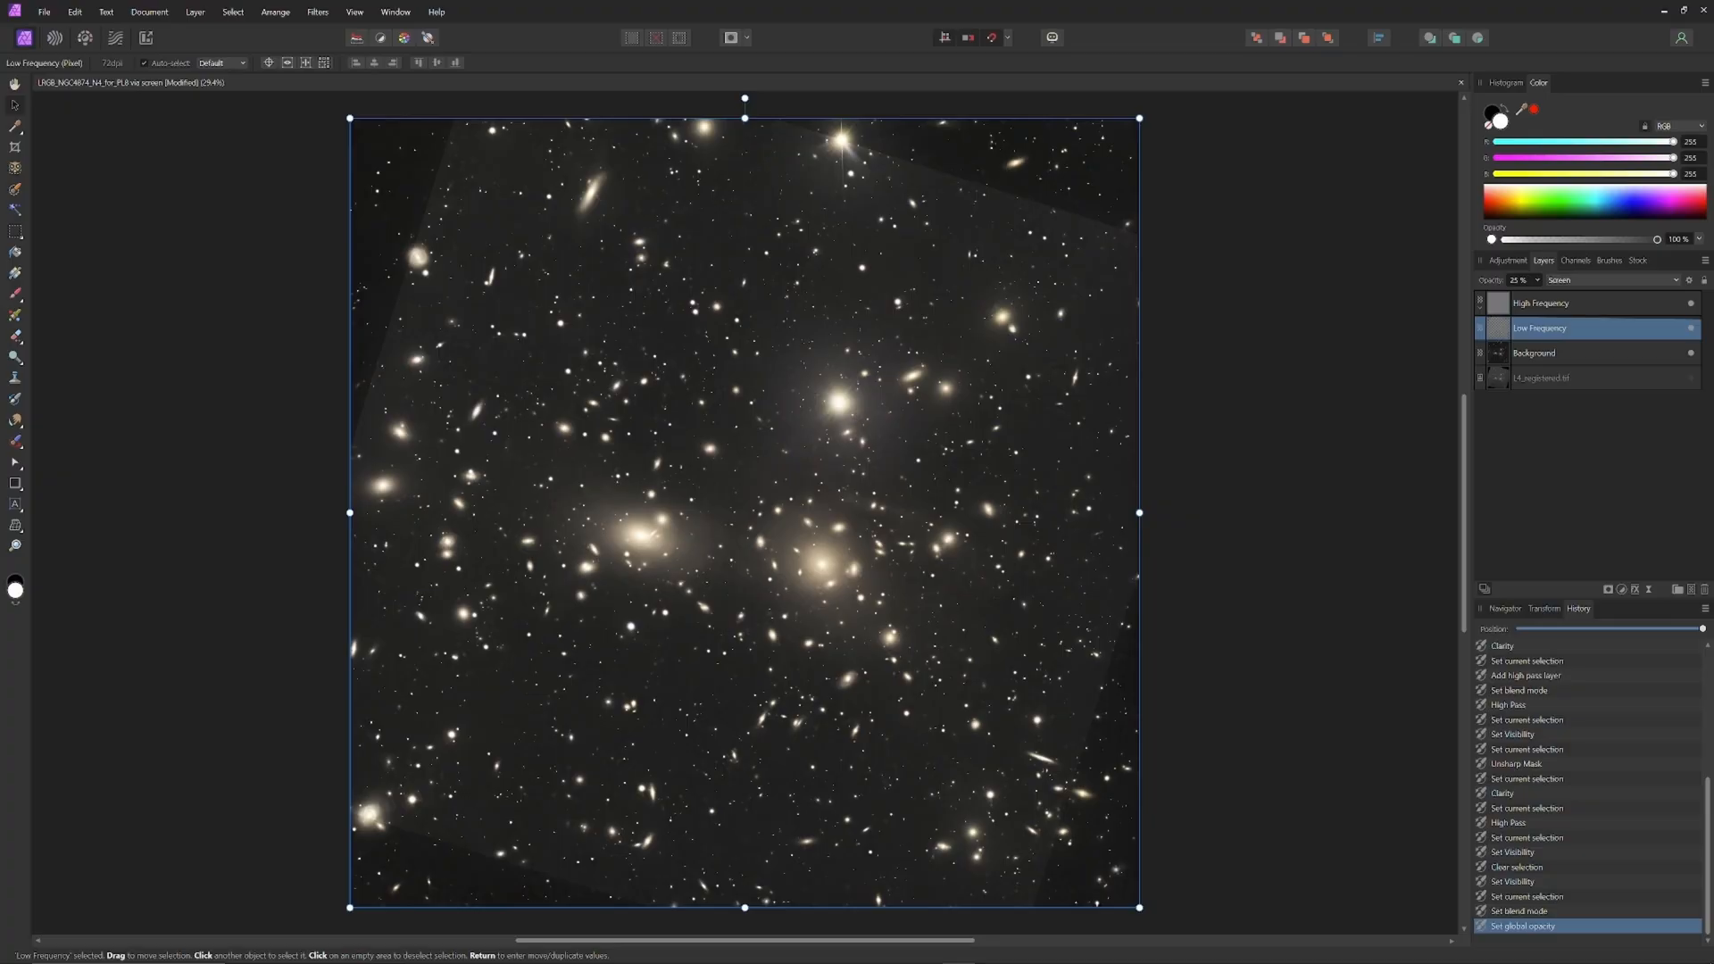
left_click(1542, 304)
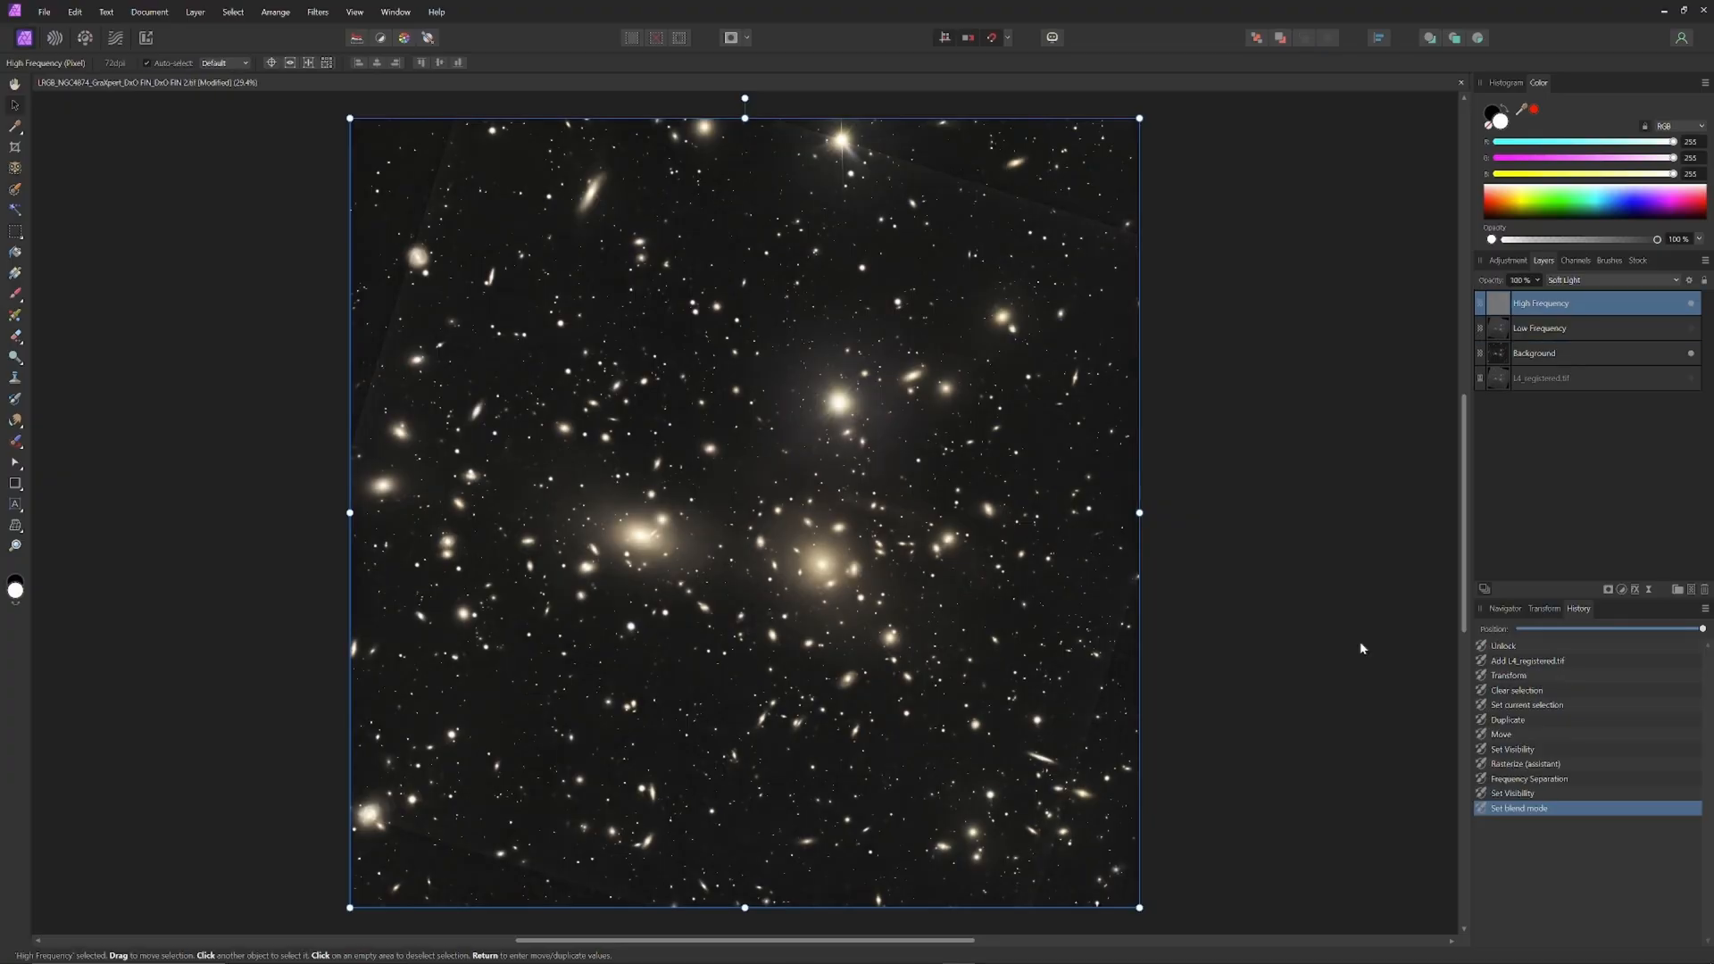
mouse_move(1654, 563)
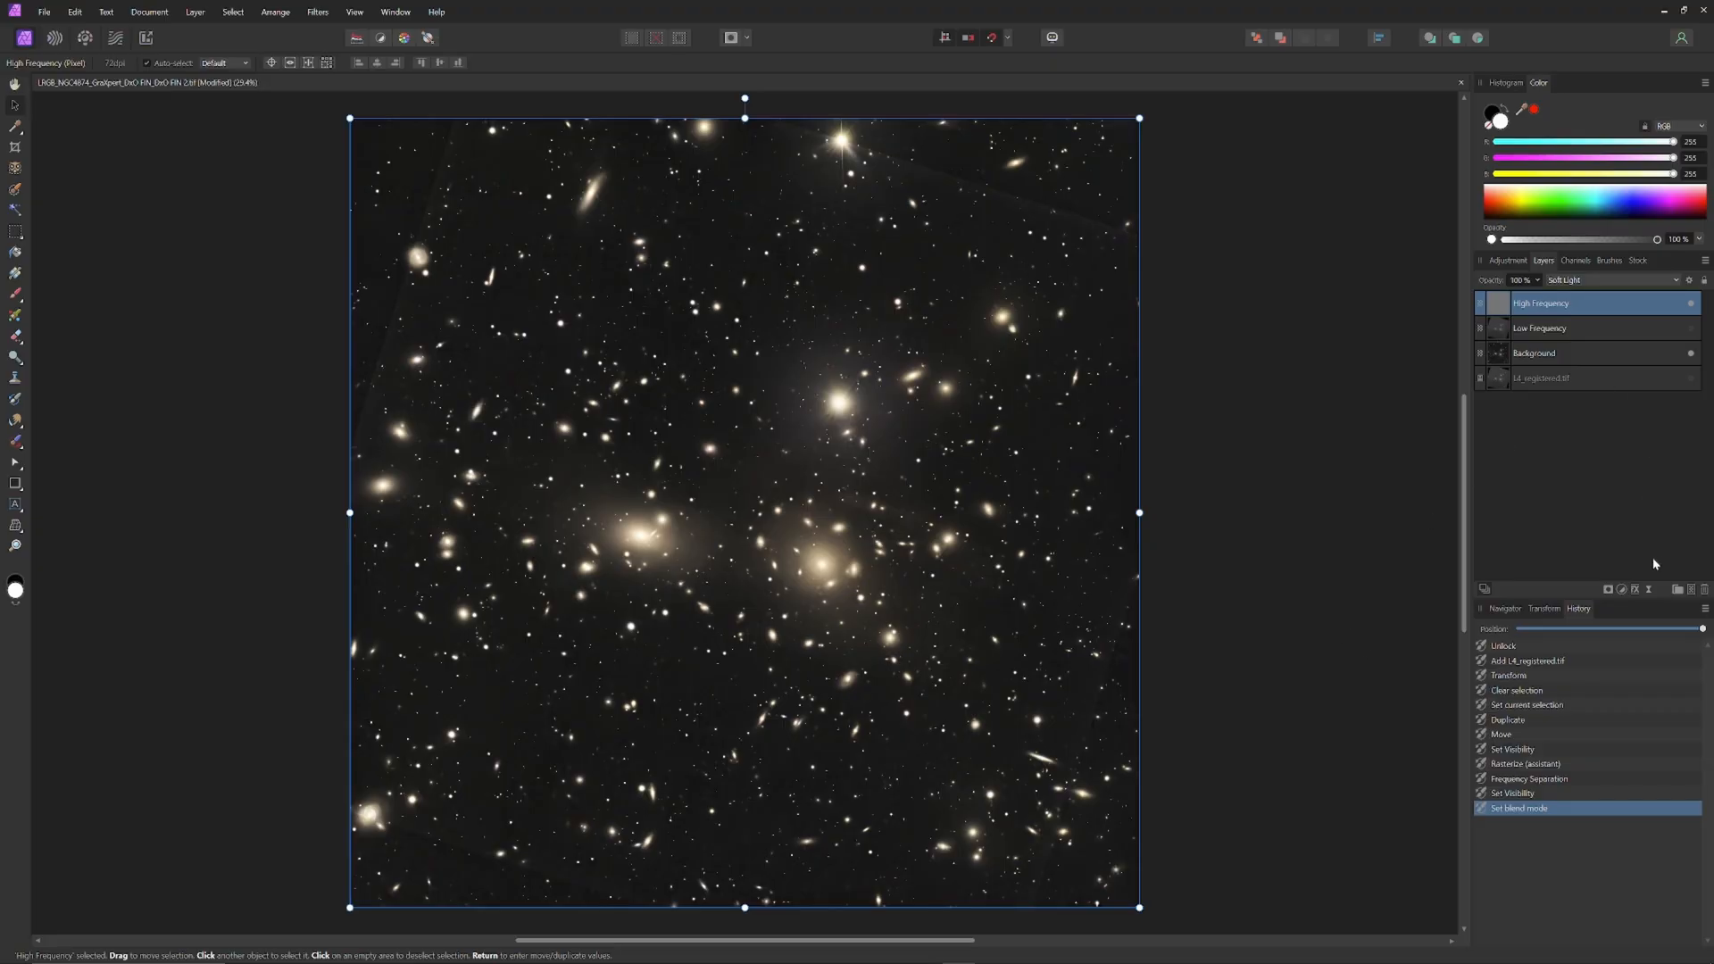
mouse_move(1624, 589)
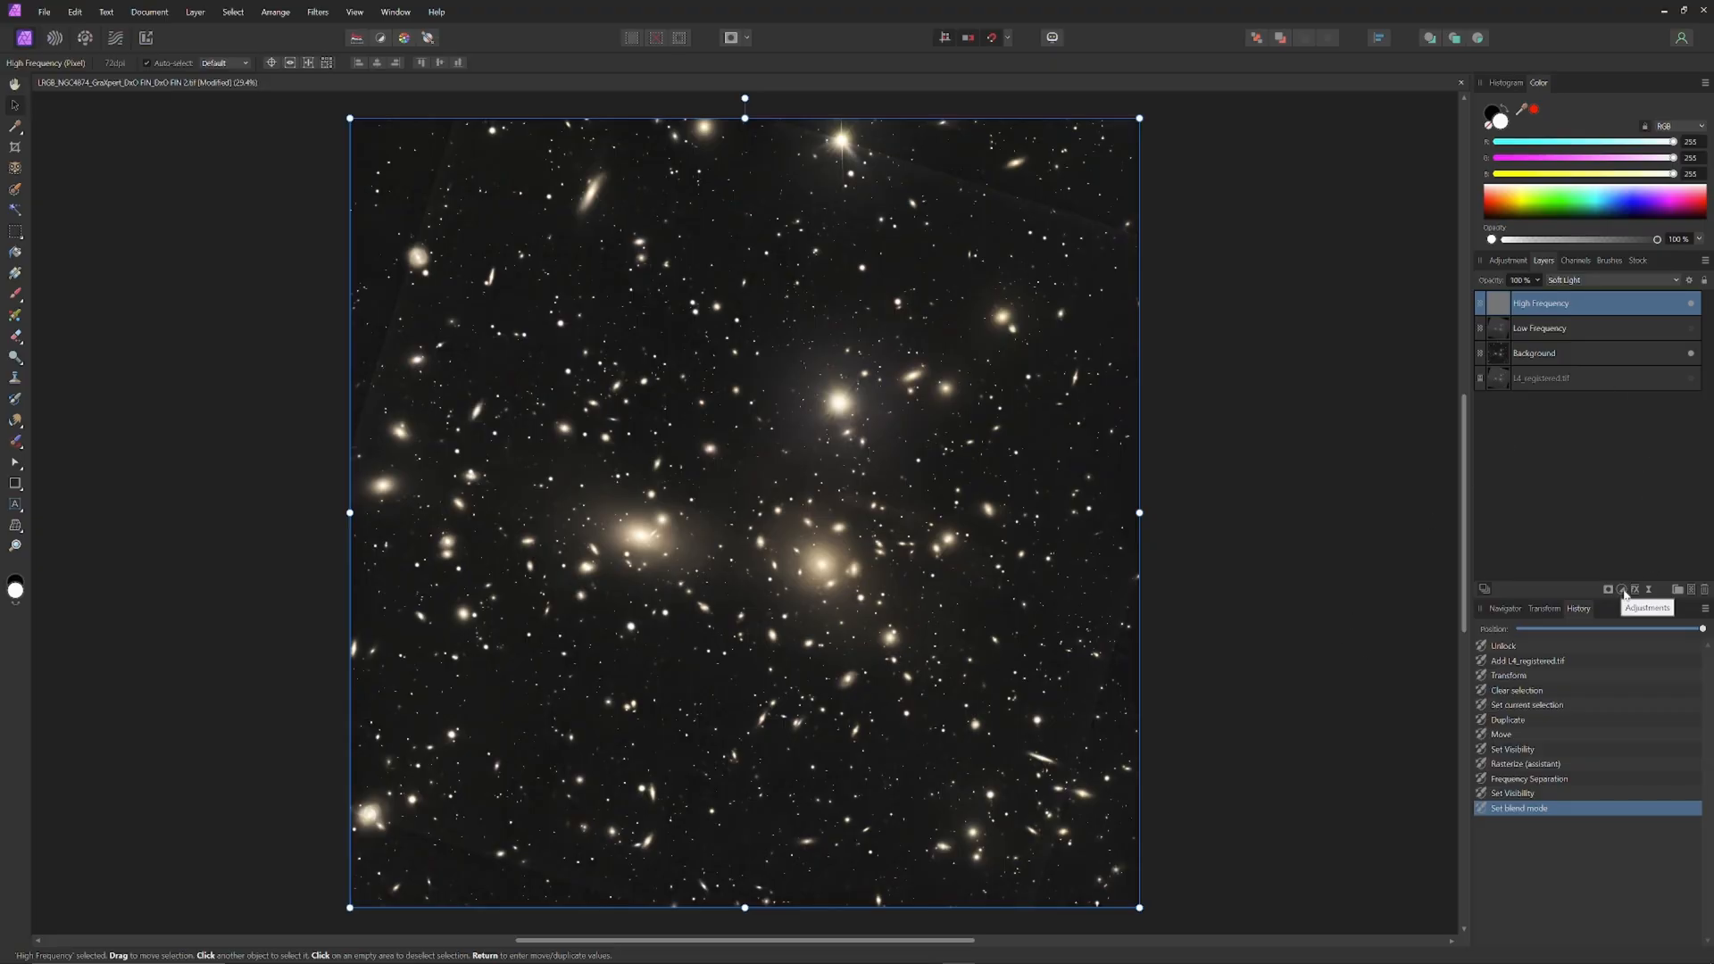
Add live Unsharp Mask and Clarity filter layers with raised strength to sharpen the galaxies
left_click(316, 13)
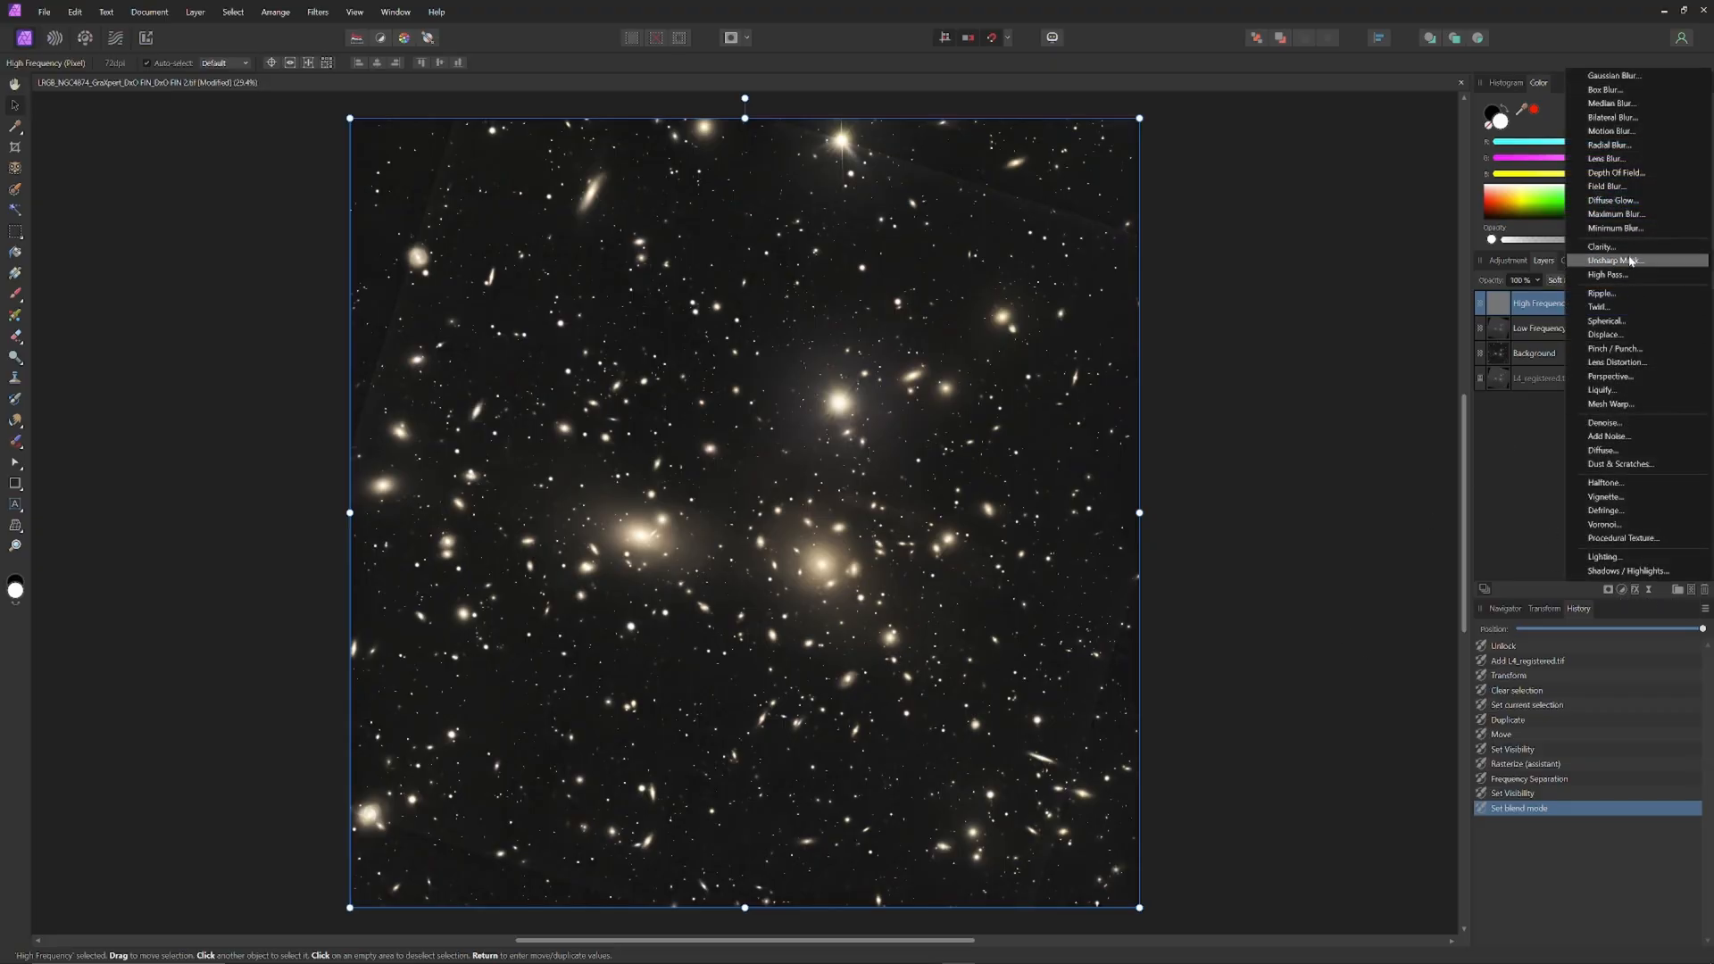
left_click(1615, 261)
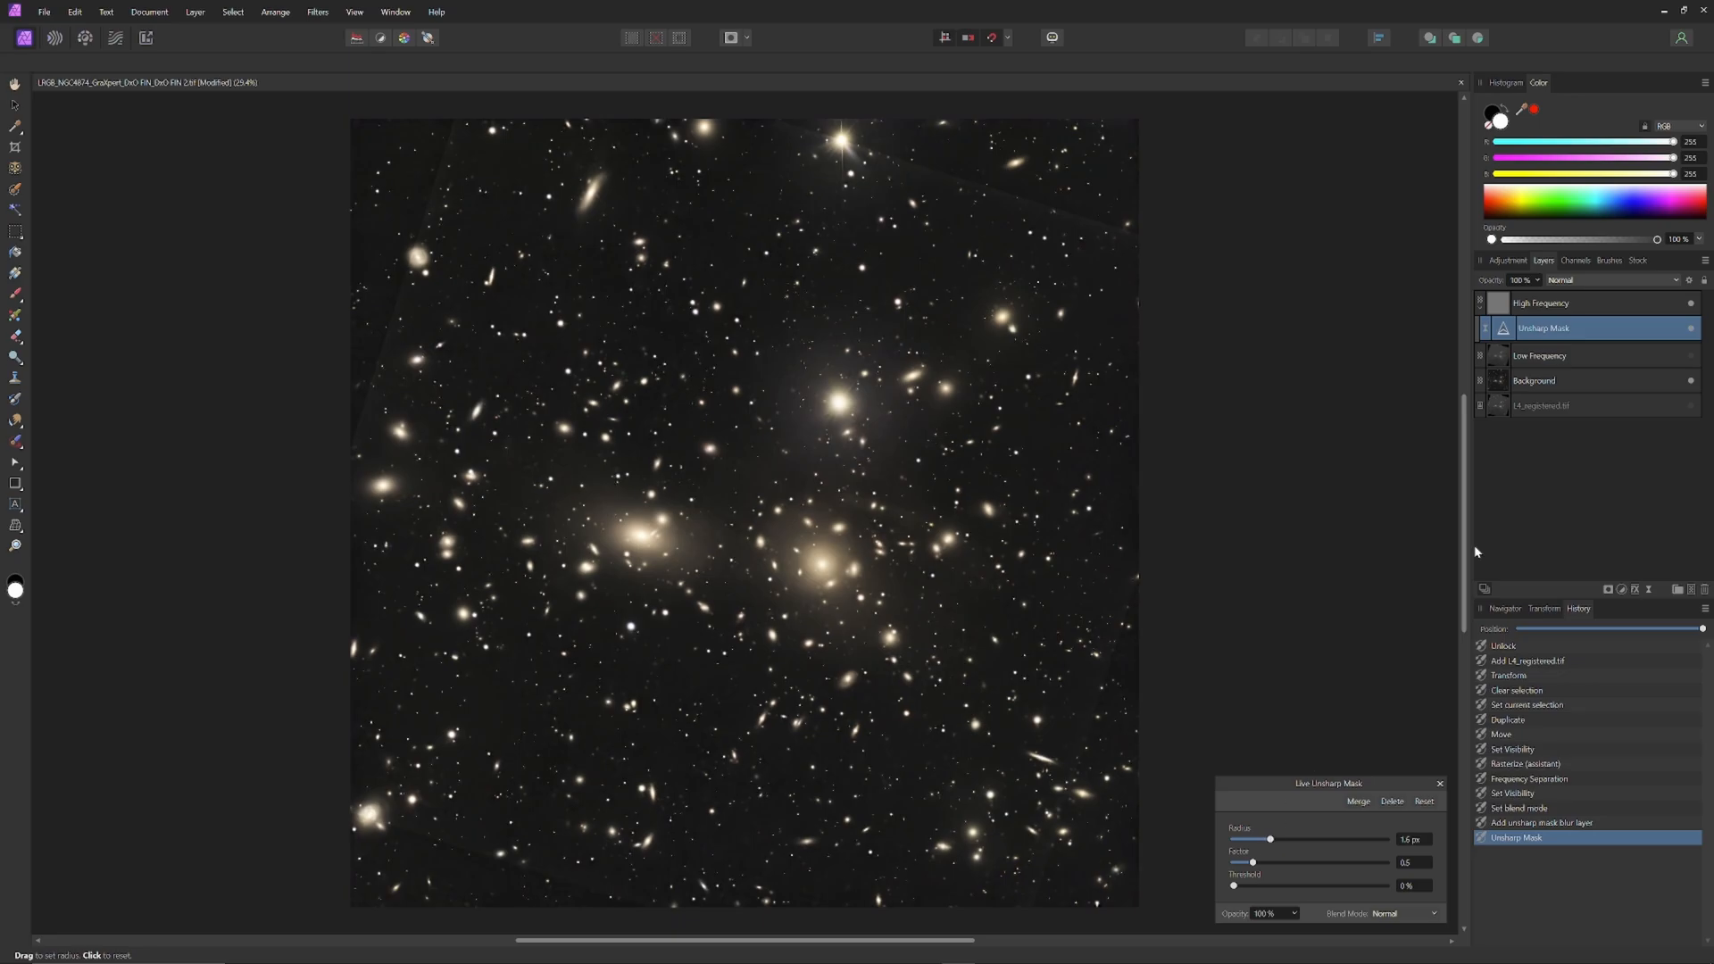
mouse_move(1561, 320)
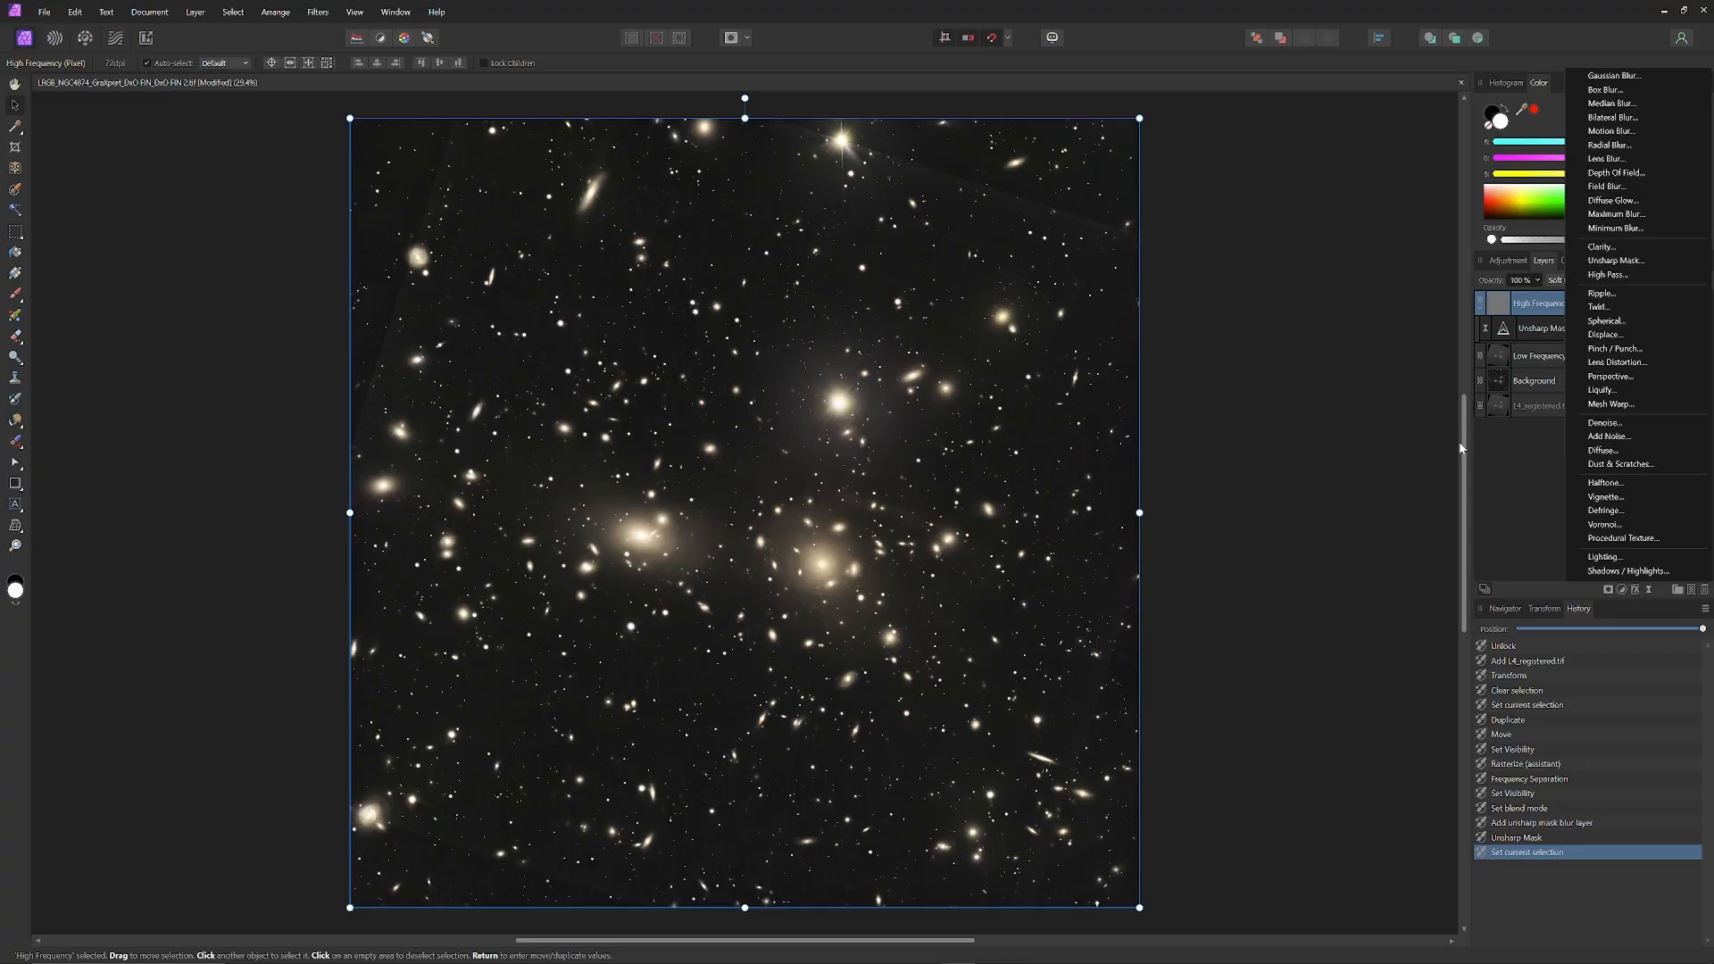
left_click(1602, 246)
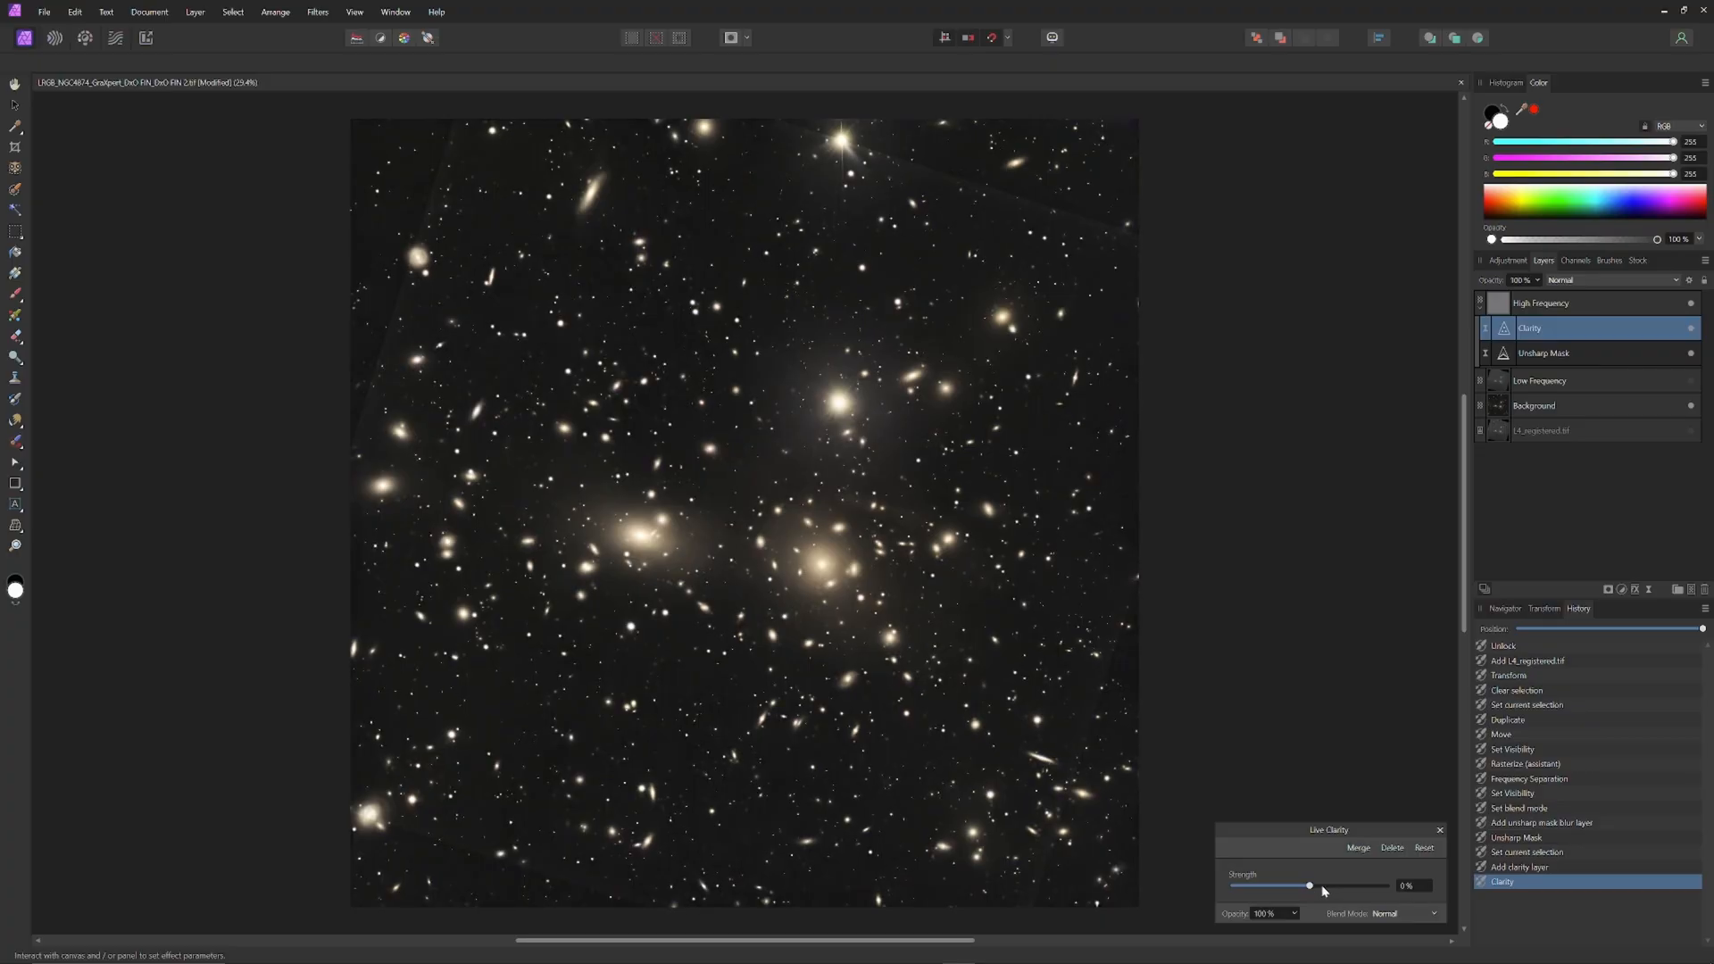
mouse_move(1311, 891)
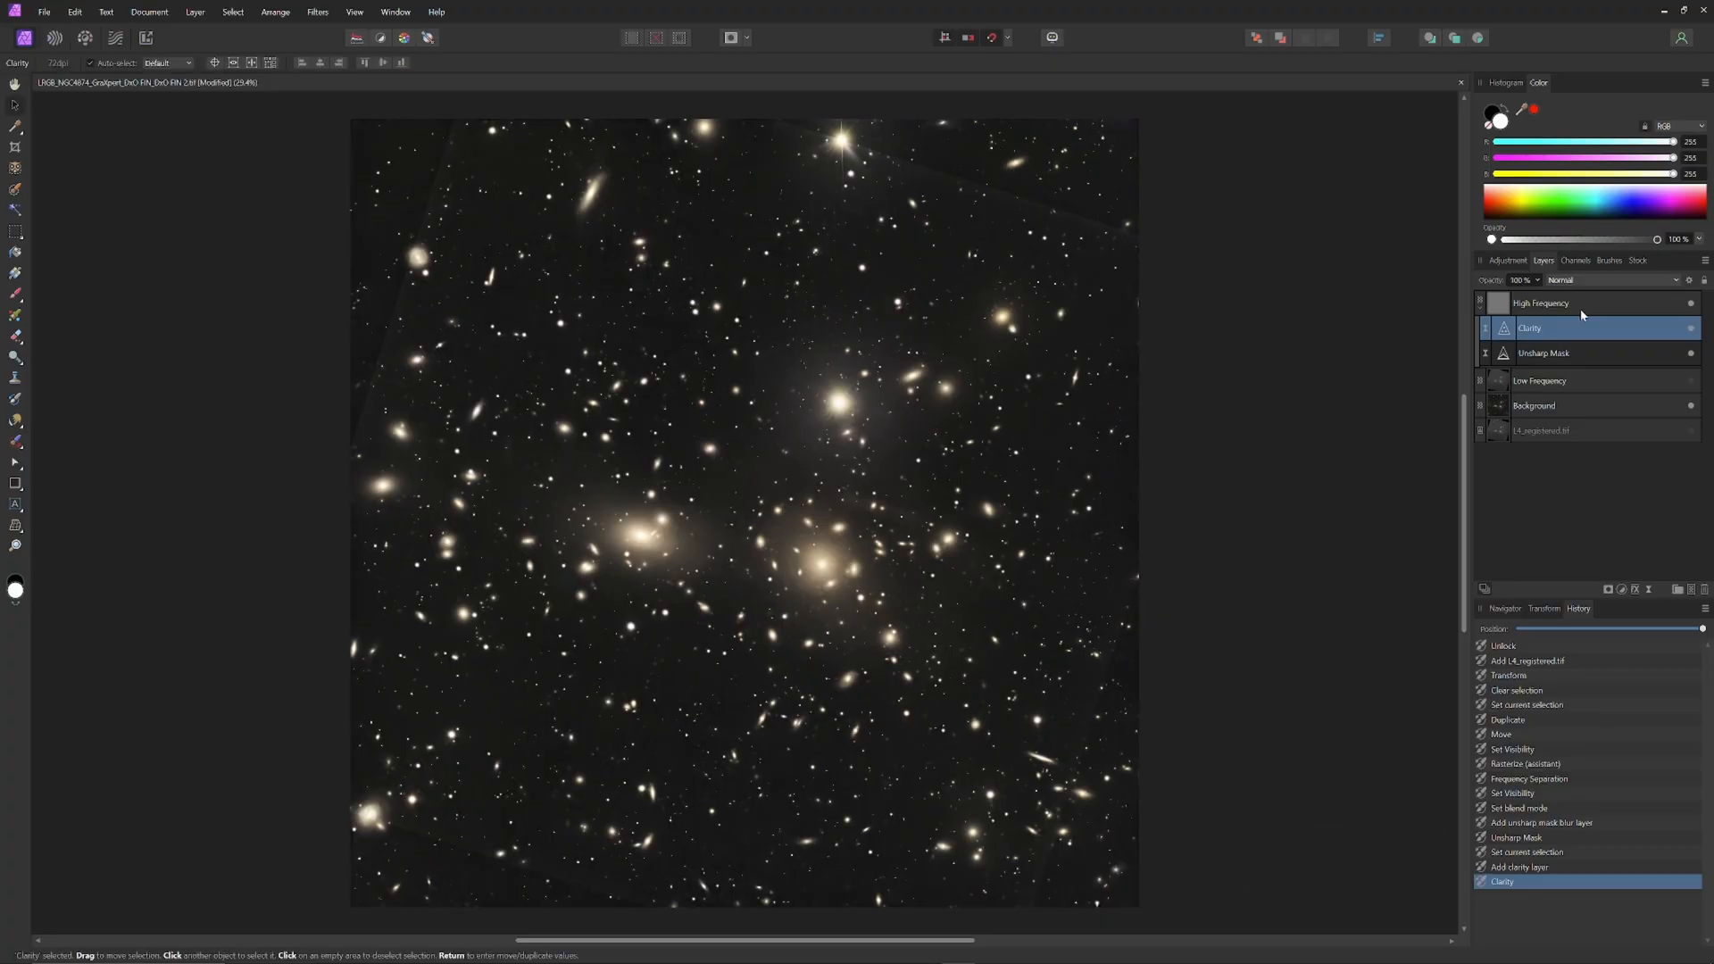
Add a live High Pass layer over High Frequency with a contrast blend mode
left_click(1541, 304)
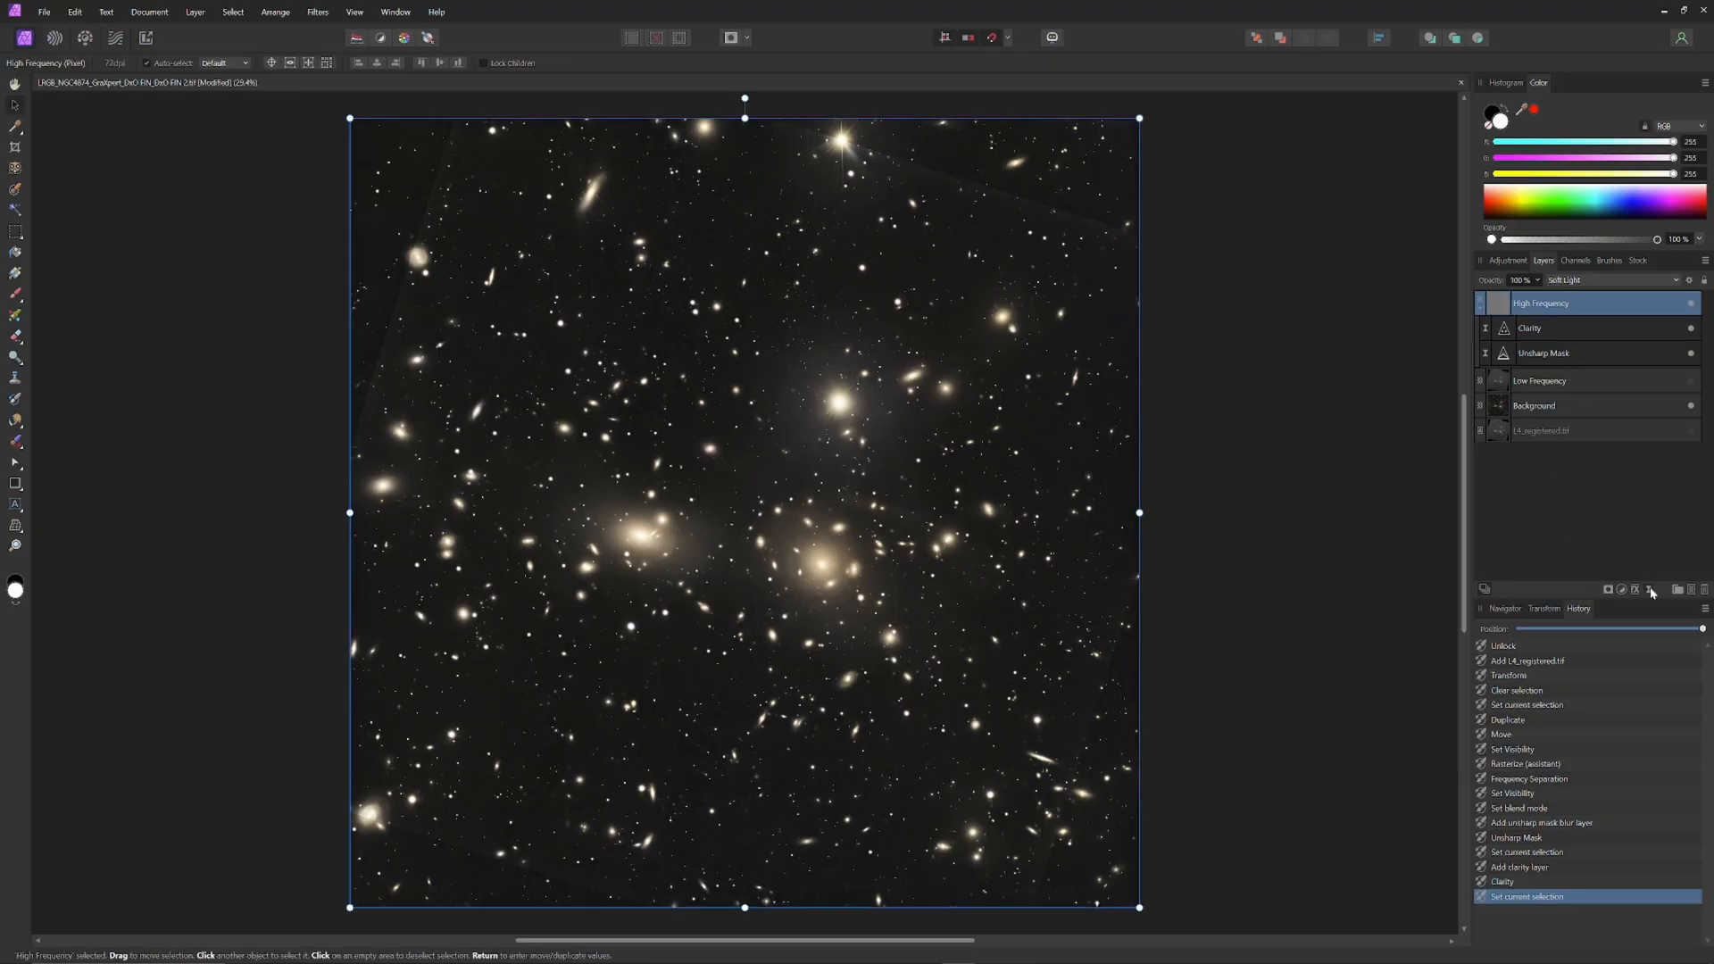
left_click(317, 13)
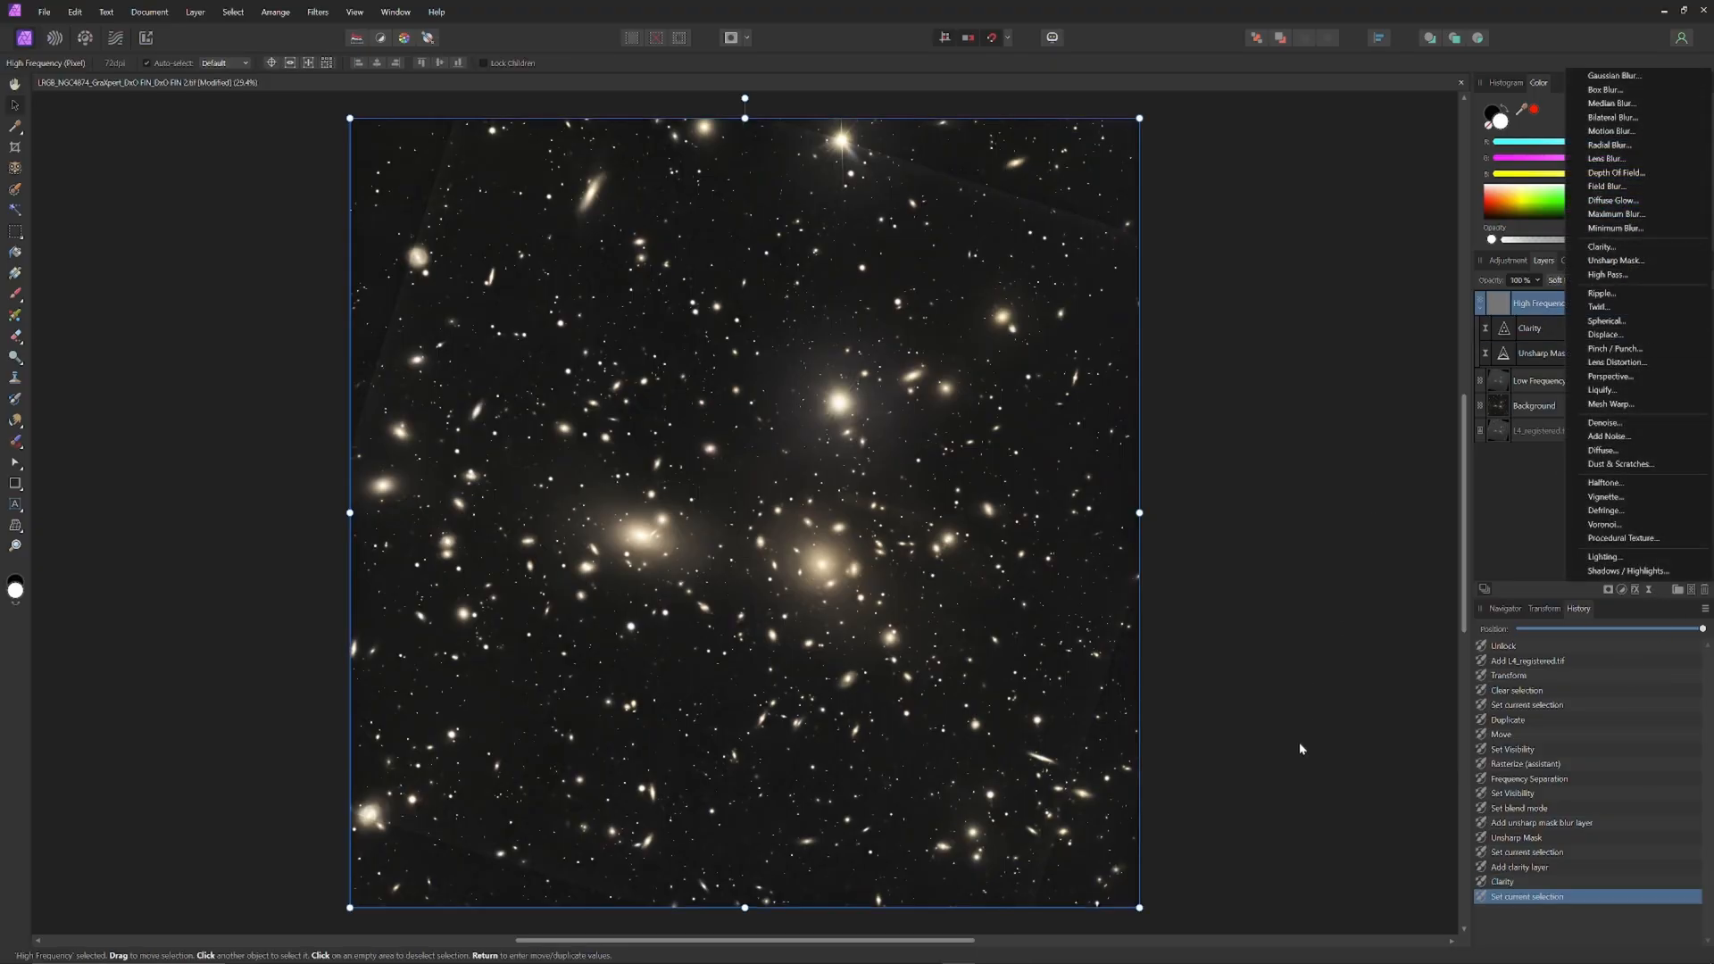
left_click(1605, 275)
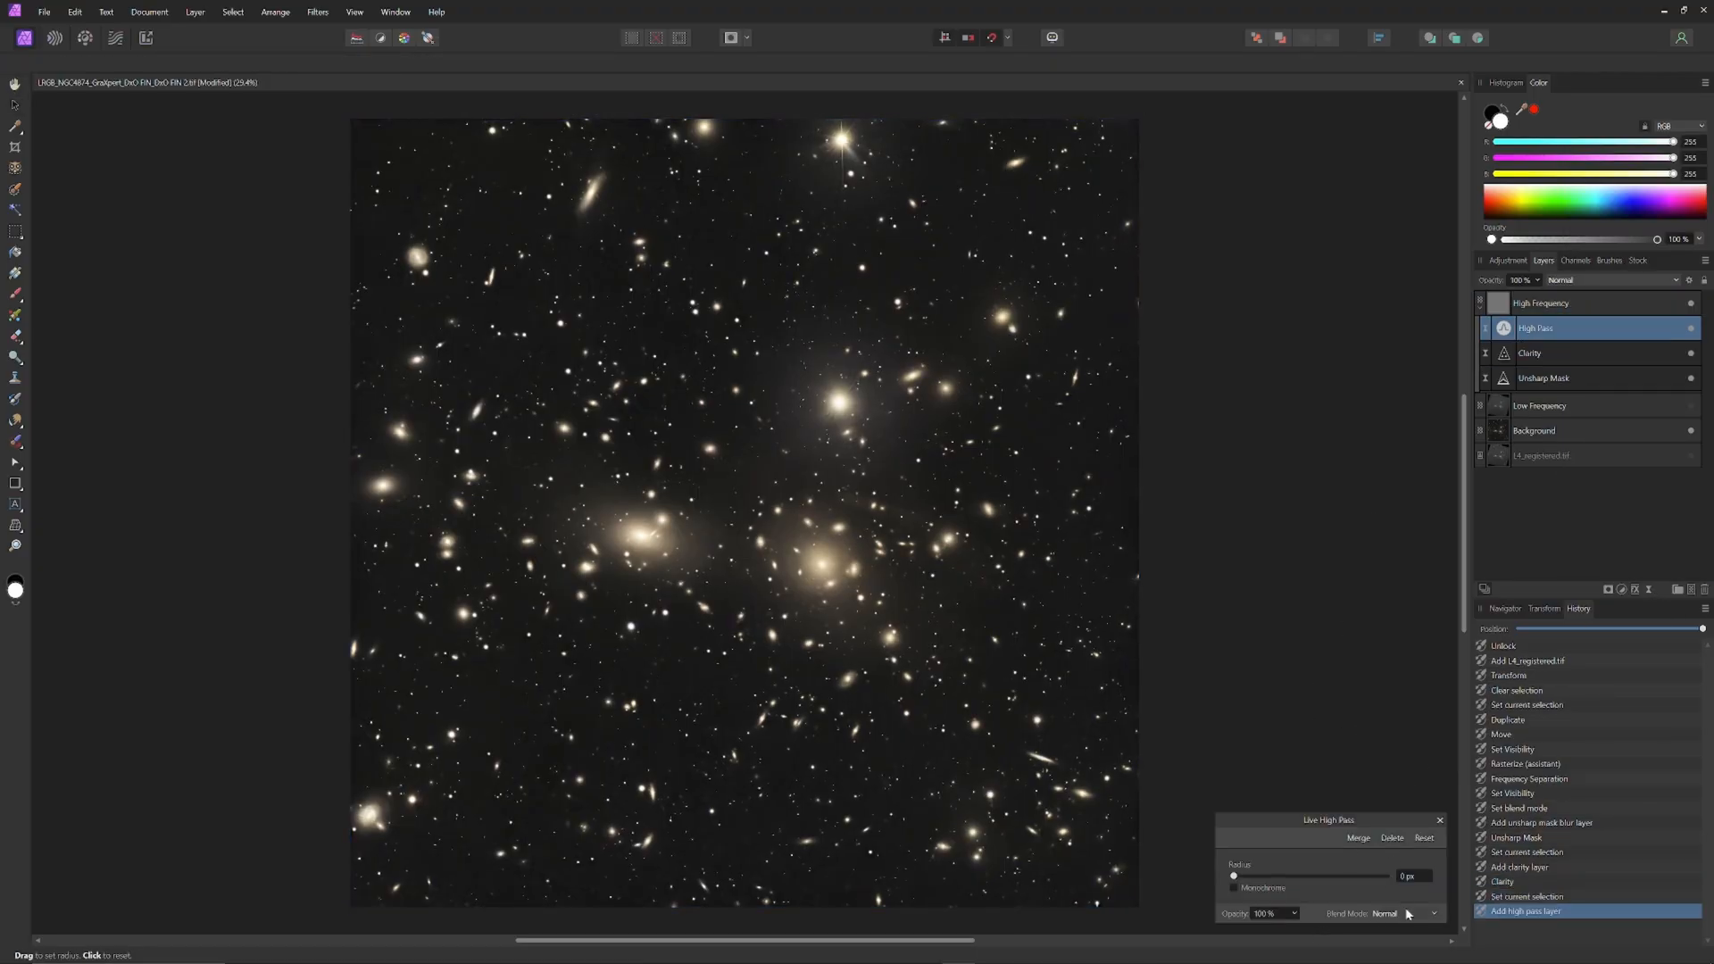
left_click(1405, 912)
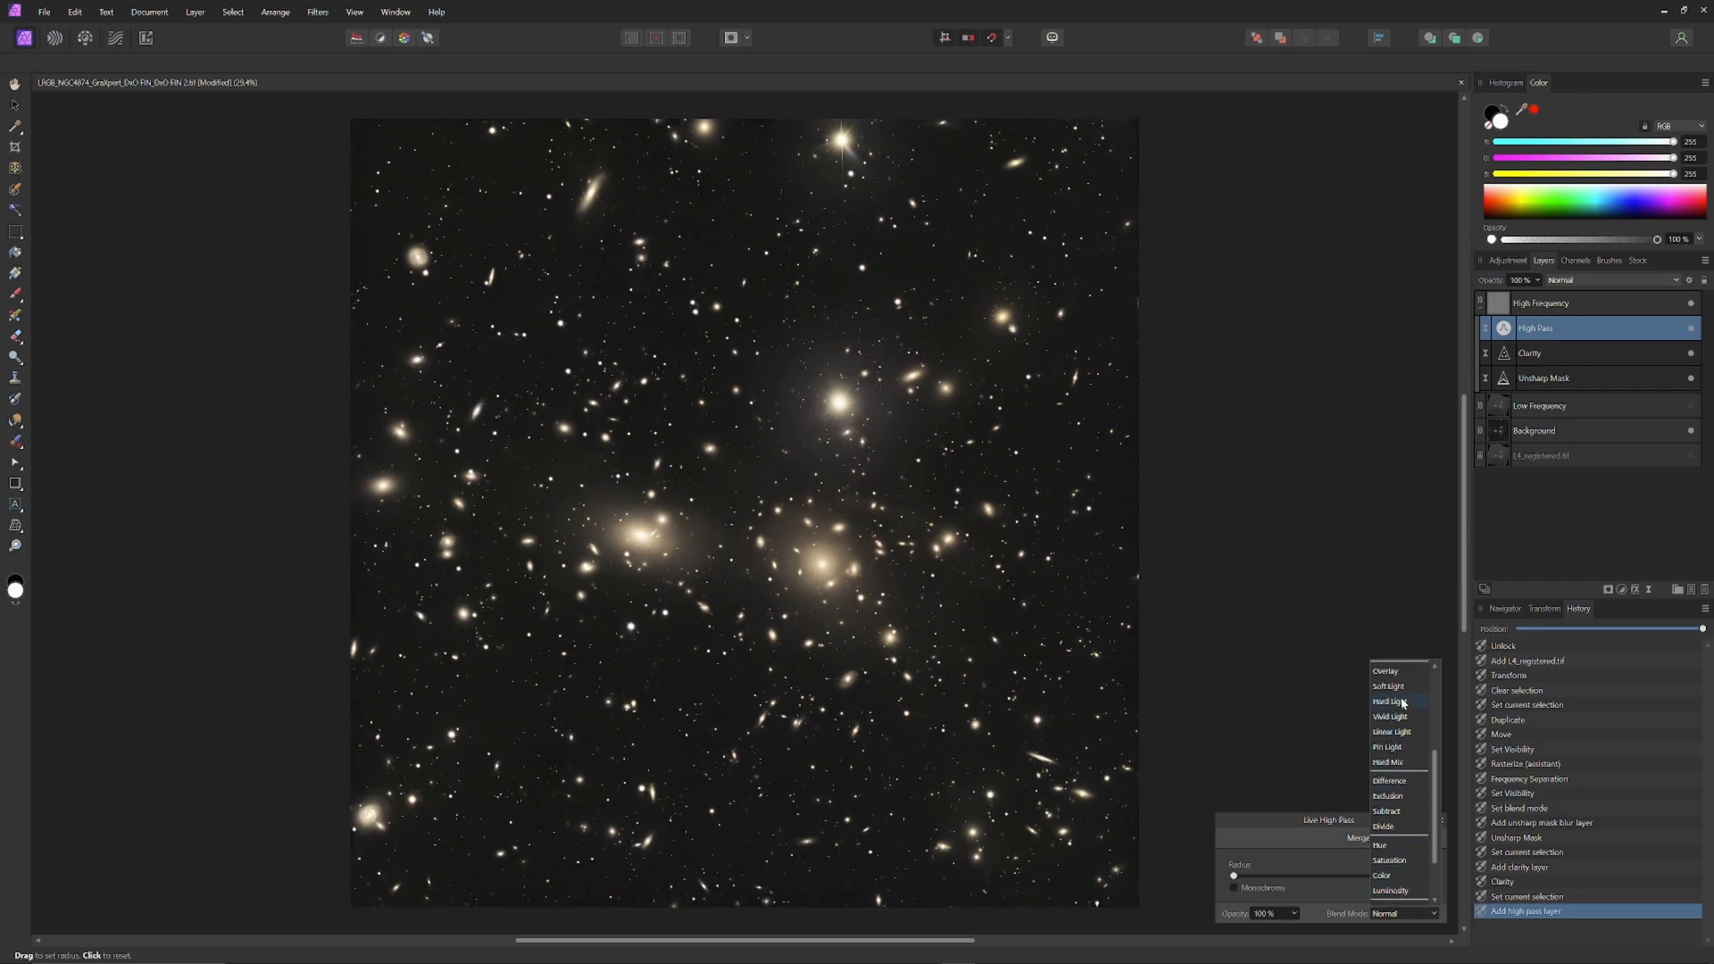
left_click(1387, 685)
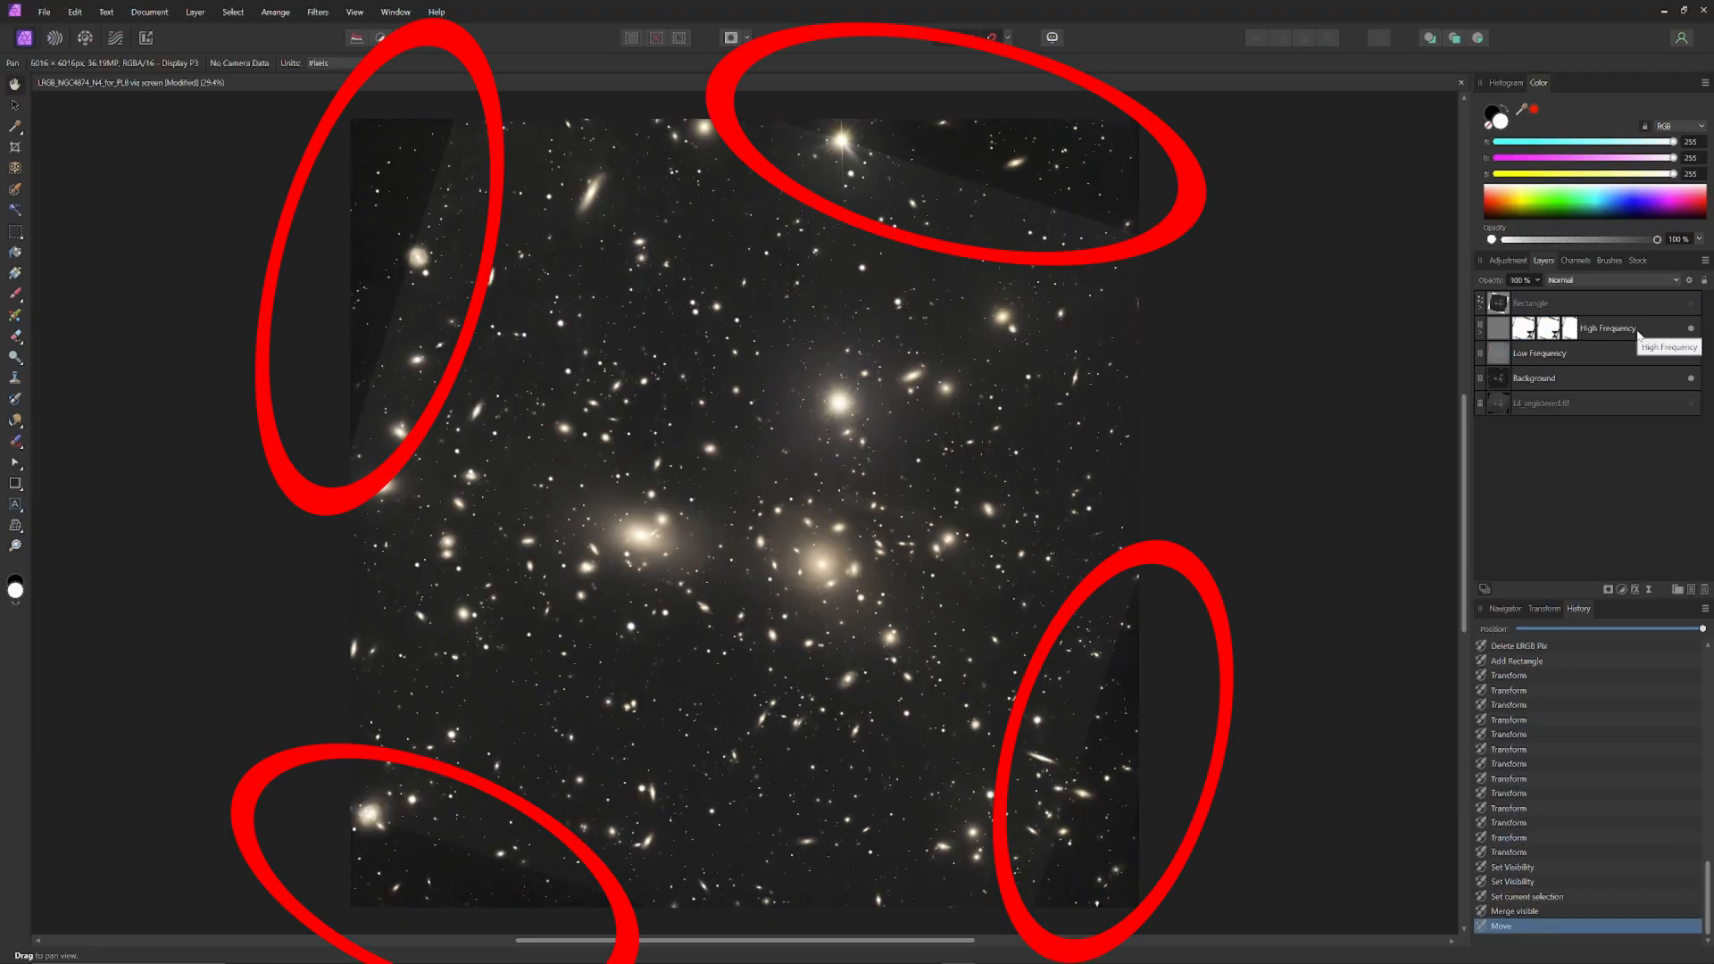
mouse_move(1691, 328)
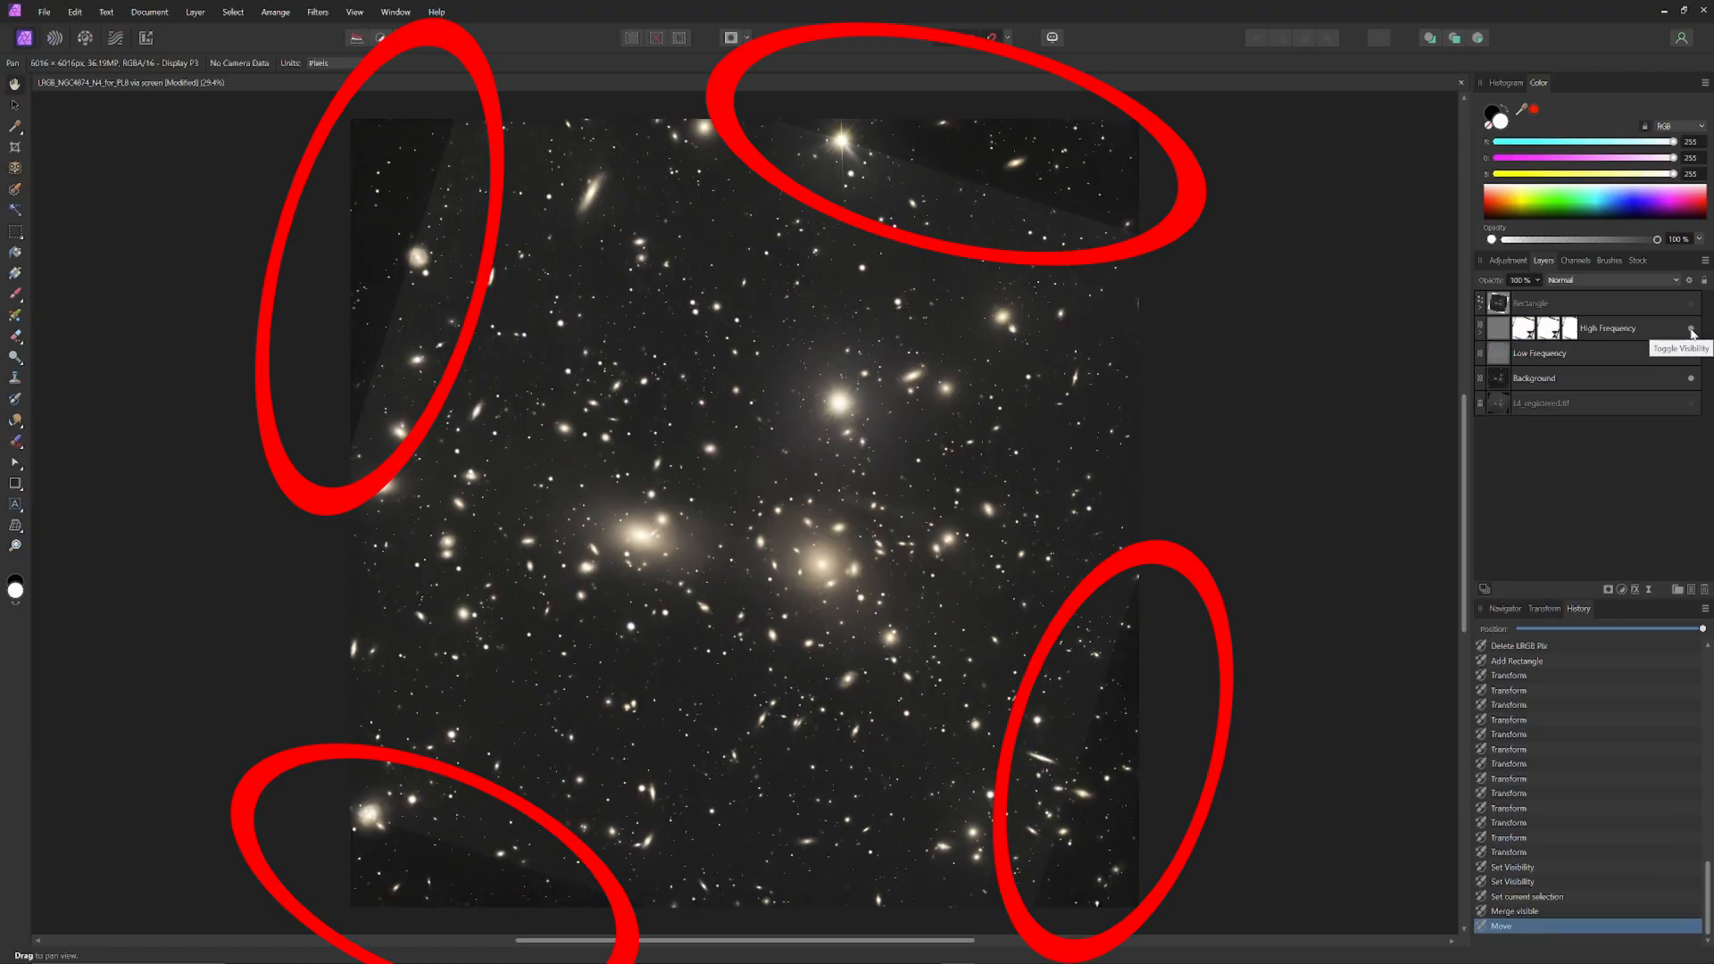
Hide the rectangle layer and add a Levels adjustment above Background lifting output black to about 5%
left_click(1693, 328)
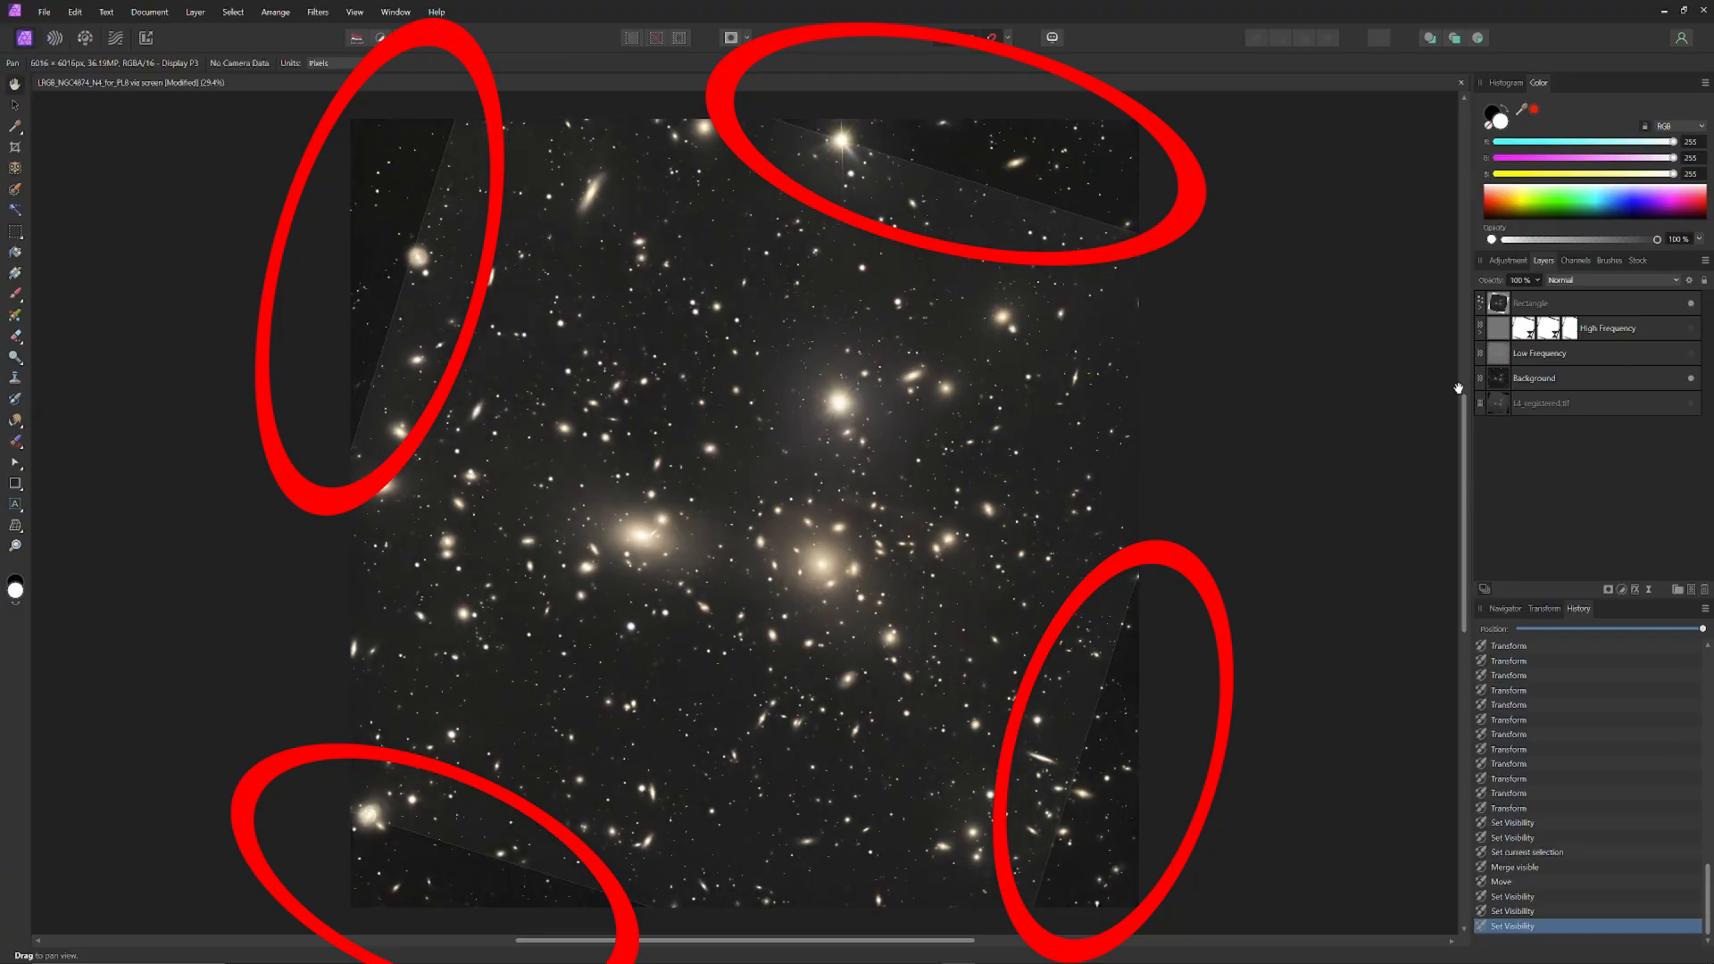
left_click(1541, 377)
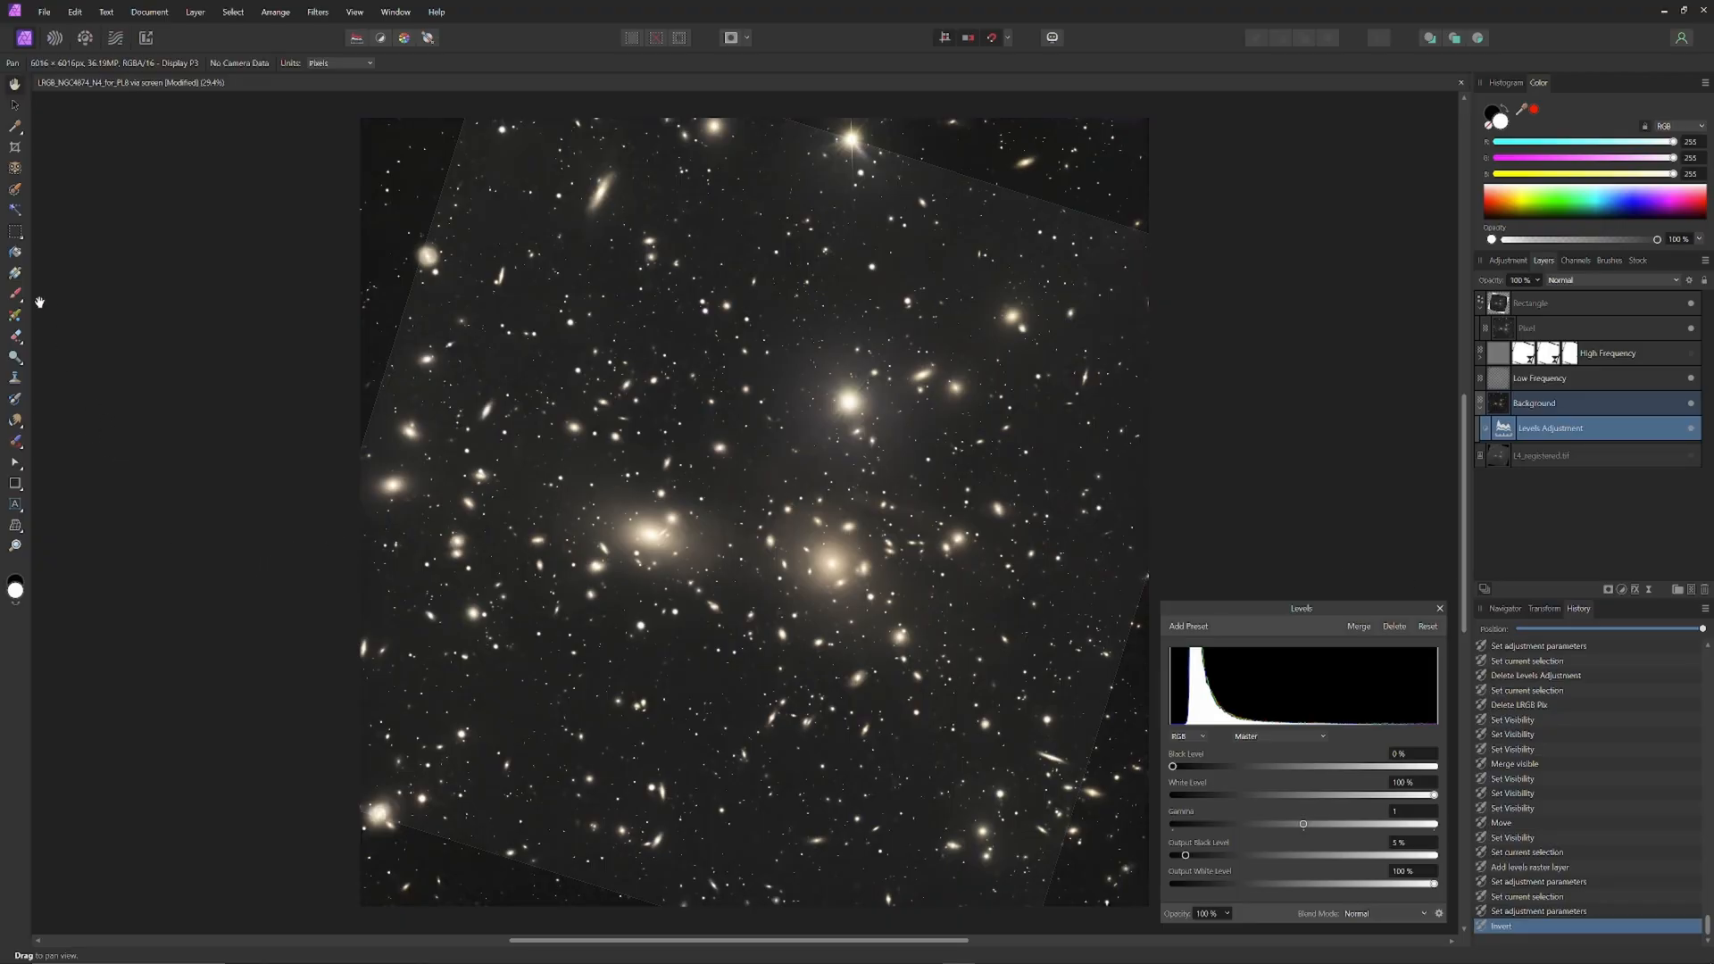
Brush the corner mask and rename the levels adjustment to Bottom Lvls
left_click(15, 314)
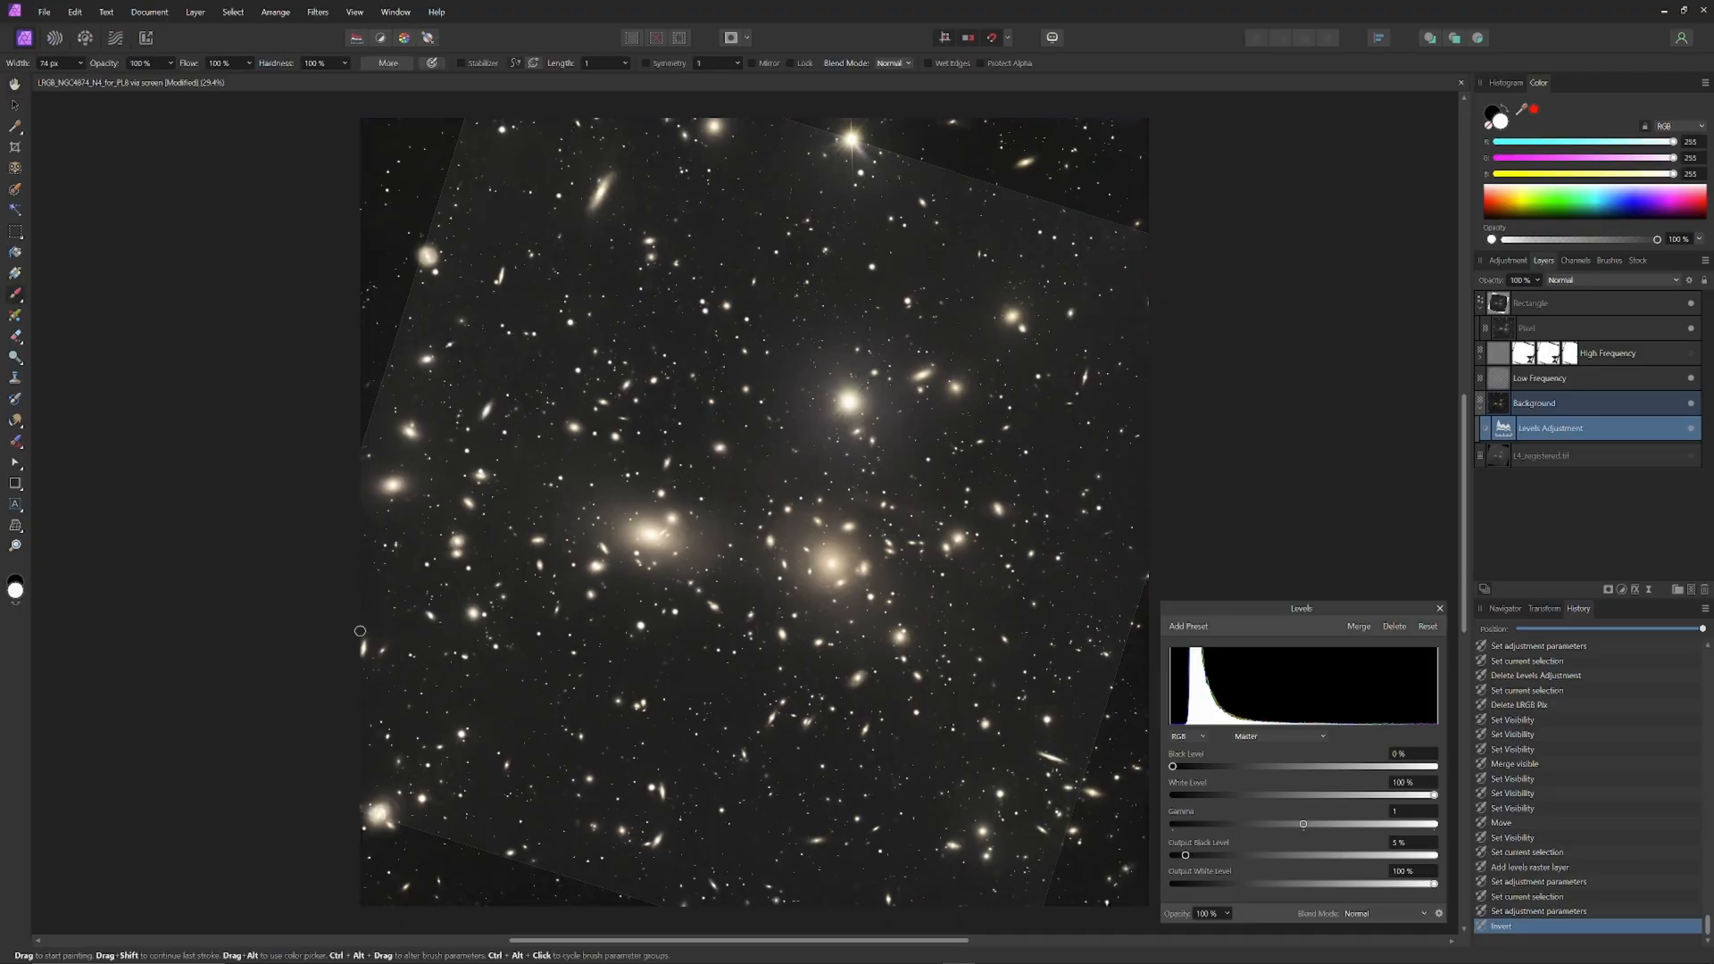
mouse_move(177, 498)
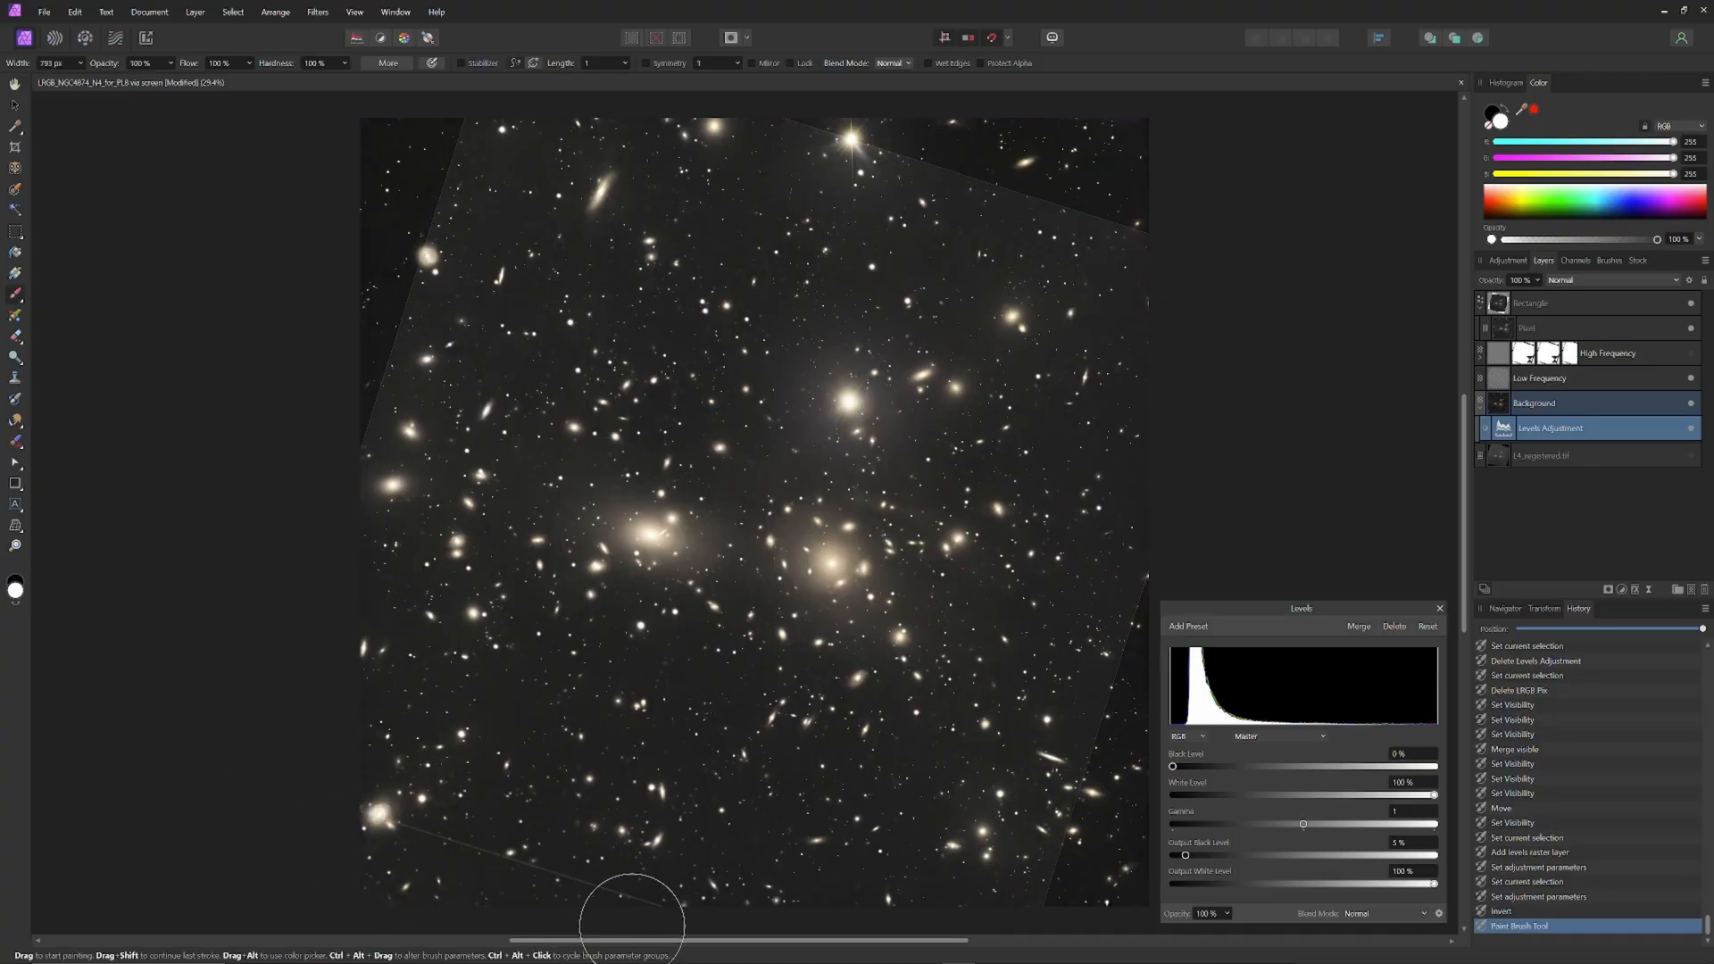
mouse_move(539, 907)
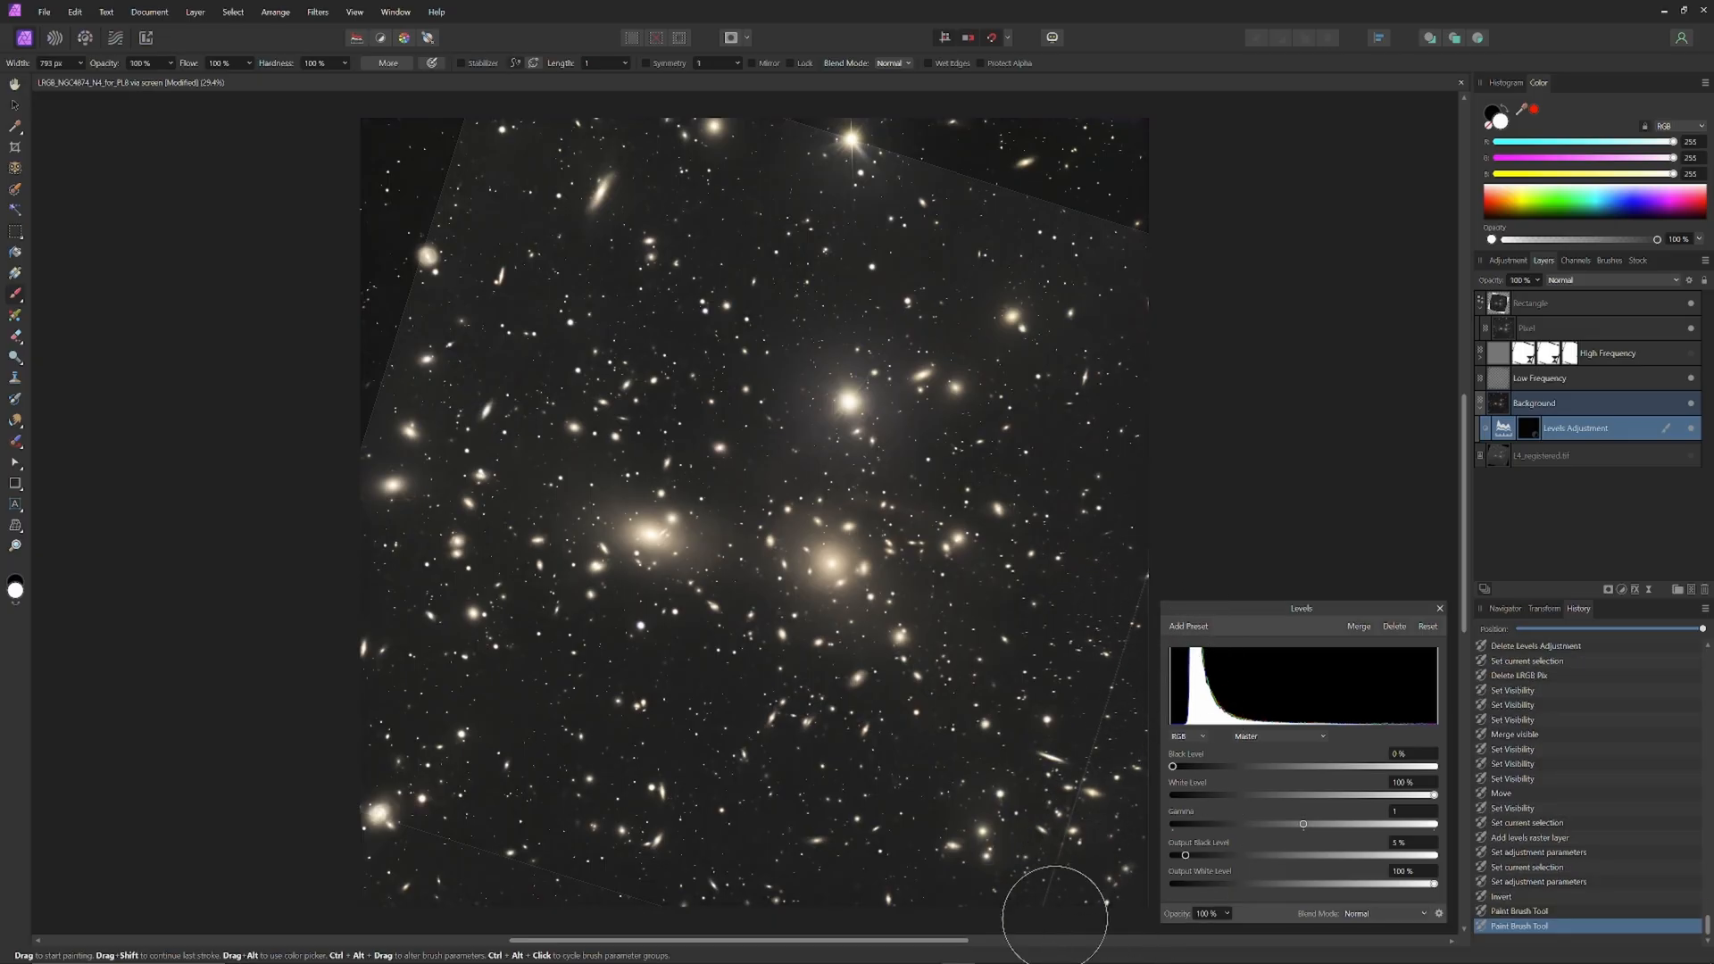
mouse_move(1334, 484)
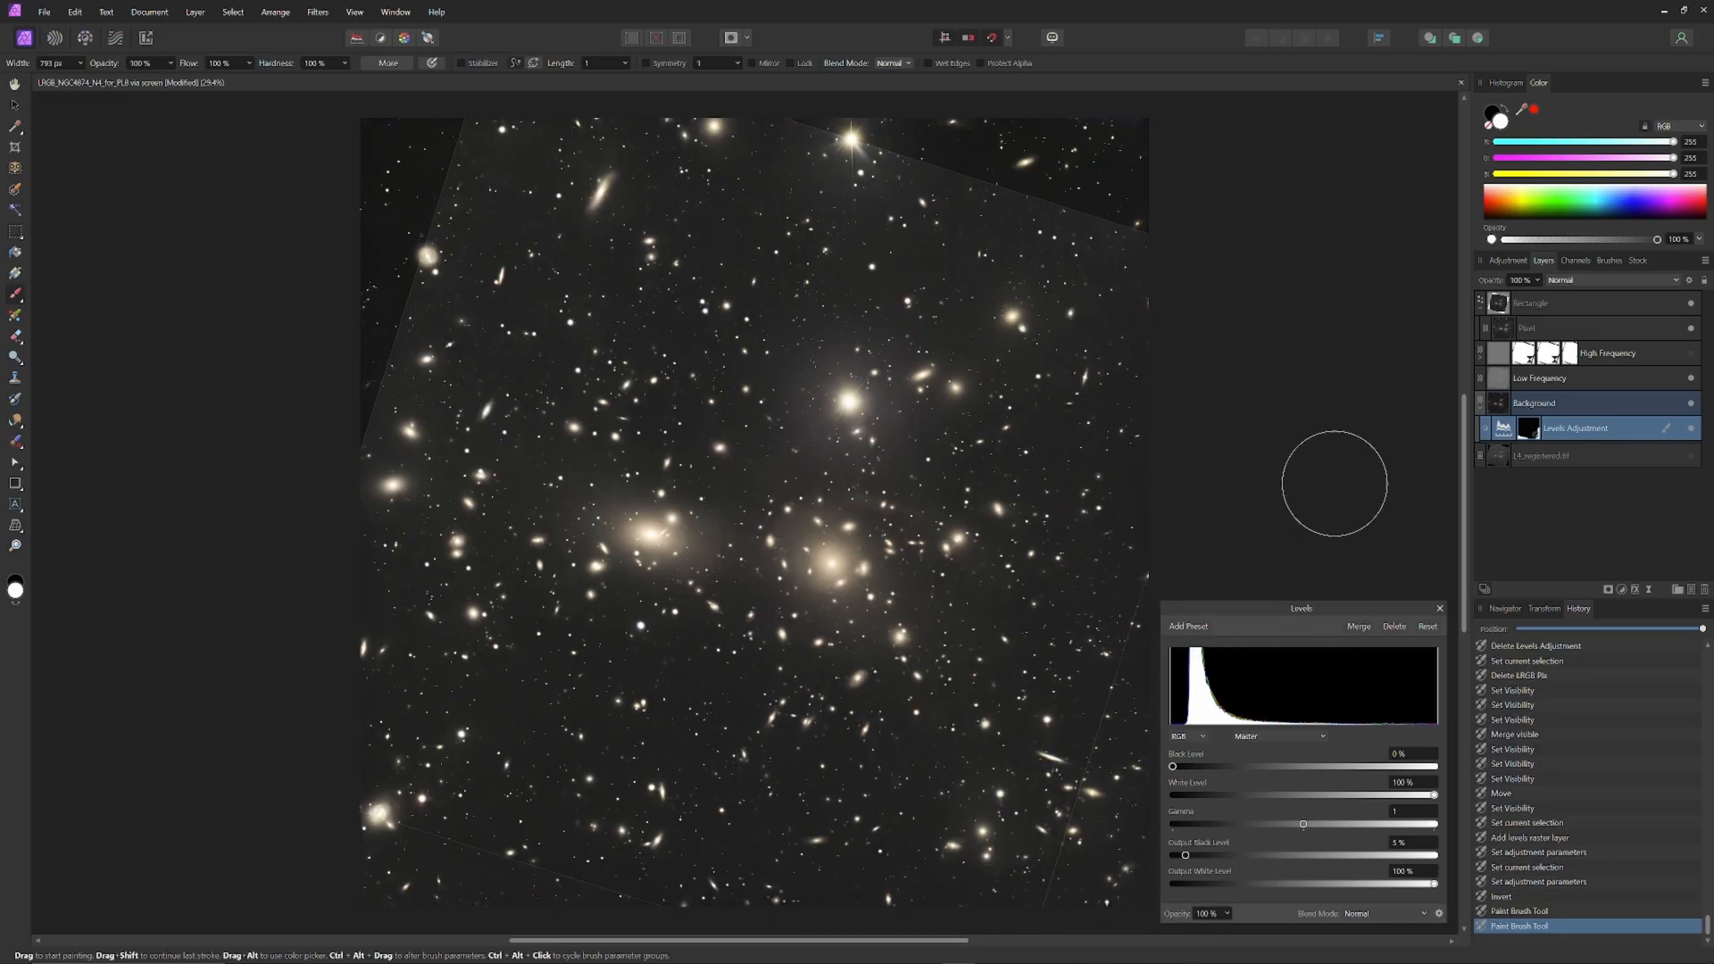
left_click(1440, 607)
type("Bottom lvls")
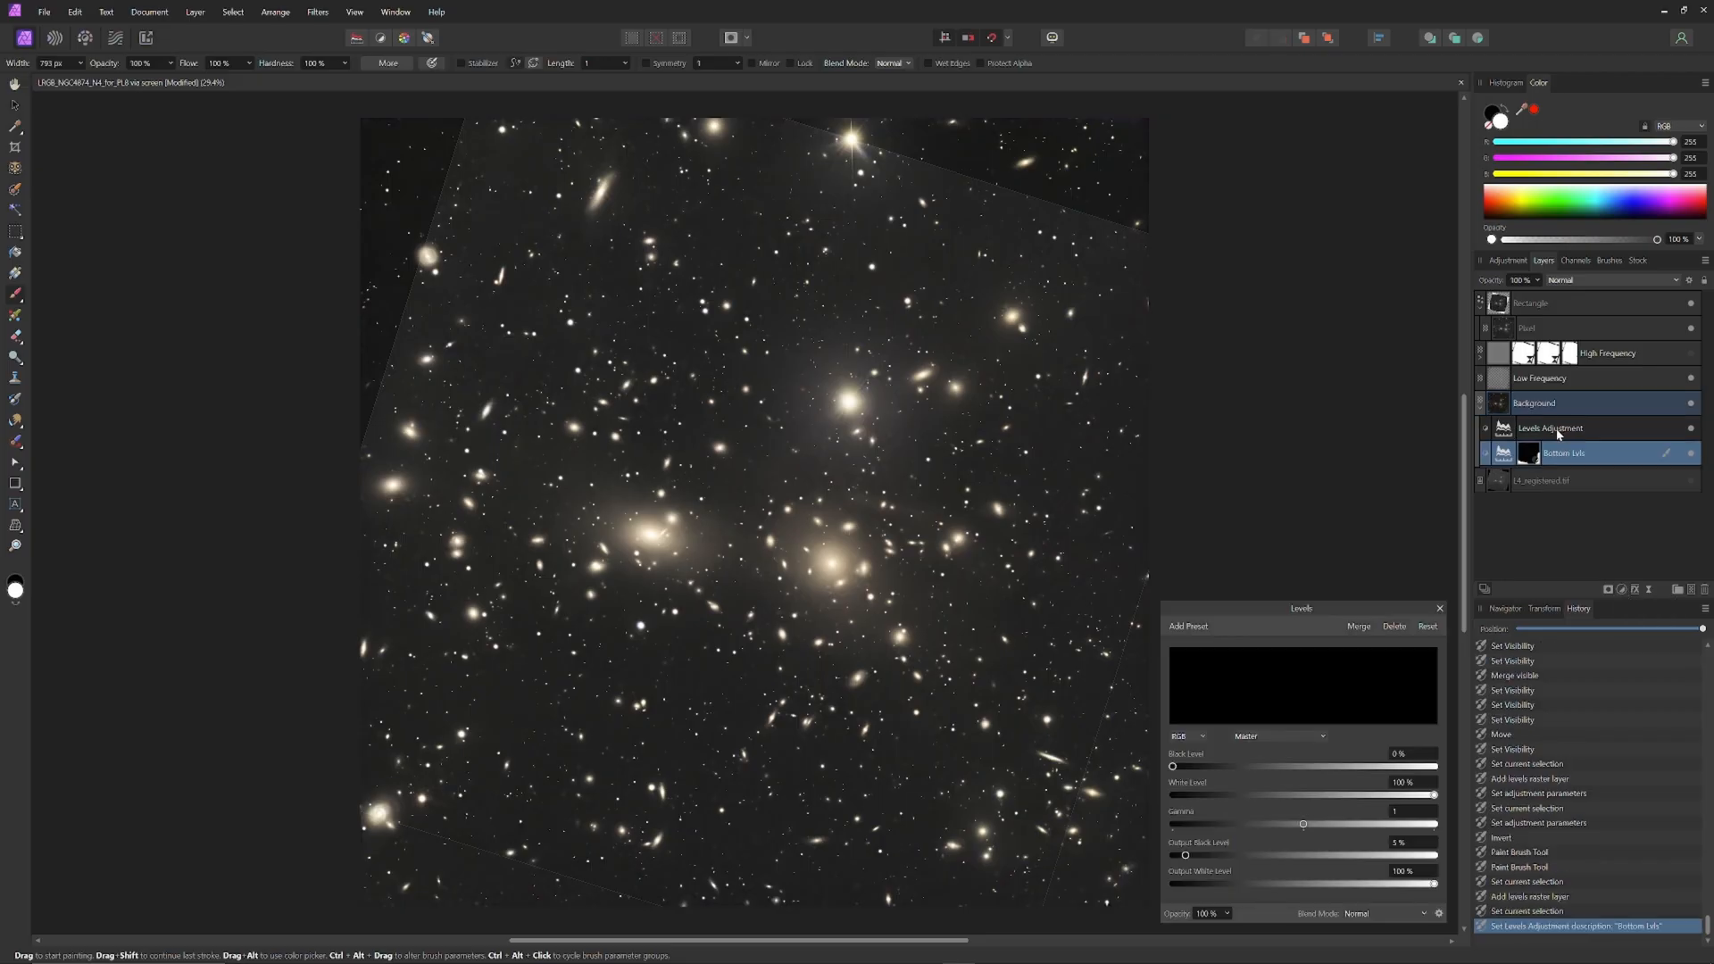
Rename the new levels adjustment above Bottom Lvls to Top Lvls
double_click(1548, 427)
type("Top Lvls")
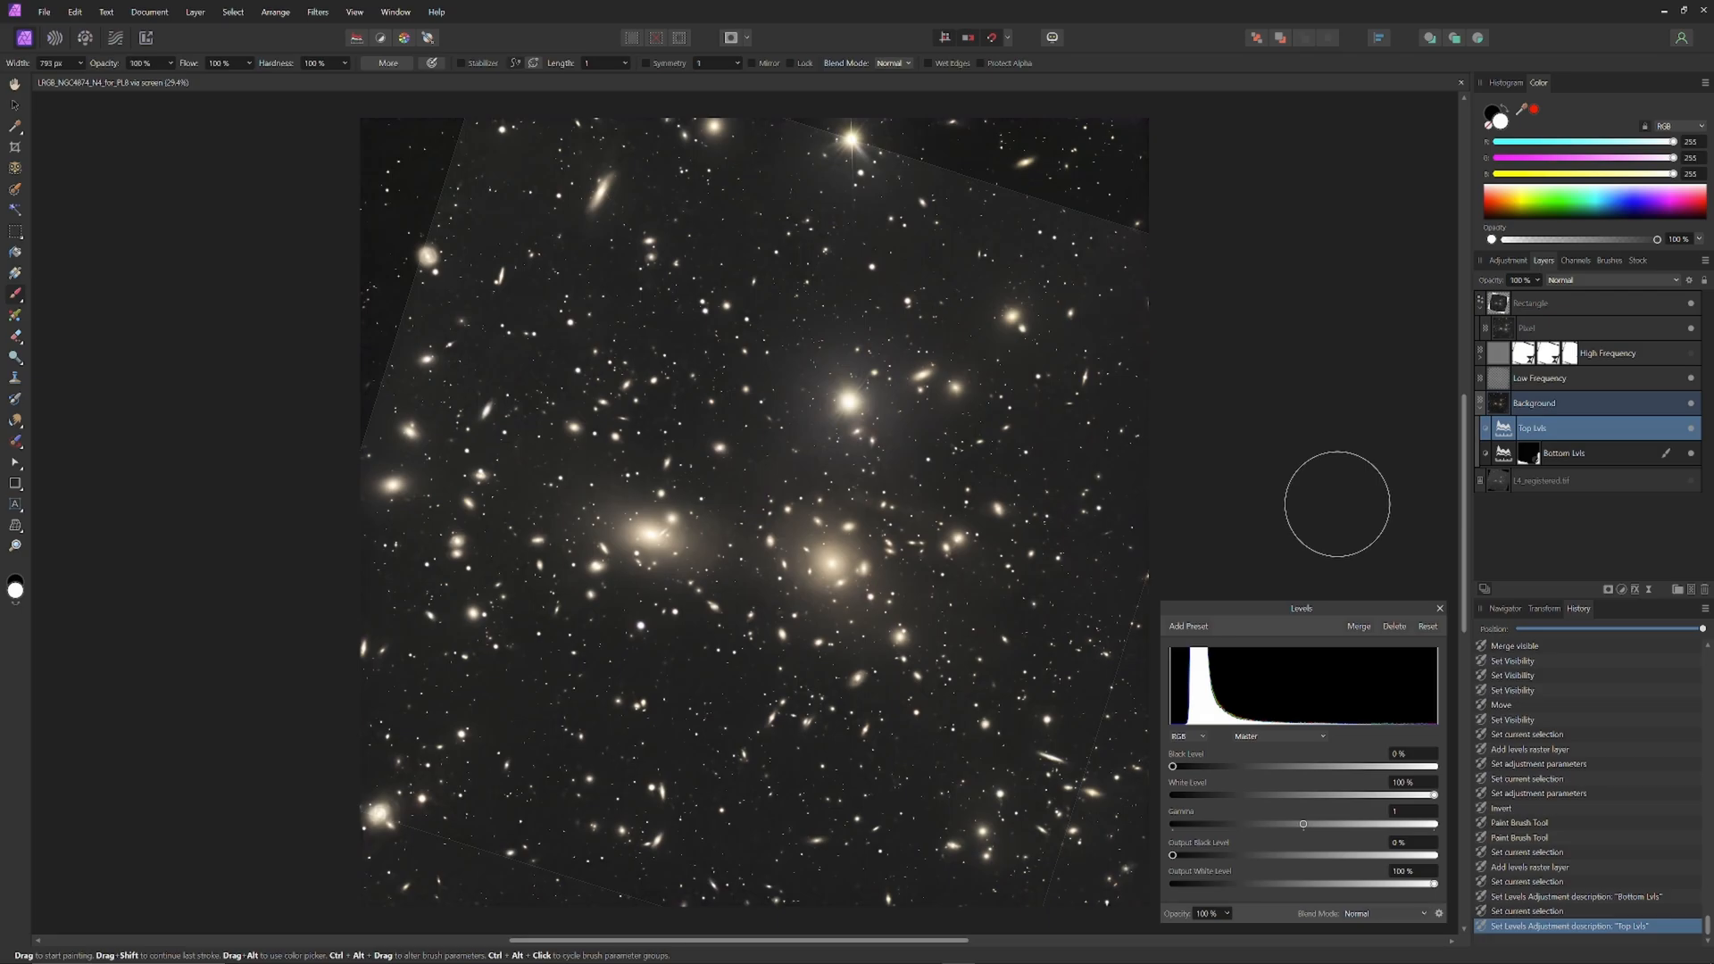
mouse_move(1318, 822)
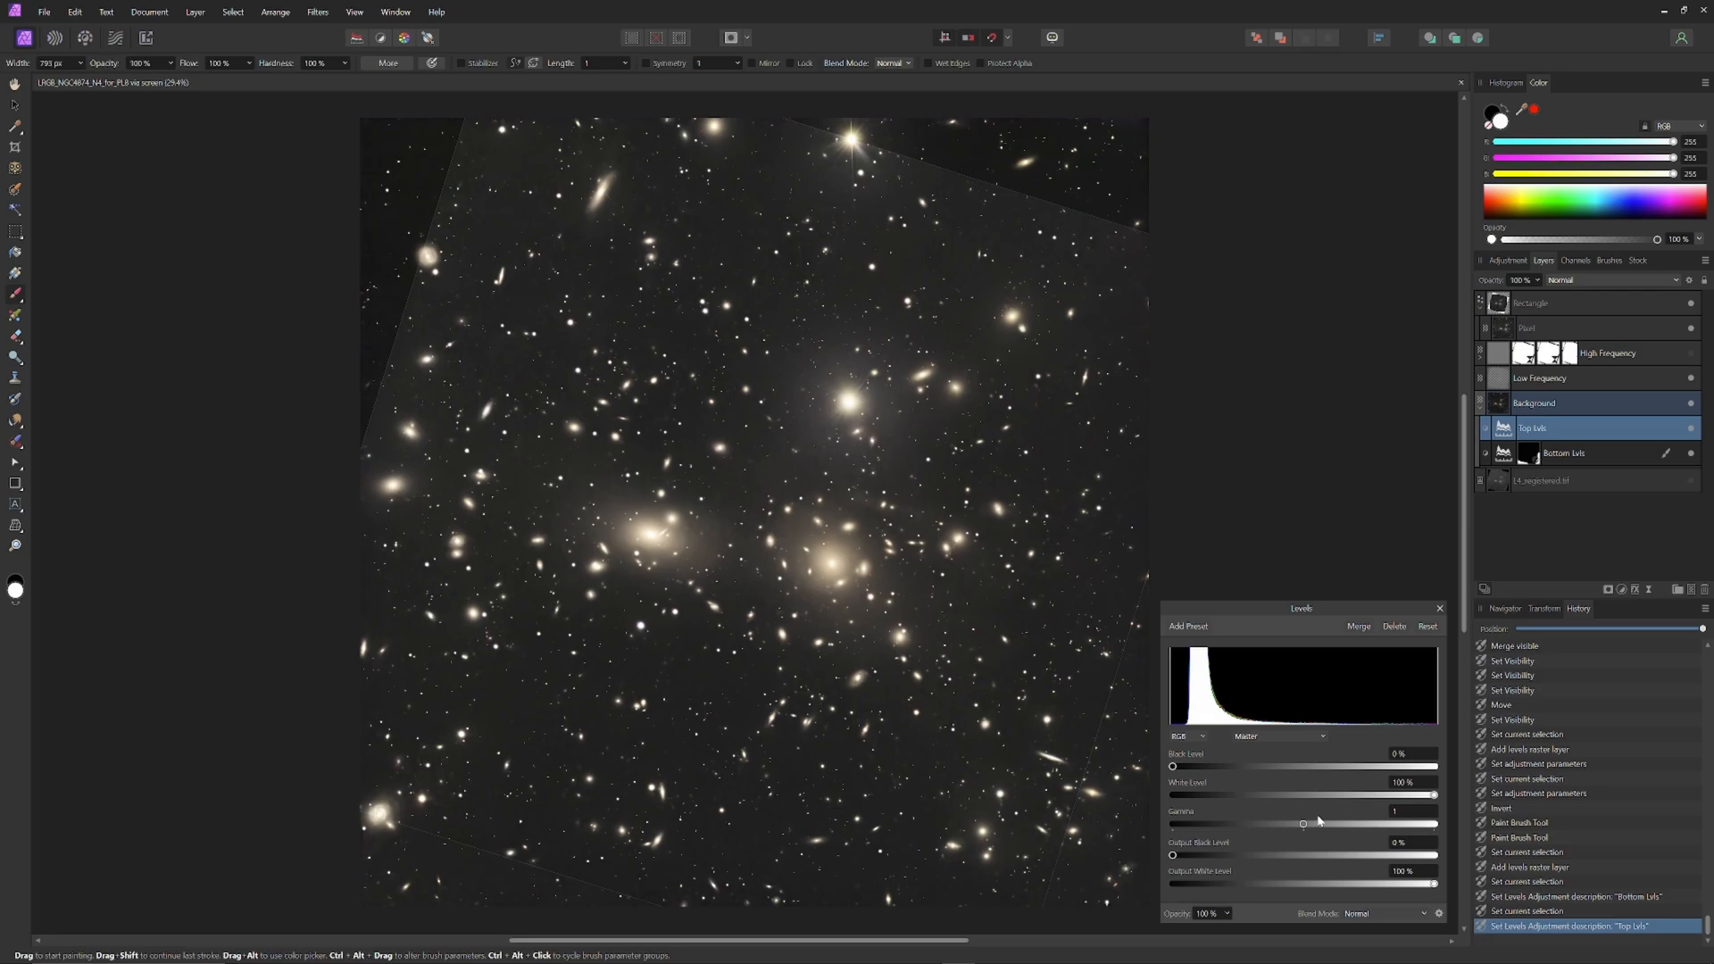
mouse_move(1172, 859)
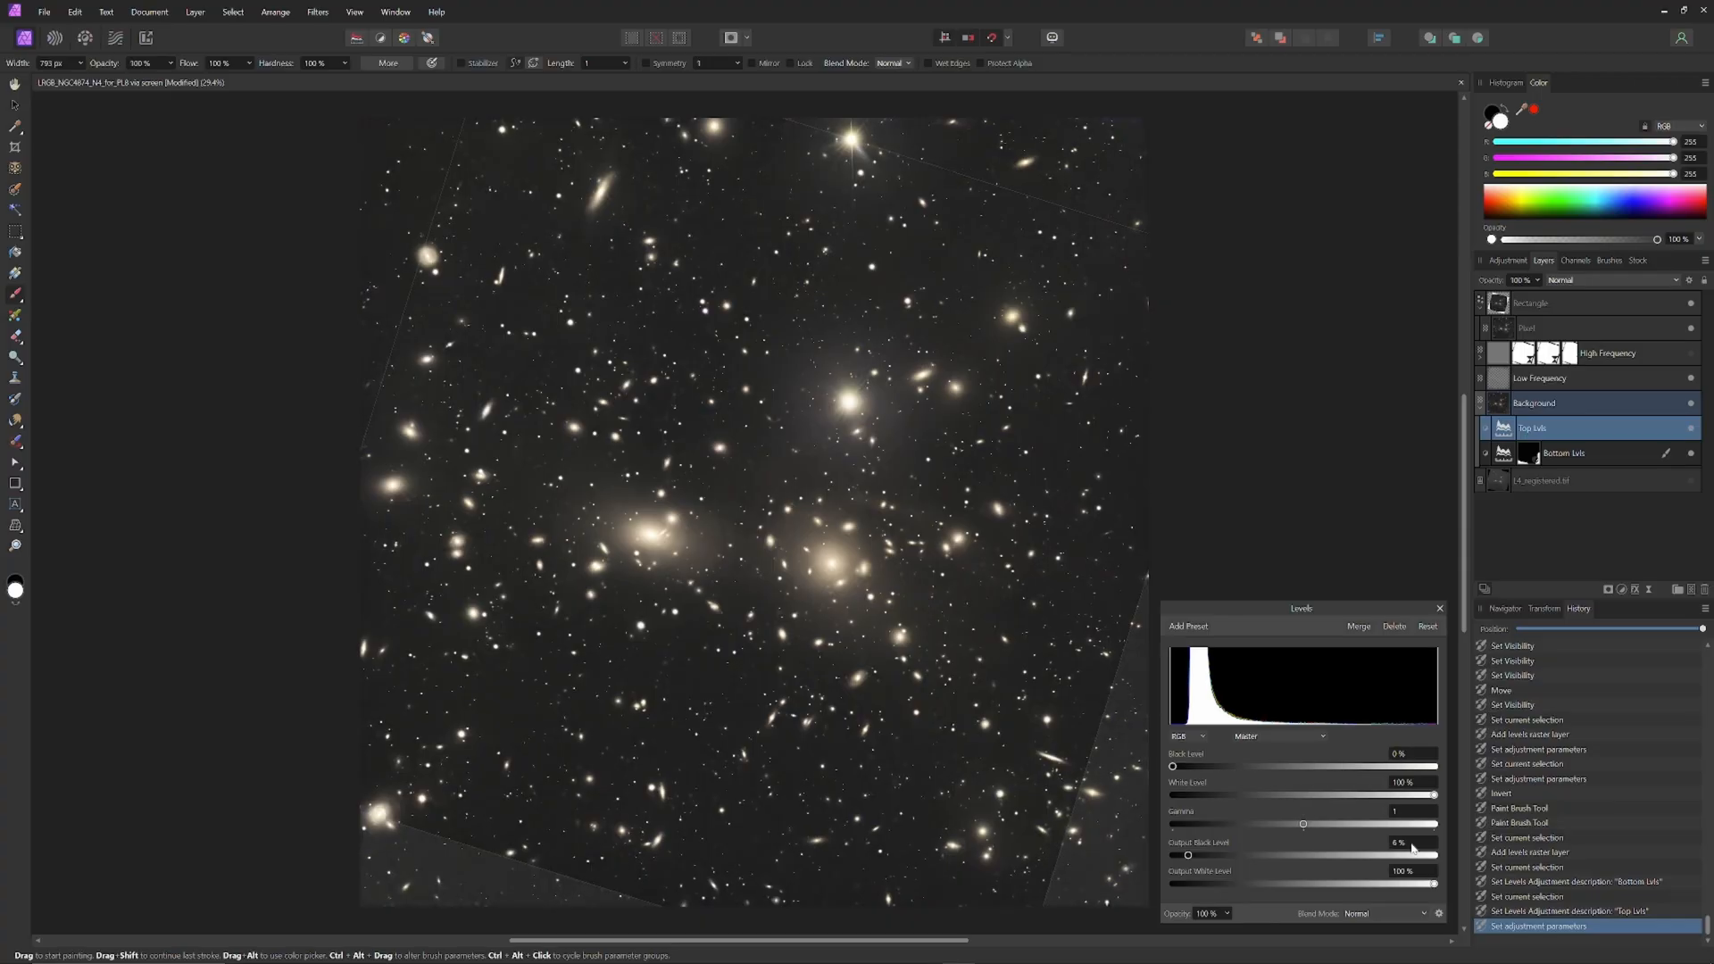
mouse_move(1570, 618)
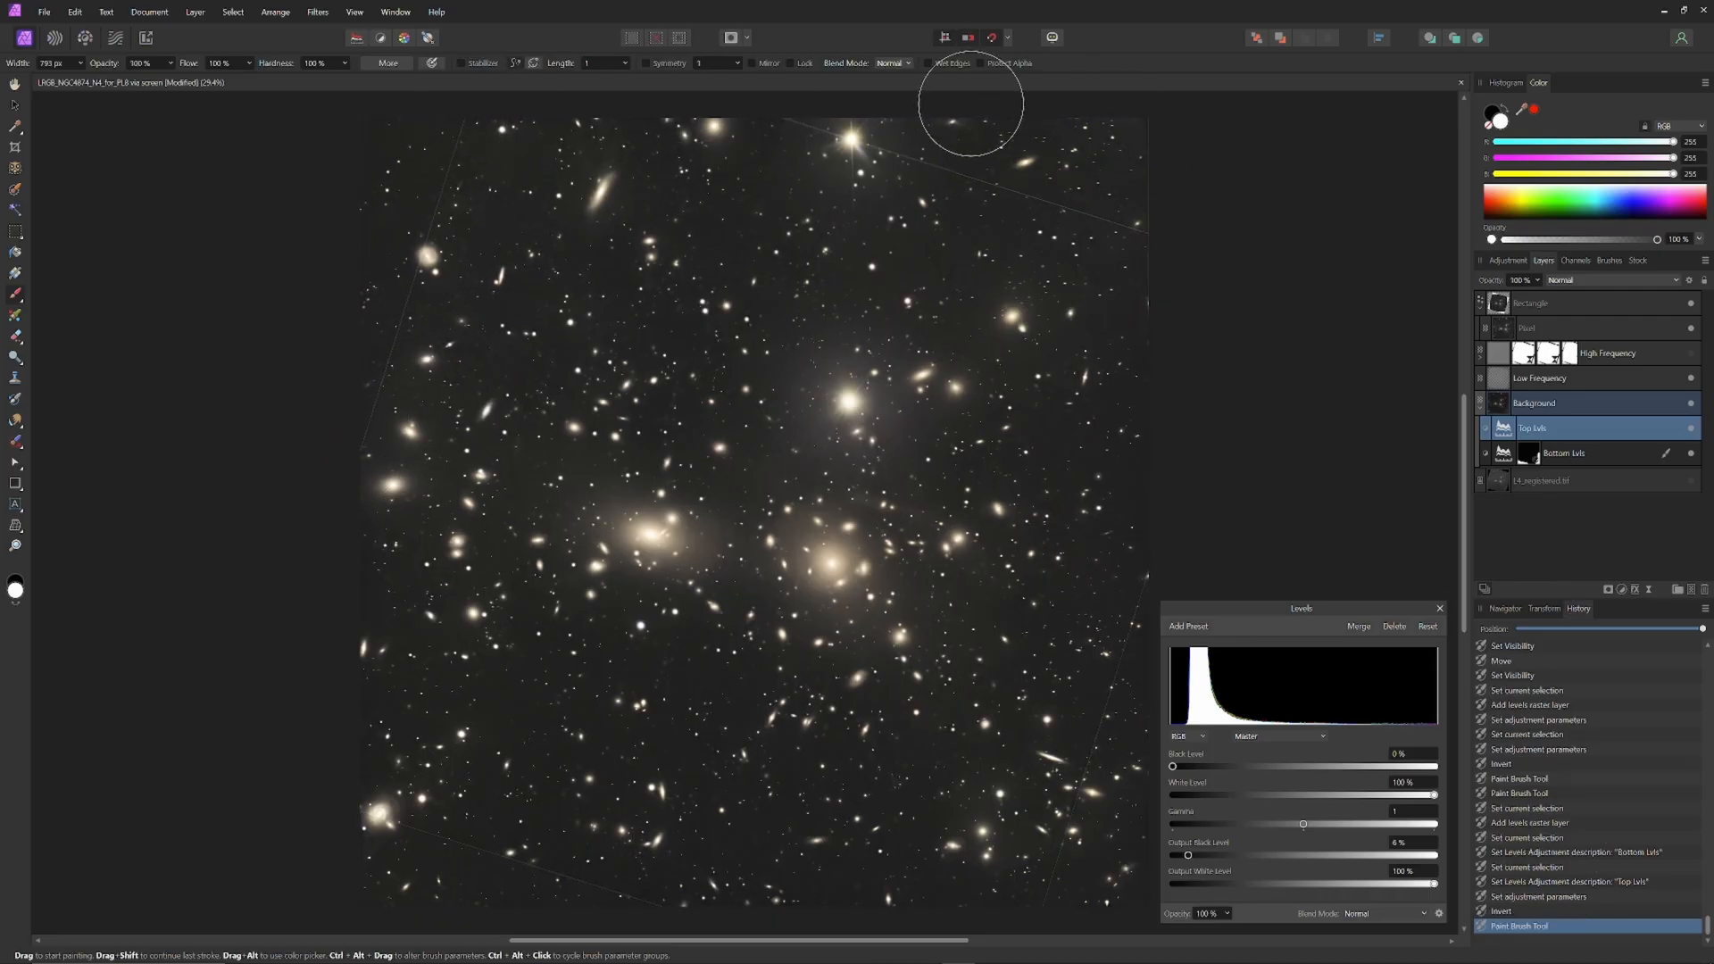
mouse_move(1123, 138)
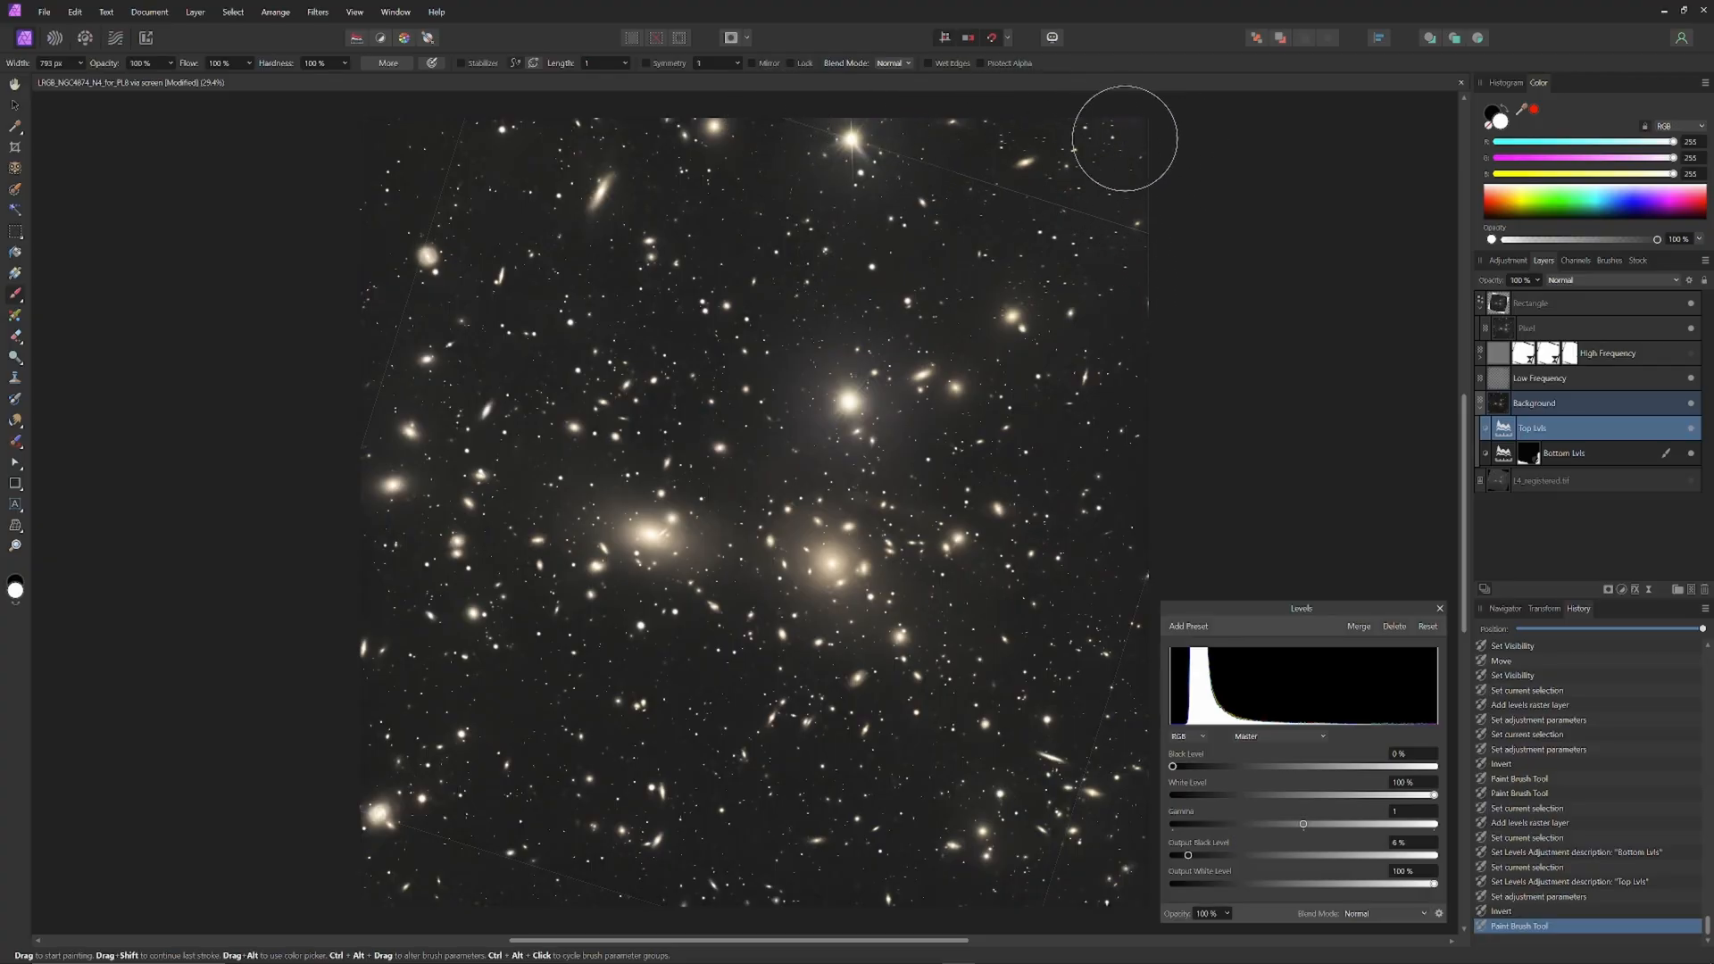
mouse_move(1168, 128)
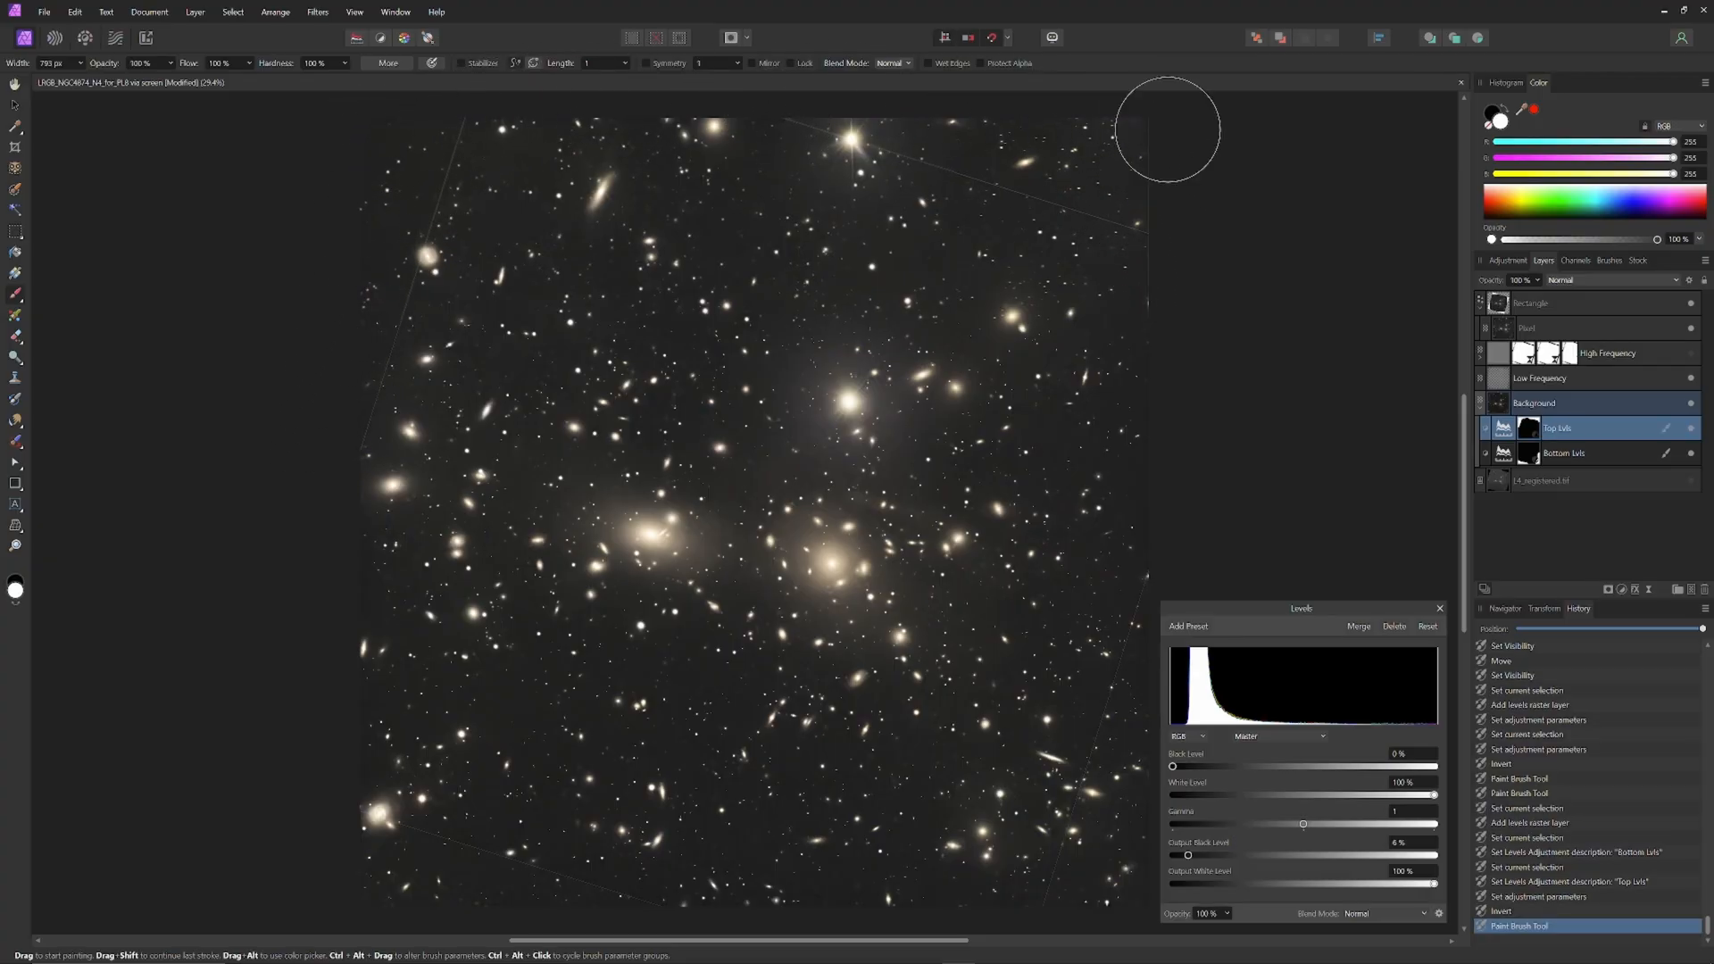
mouse_move(1400, 261)
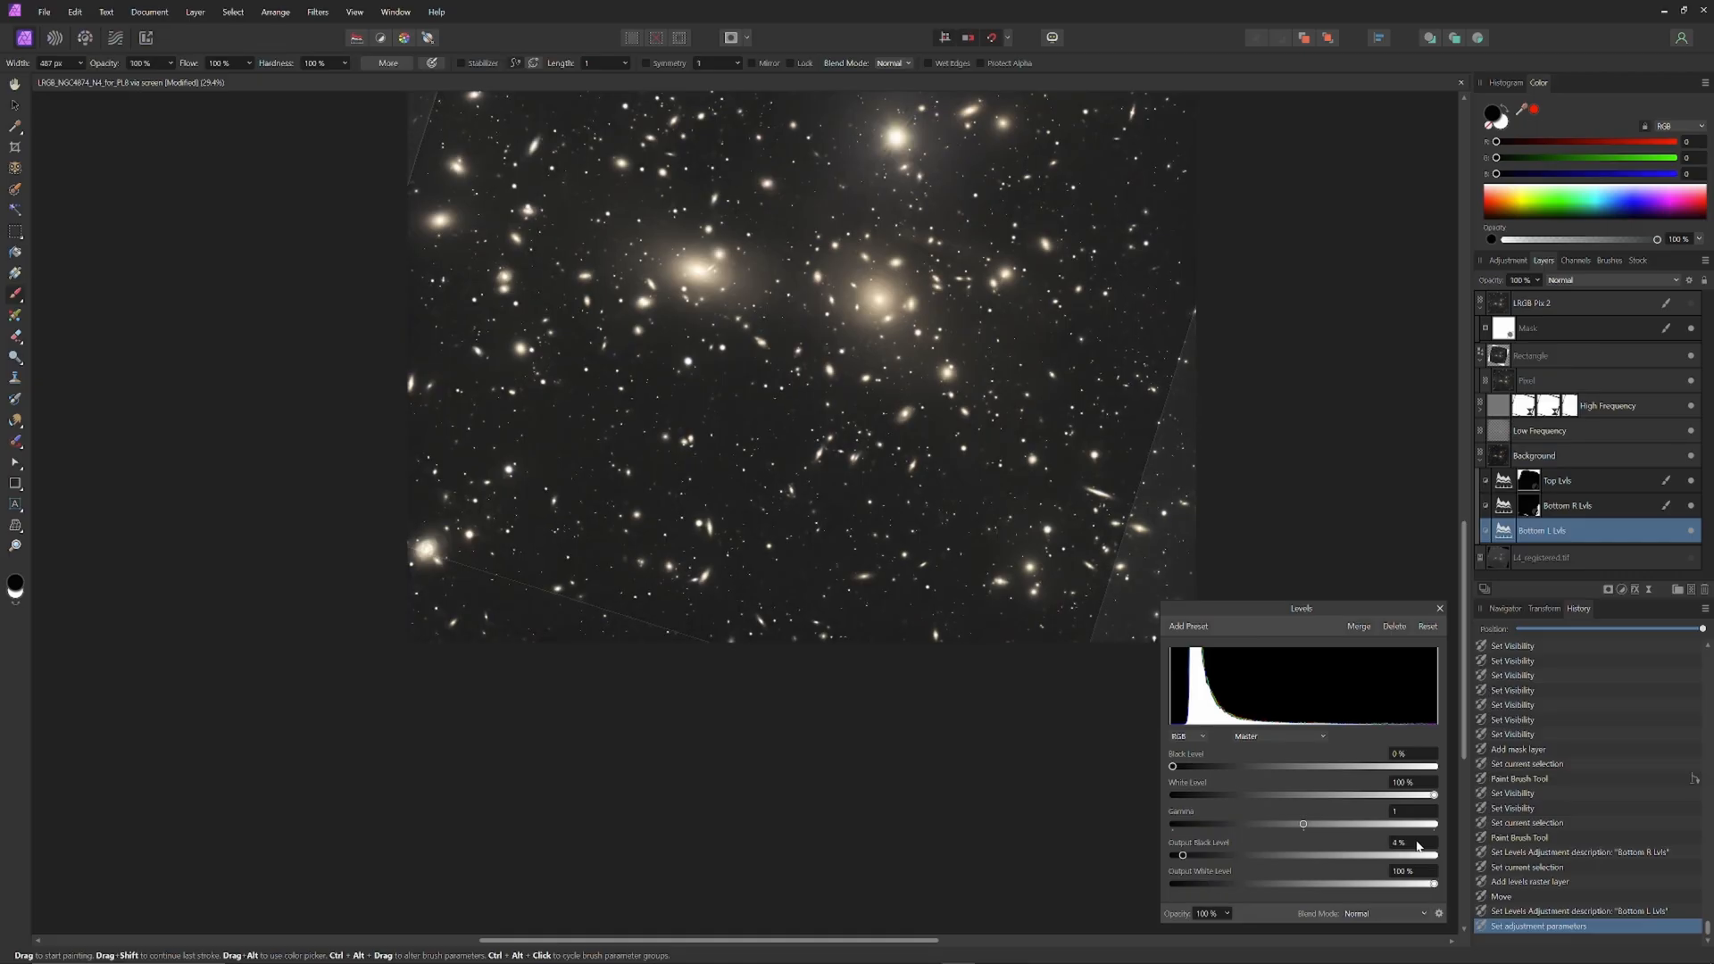
mouse_move(1070, 785)
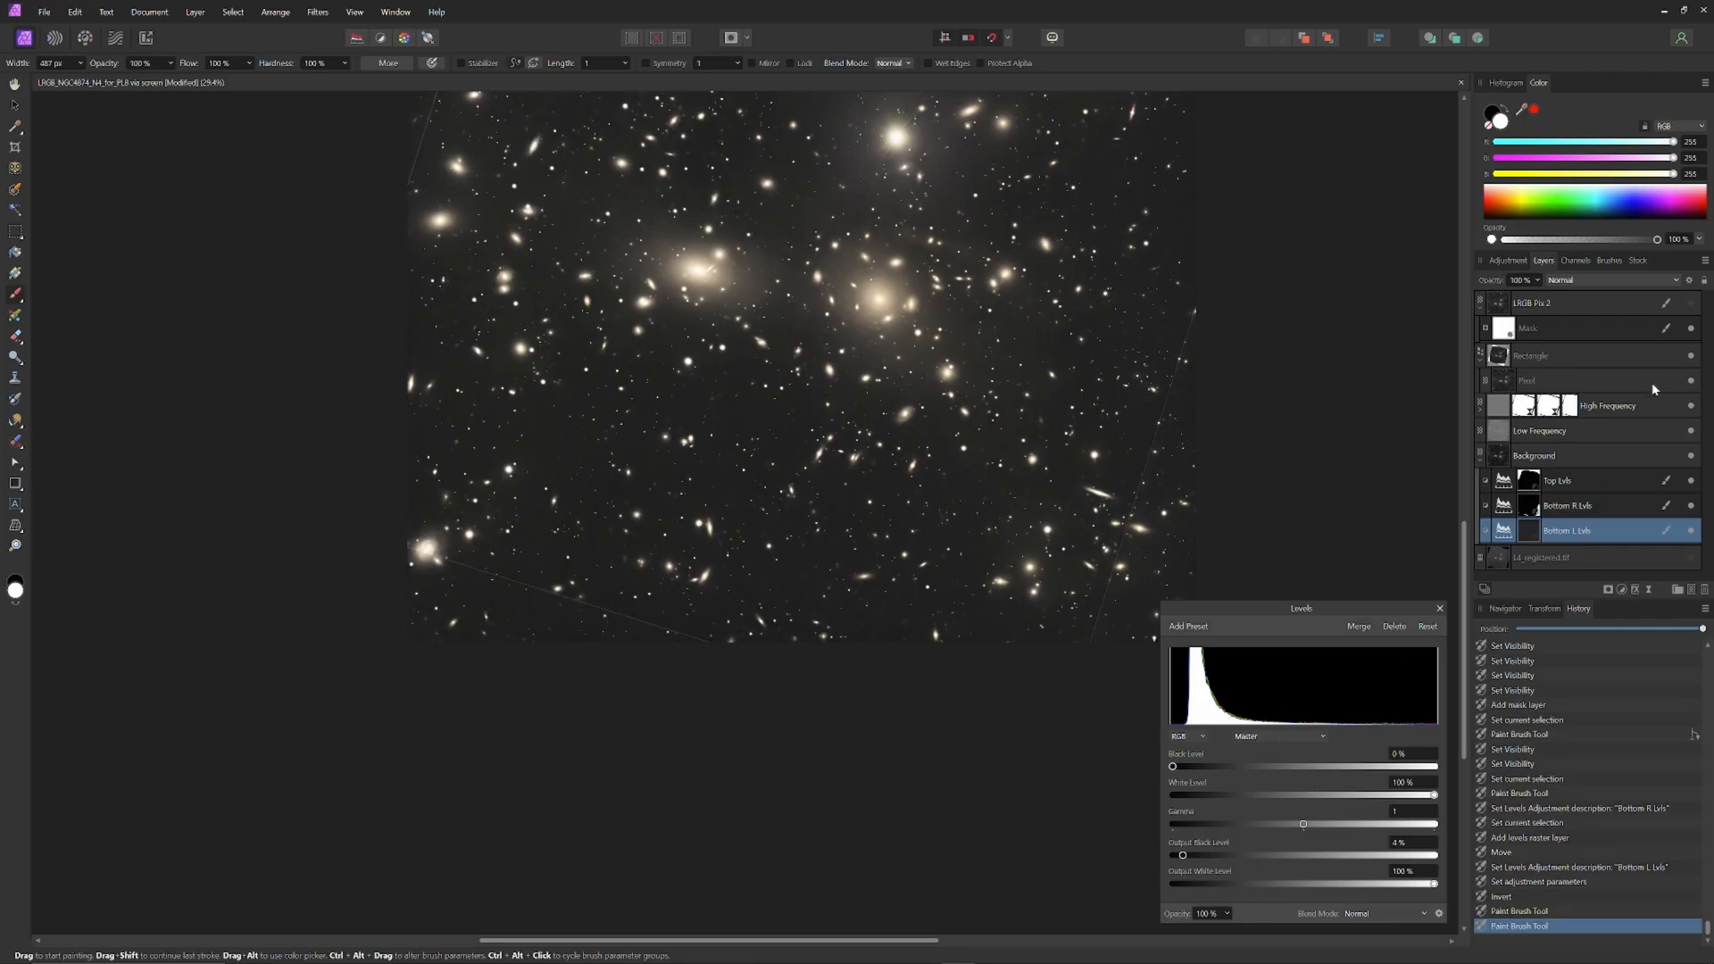
Merge all visible layers into a new pixel layer and name it LRGB Pix 3
right_click(1531, 328)
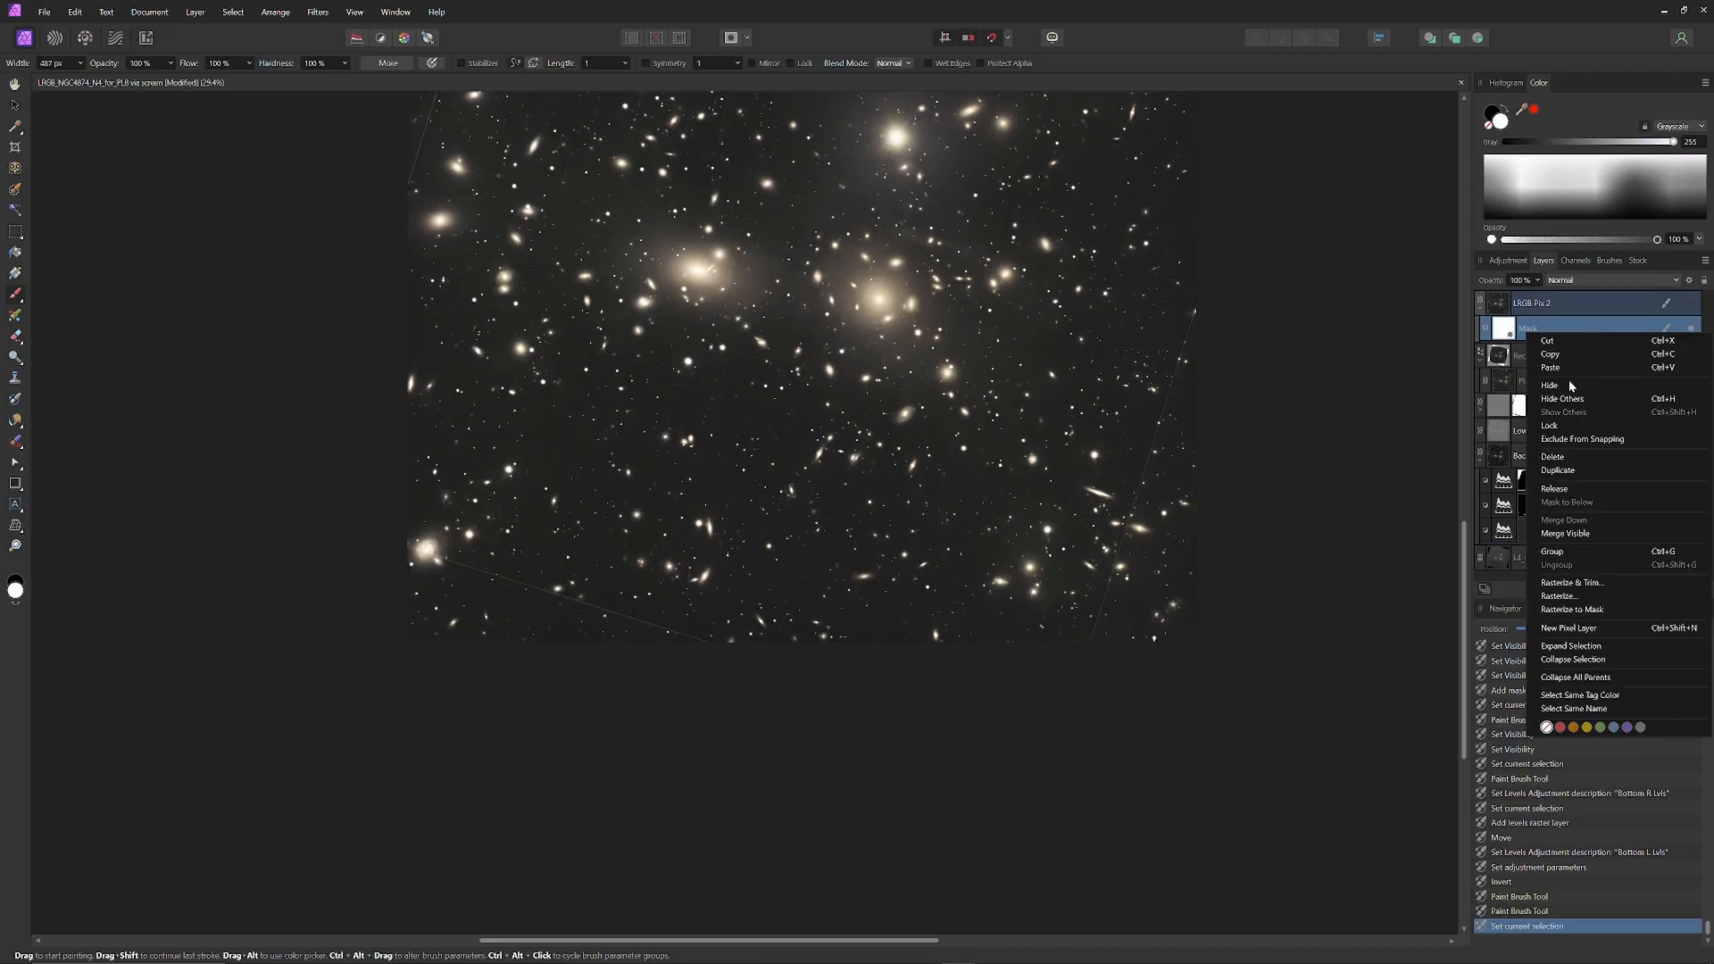
mouse_move(1566, 534)
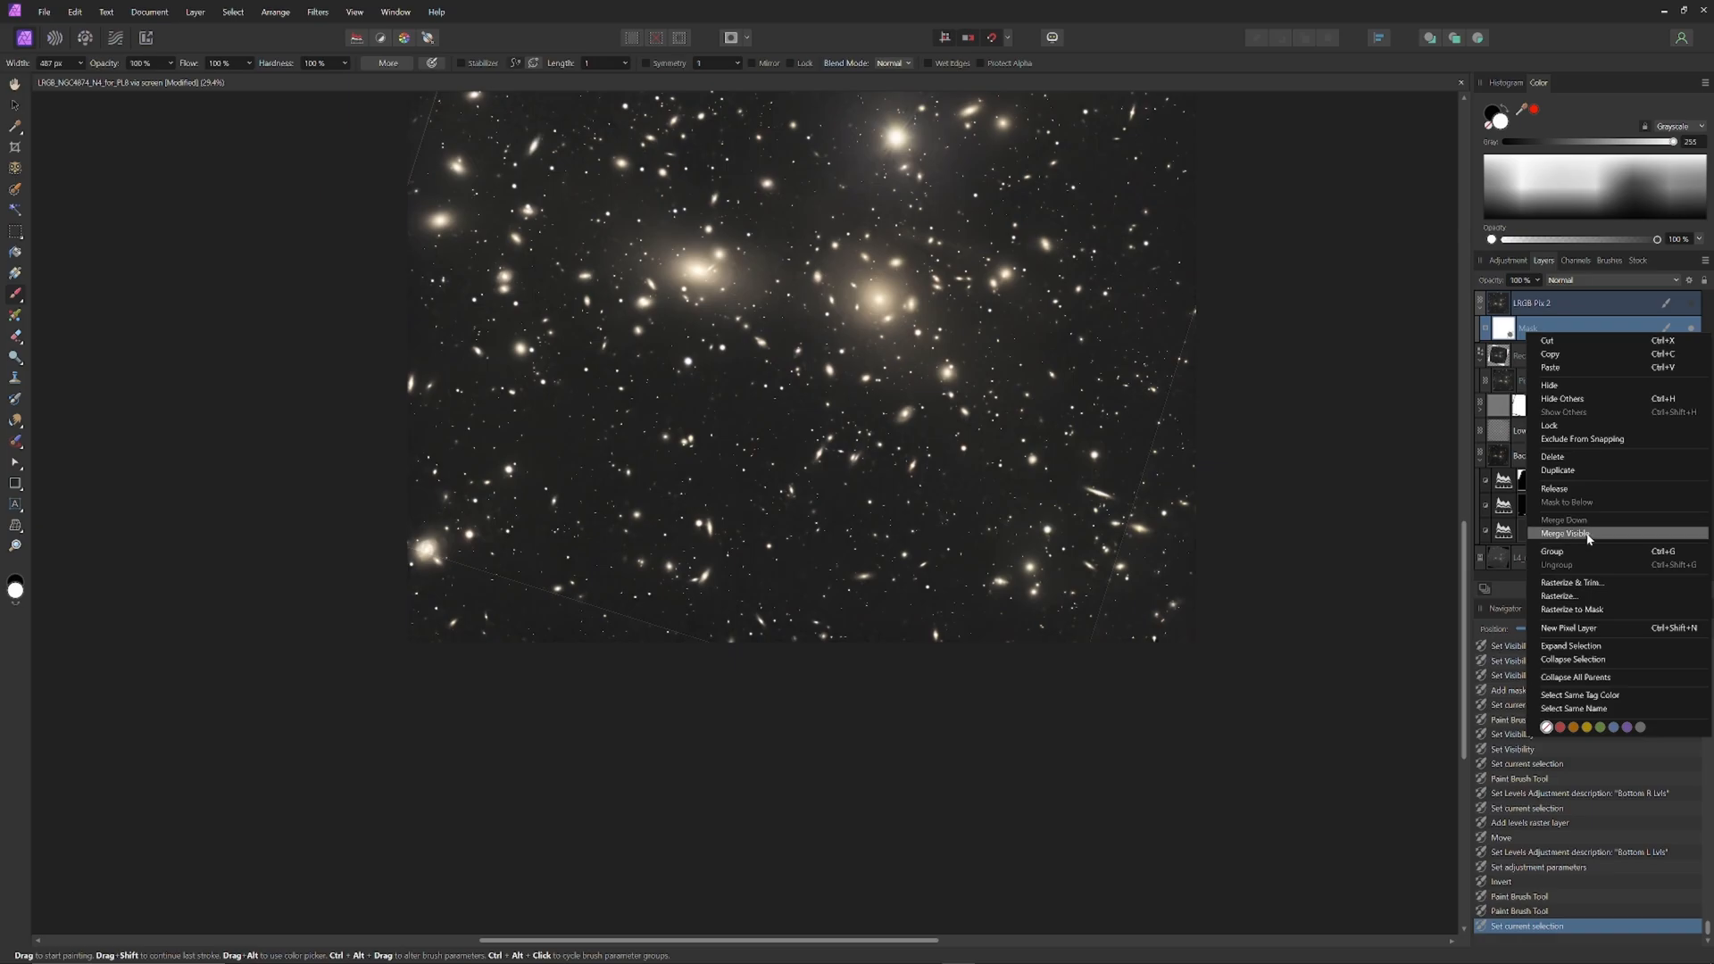
left_click(1564, 534)
type("LRGB Fix 3")
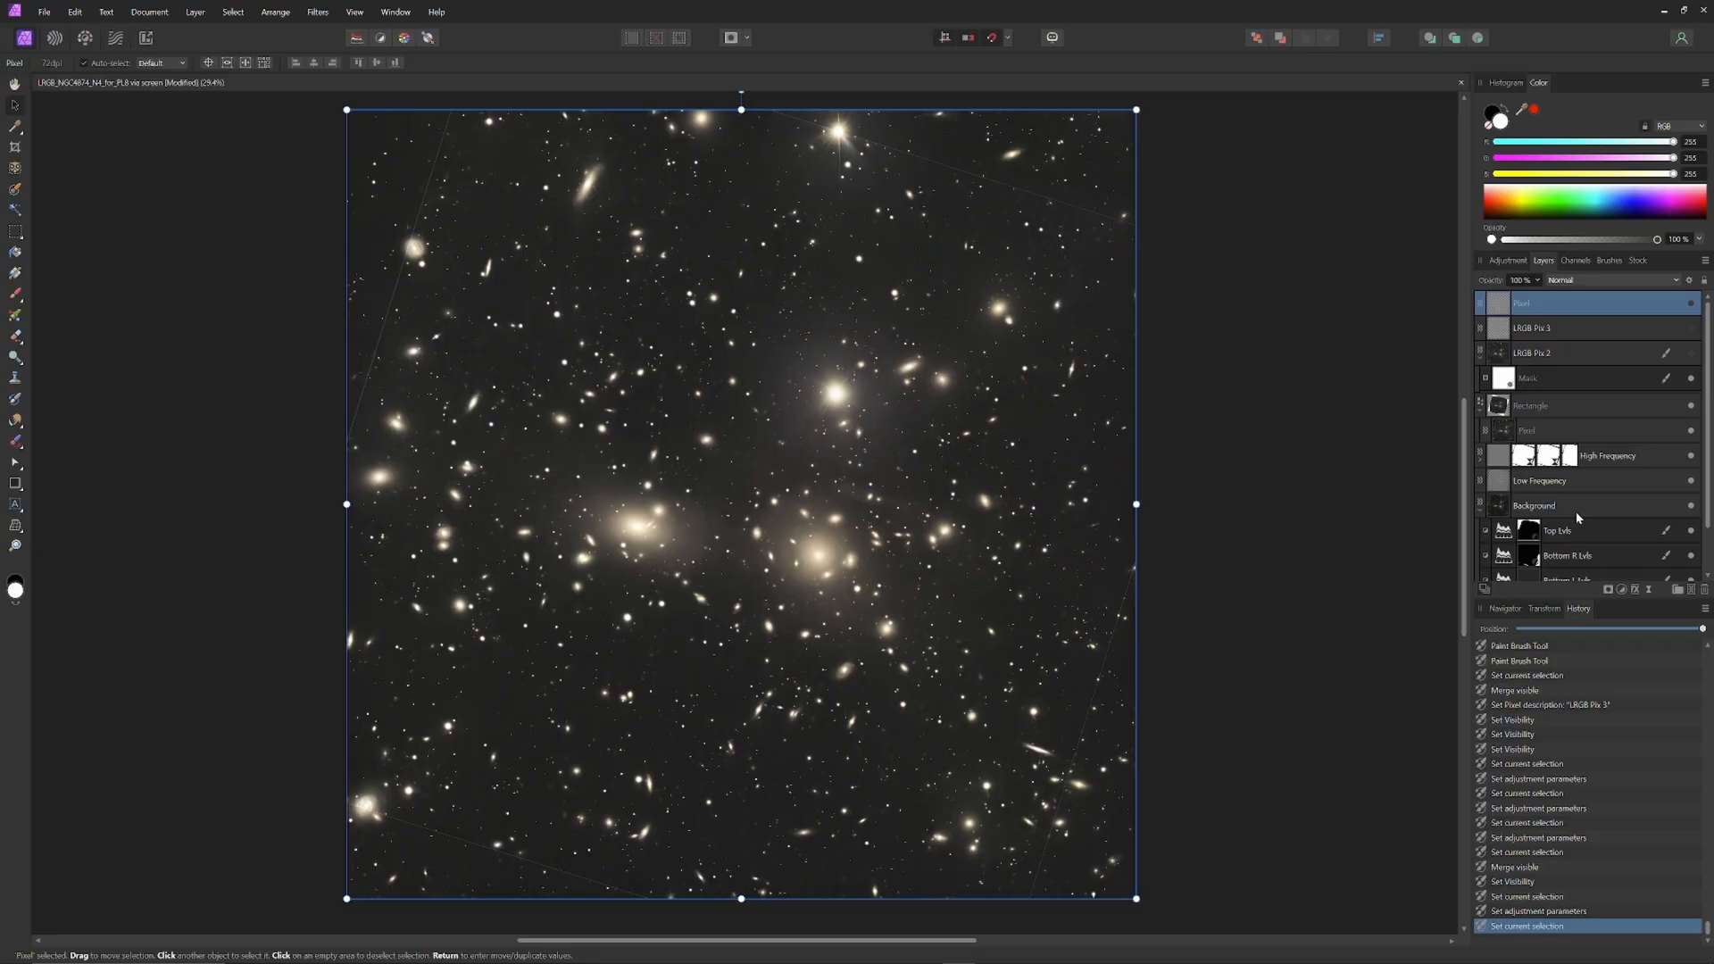
double_click(1557, 530)
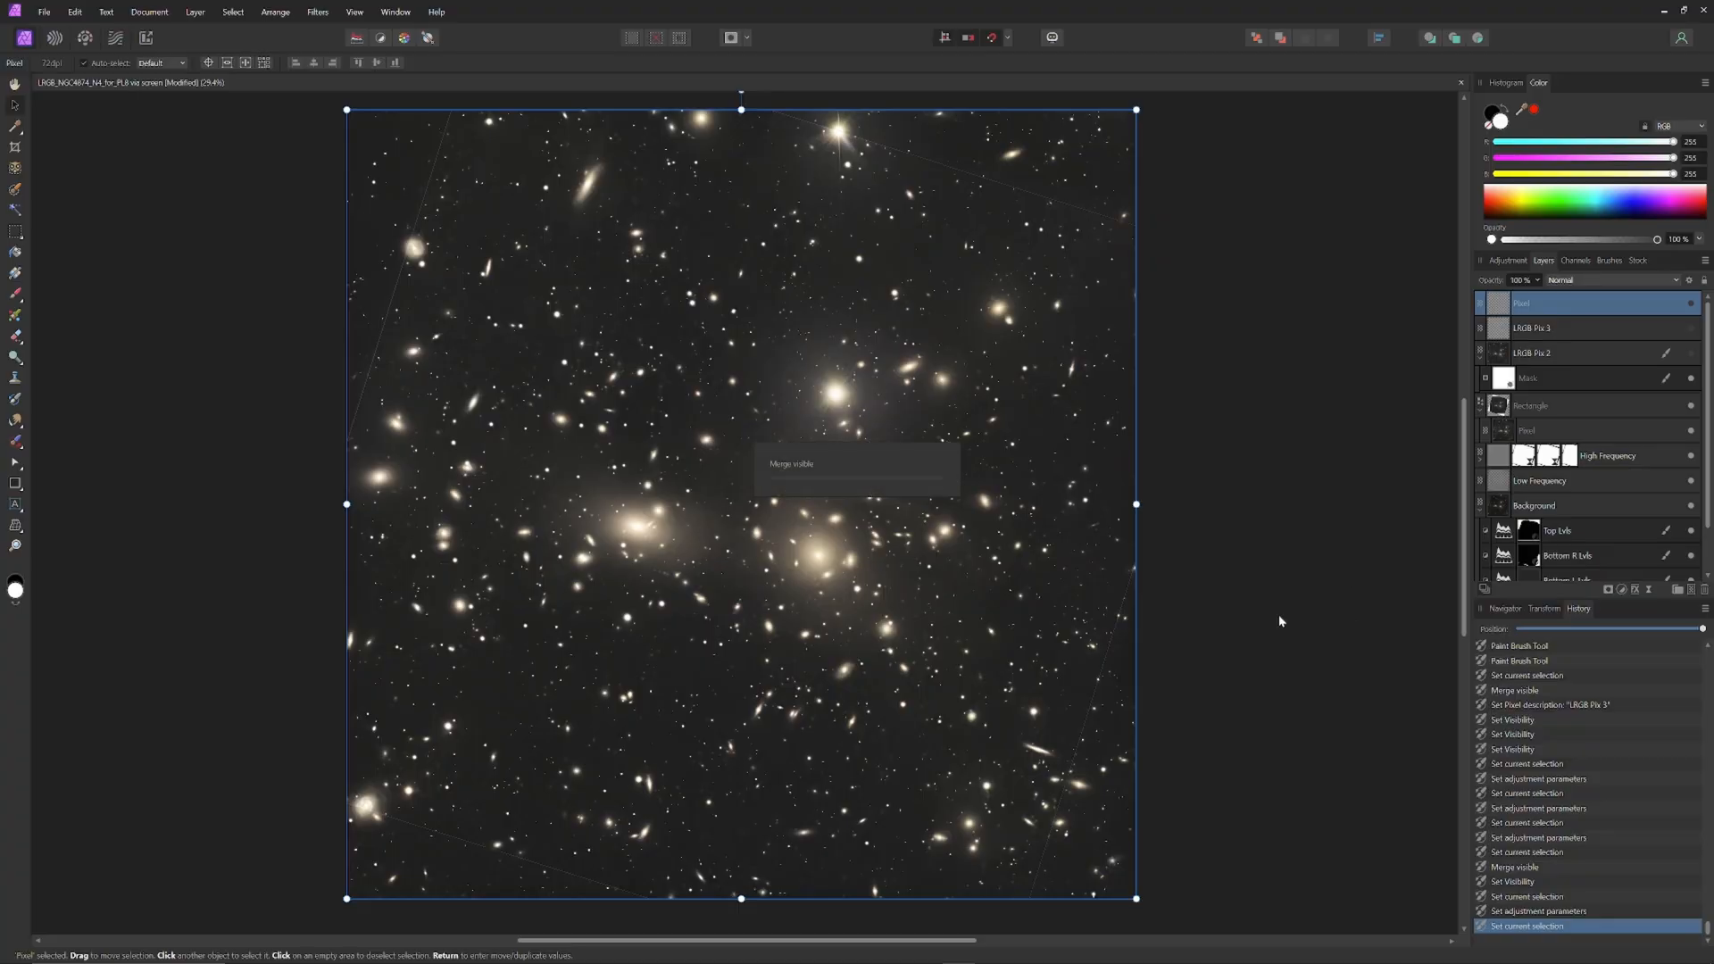
mouse_move(1297, 612)
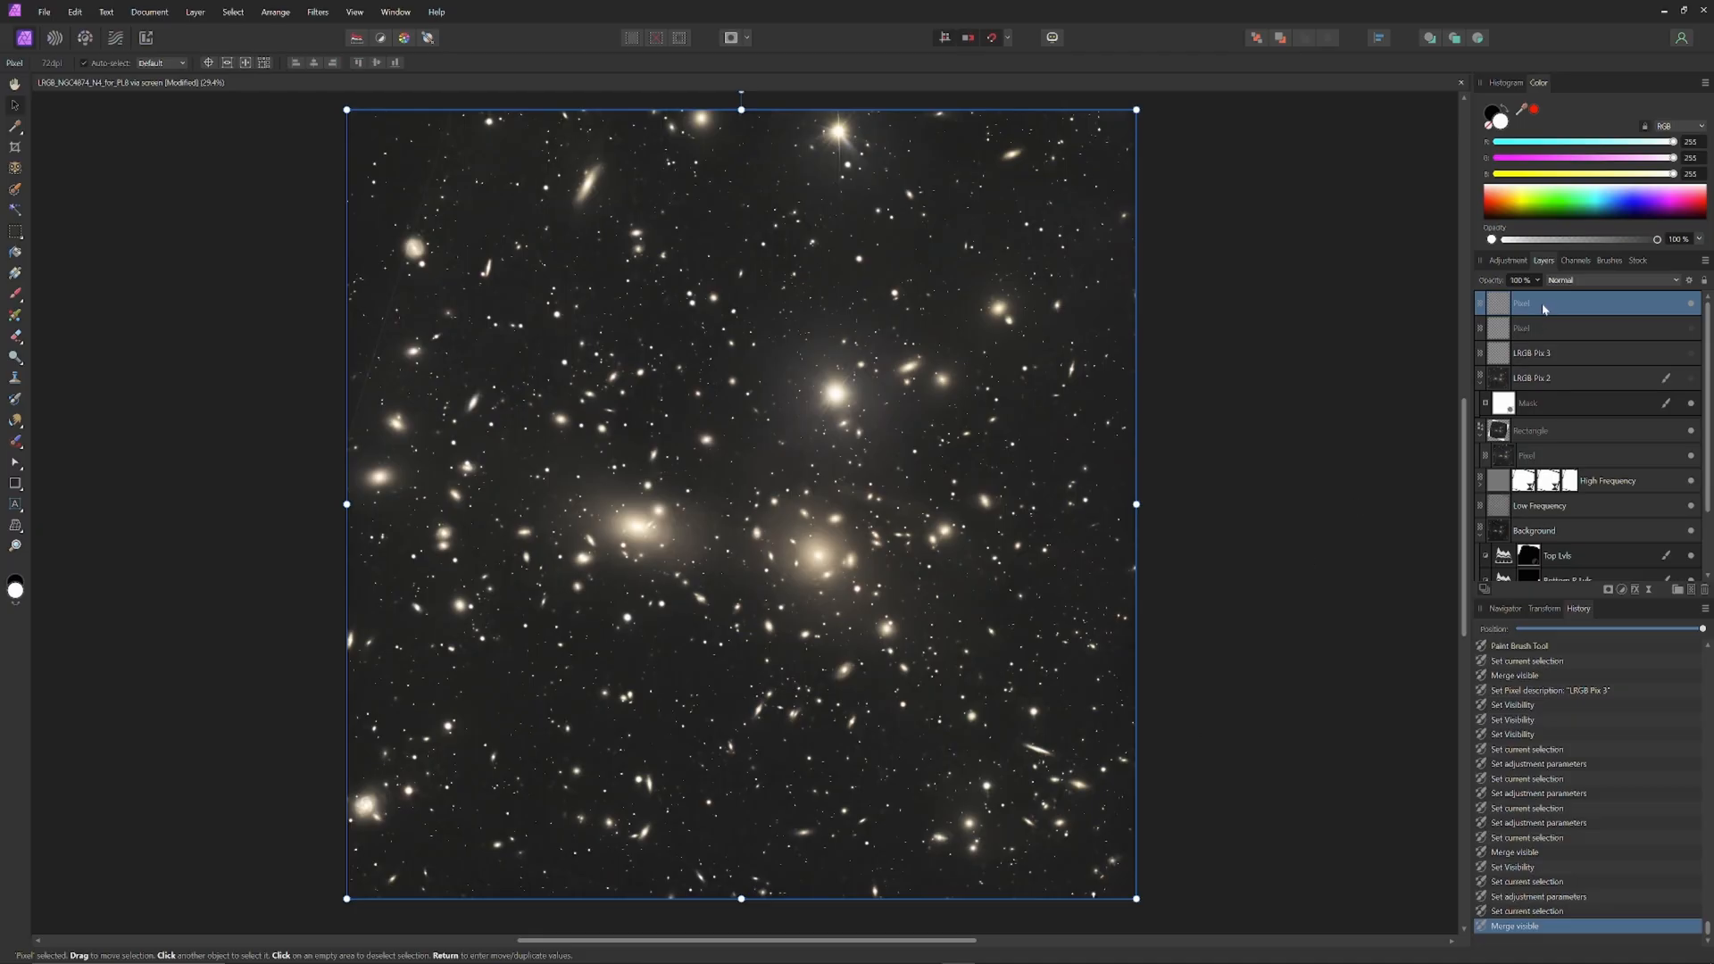
mouse_move(1530, 311)
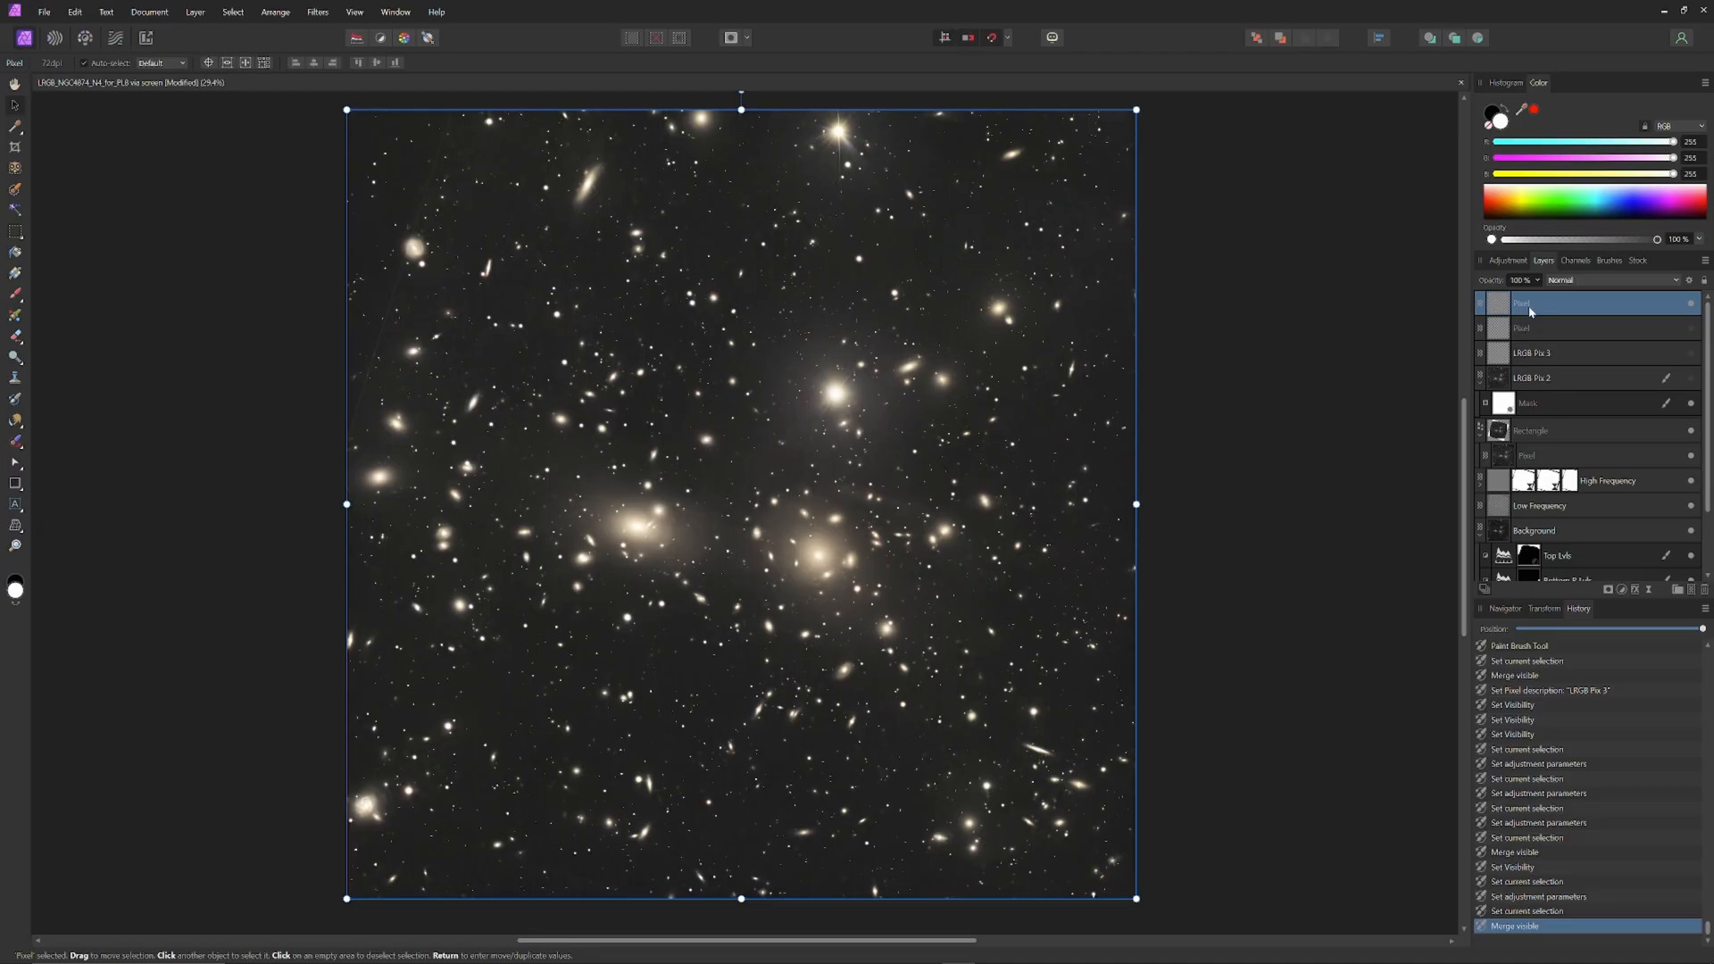
mouse_move(1536, 309)
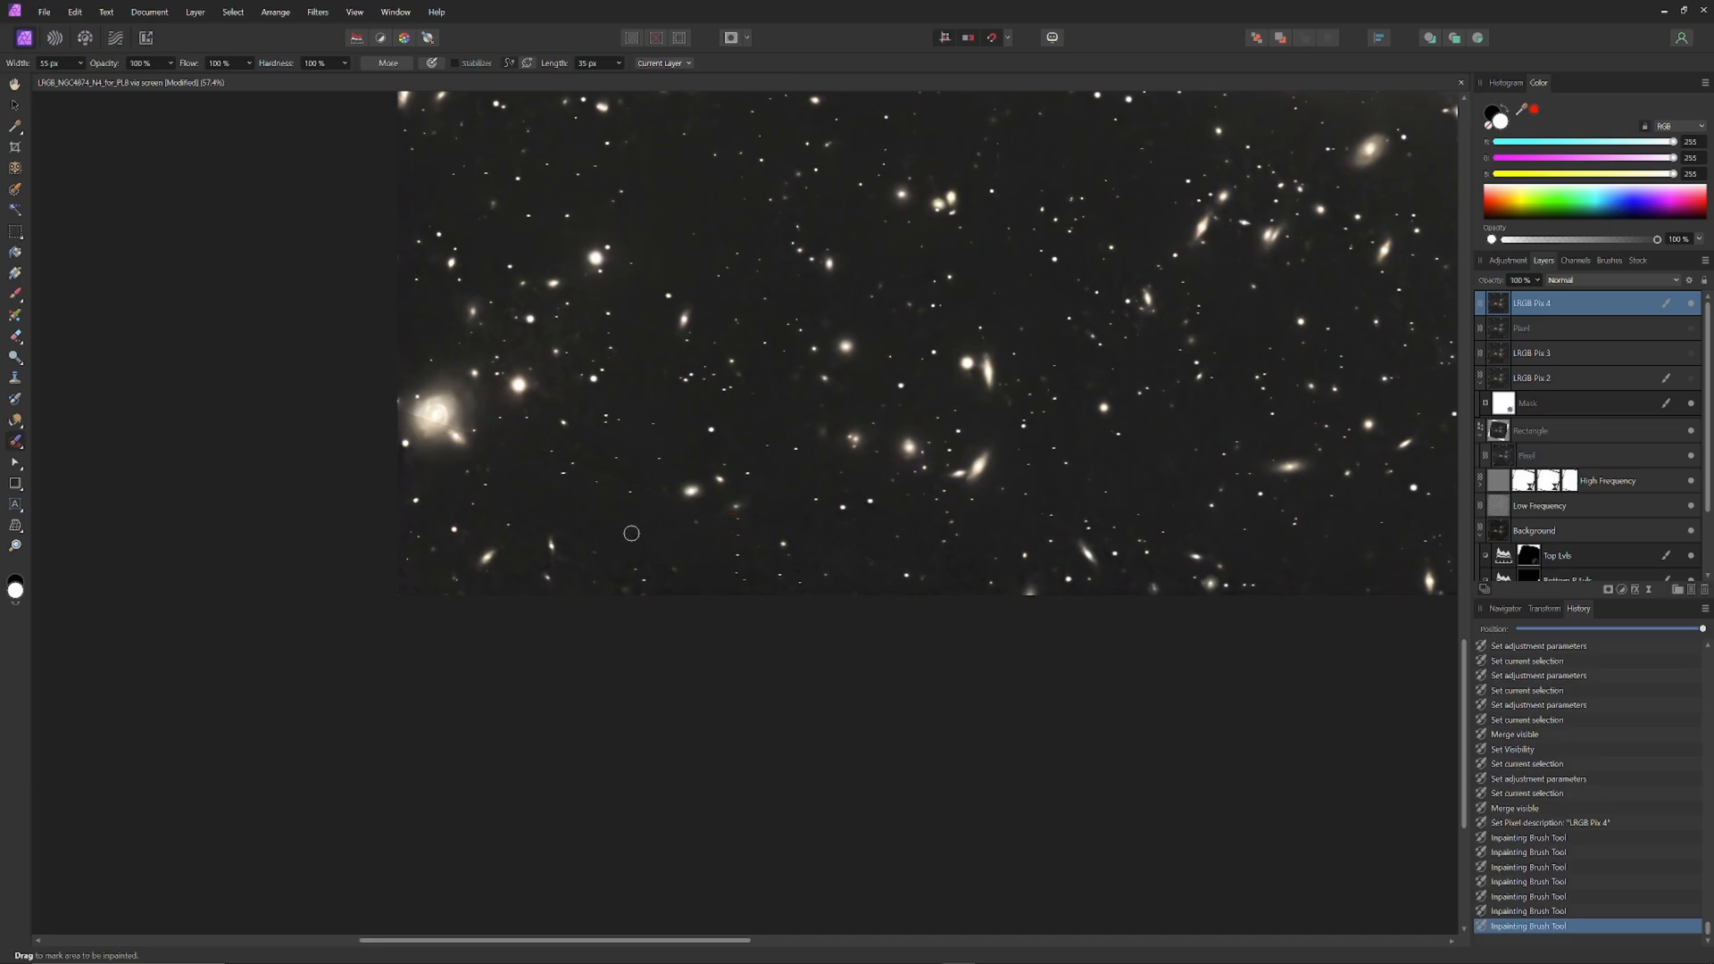
mouse_move(888, 533)
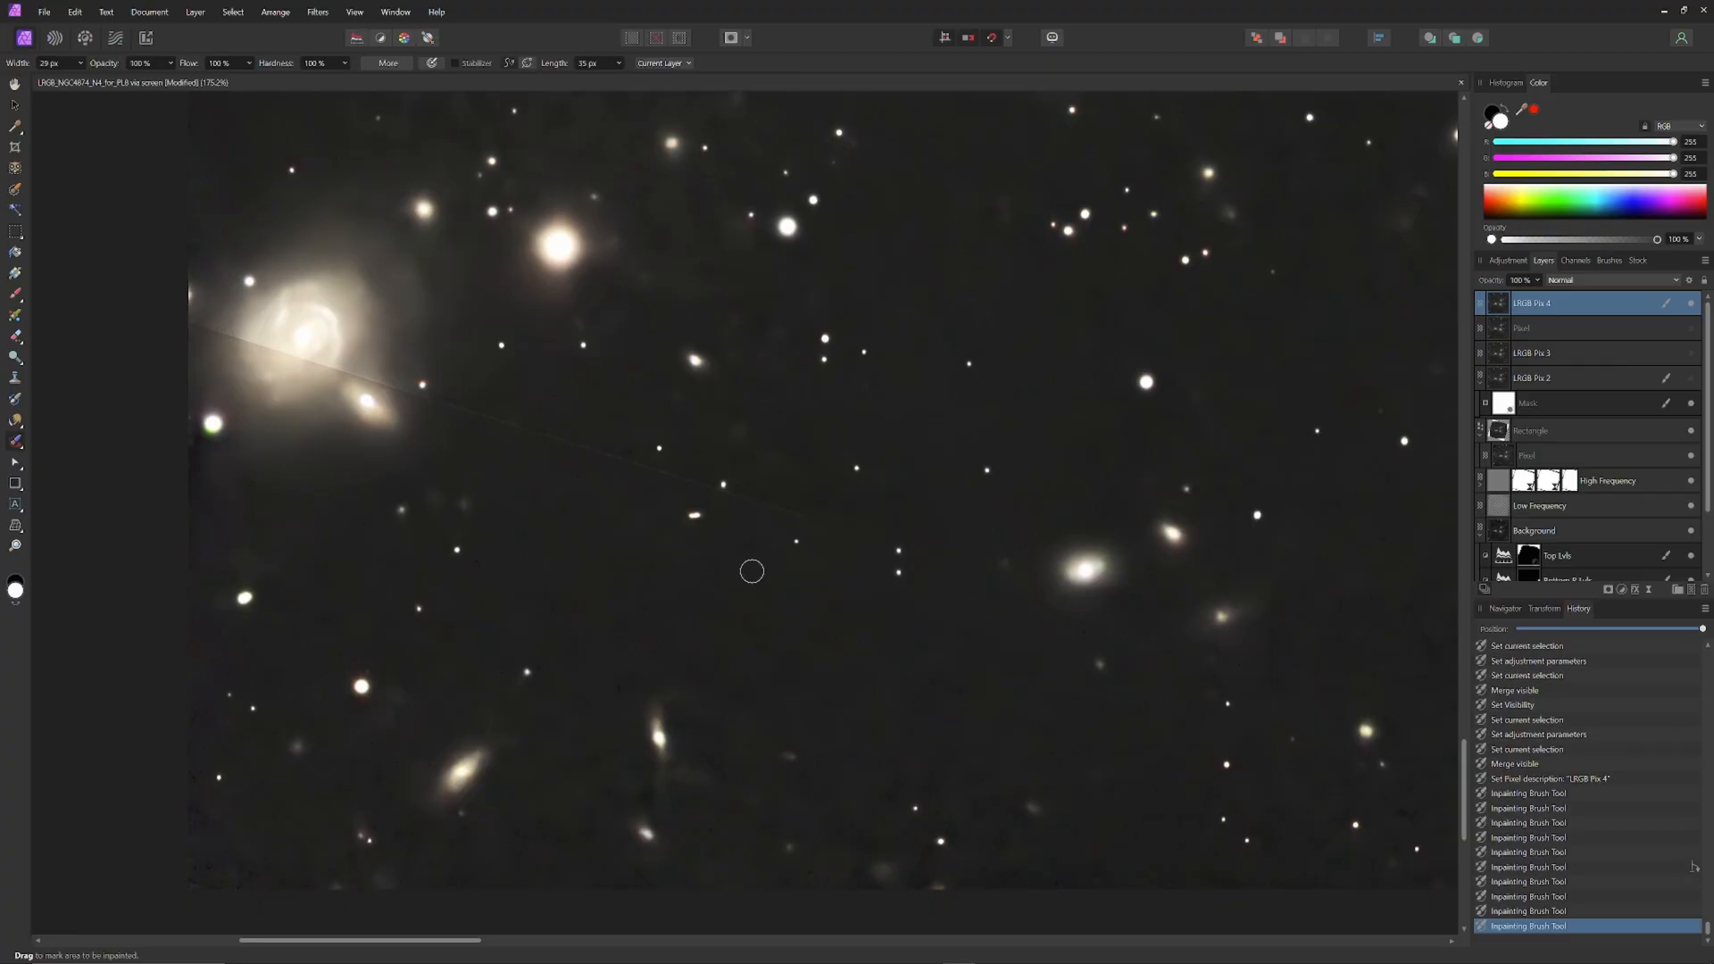
mouse_move(591, 541)
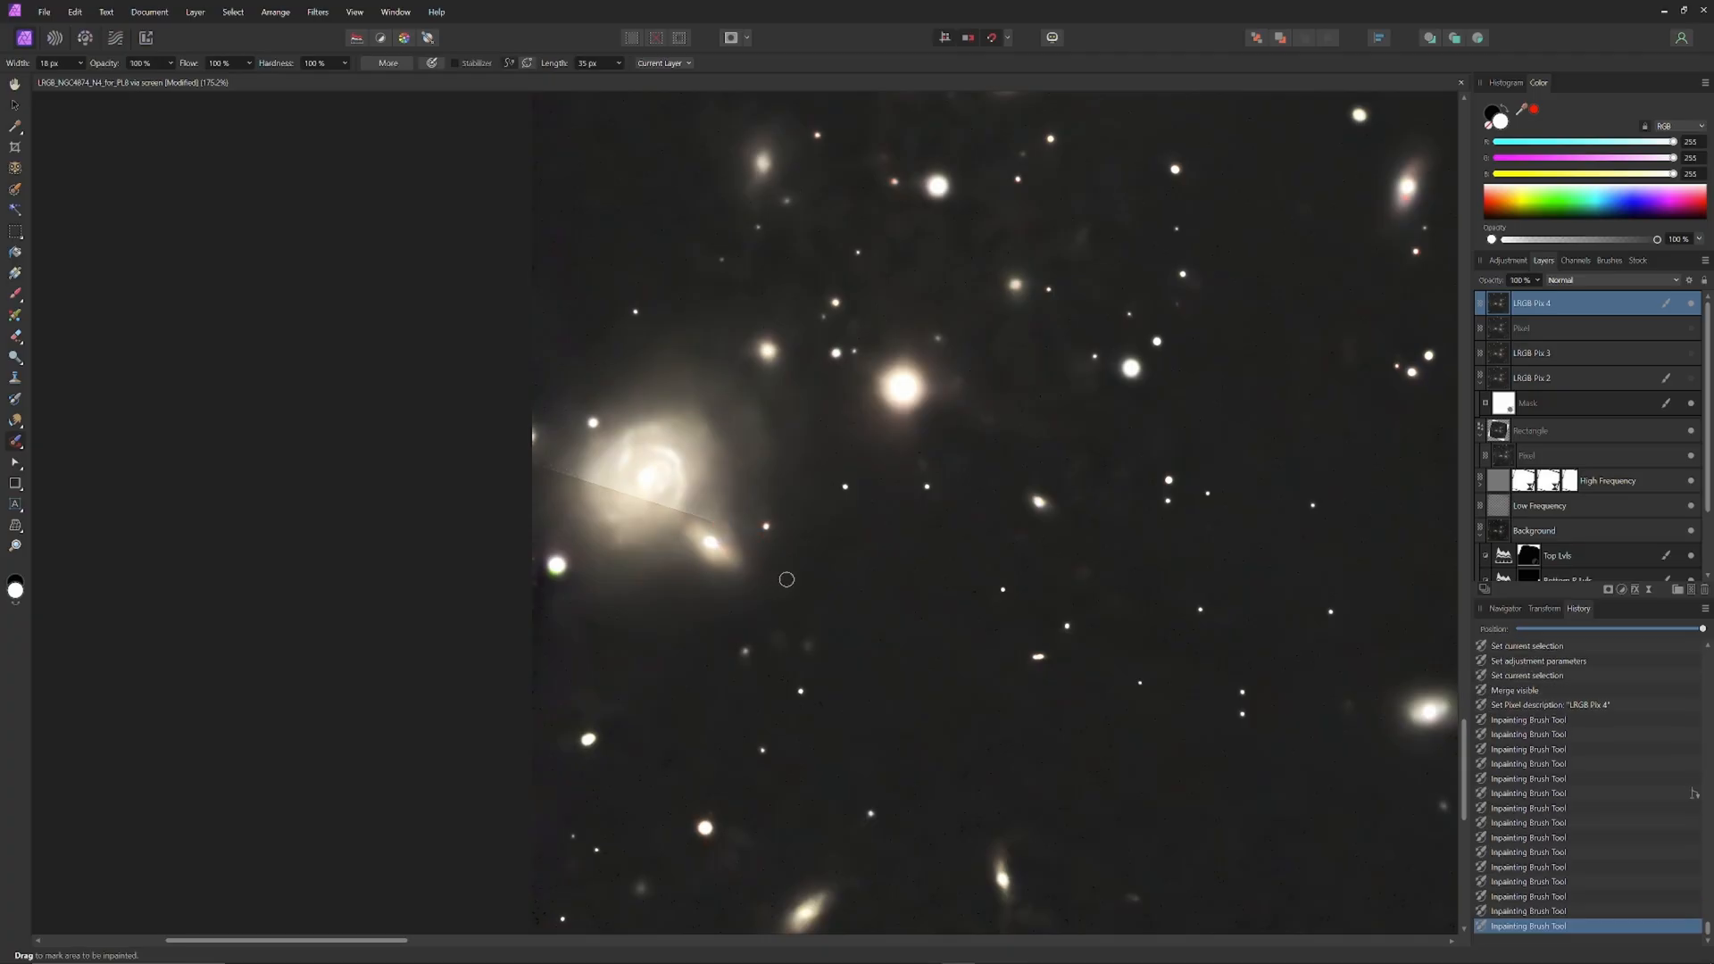
mouse_move(814, 544)
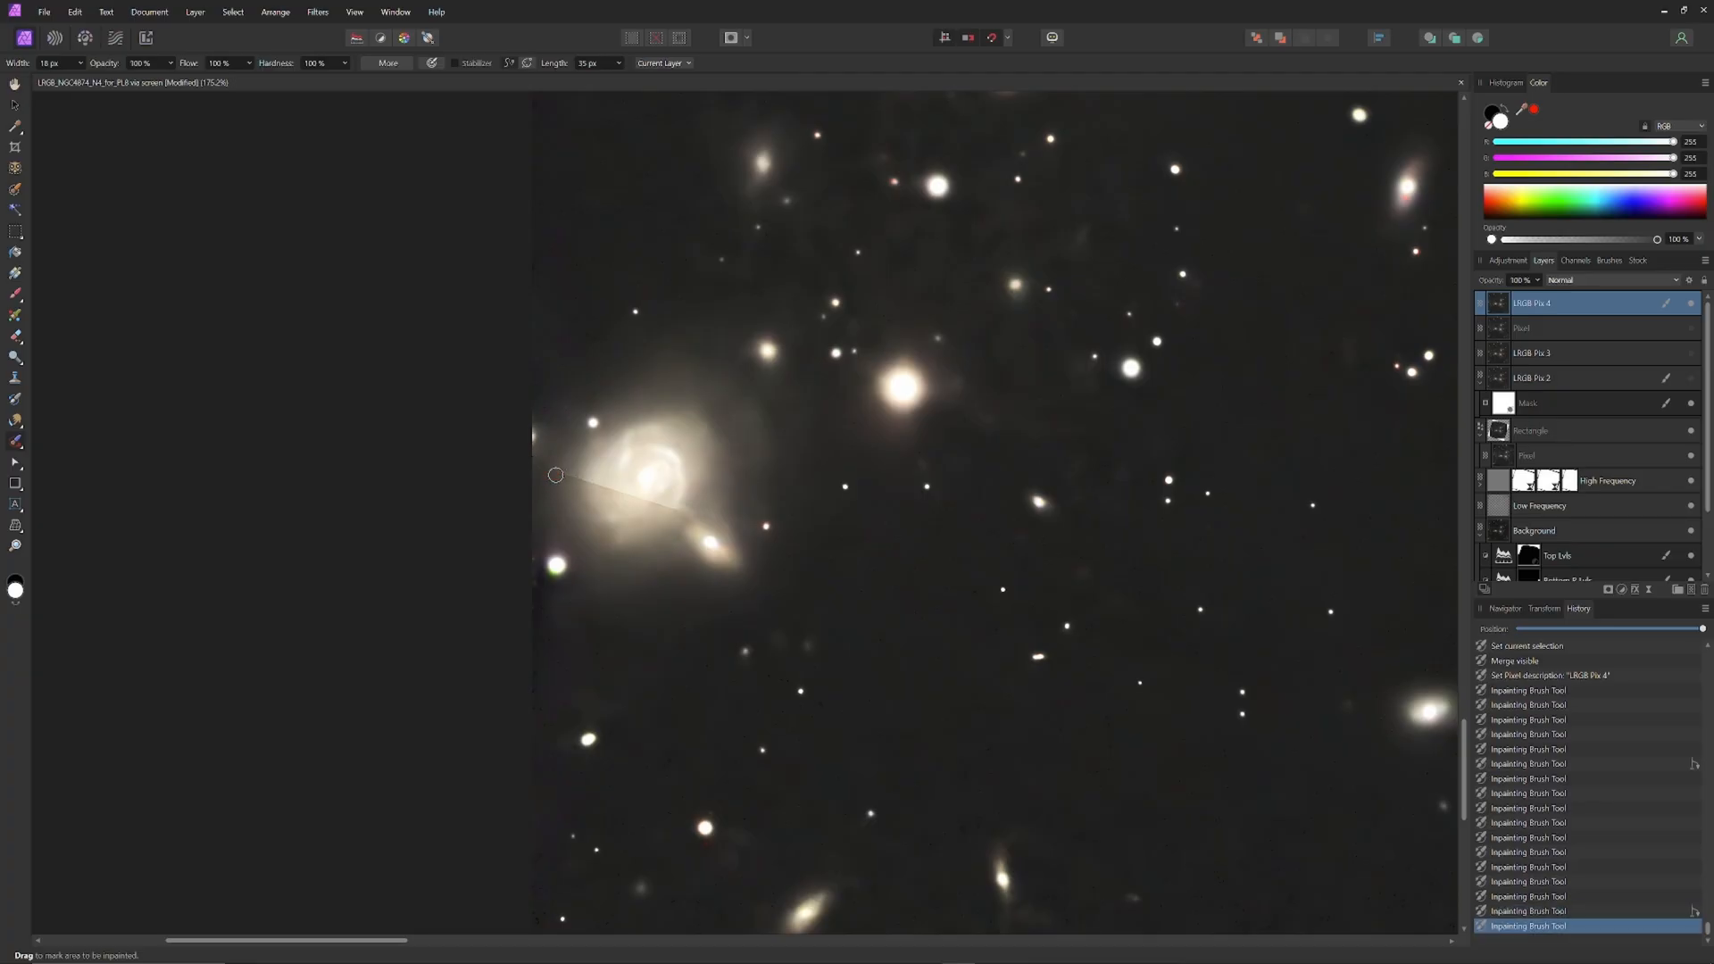
mouse_move(534, 527)
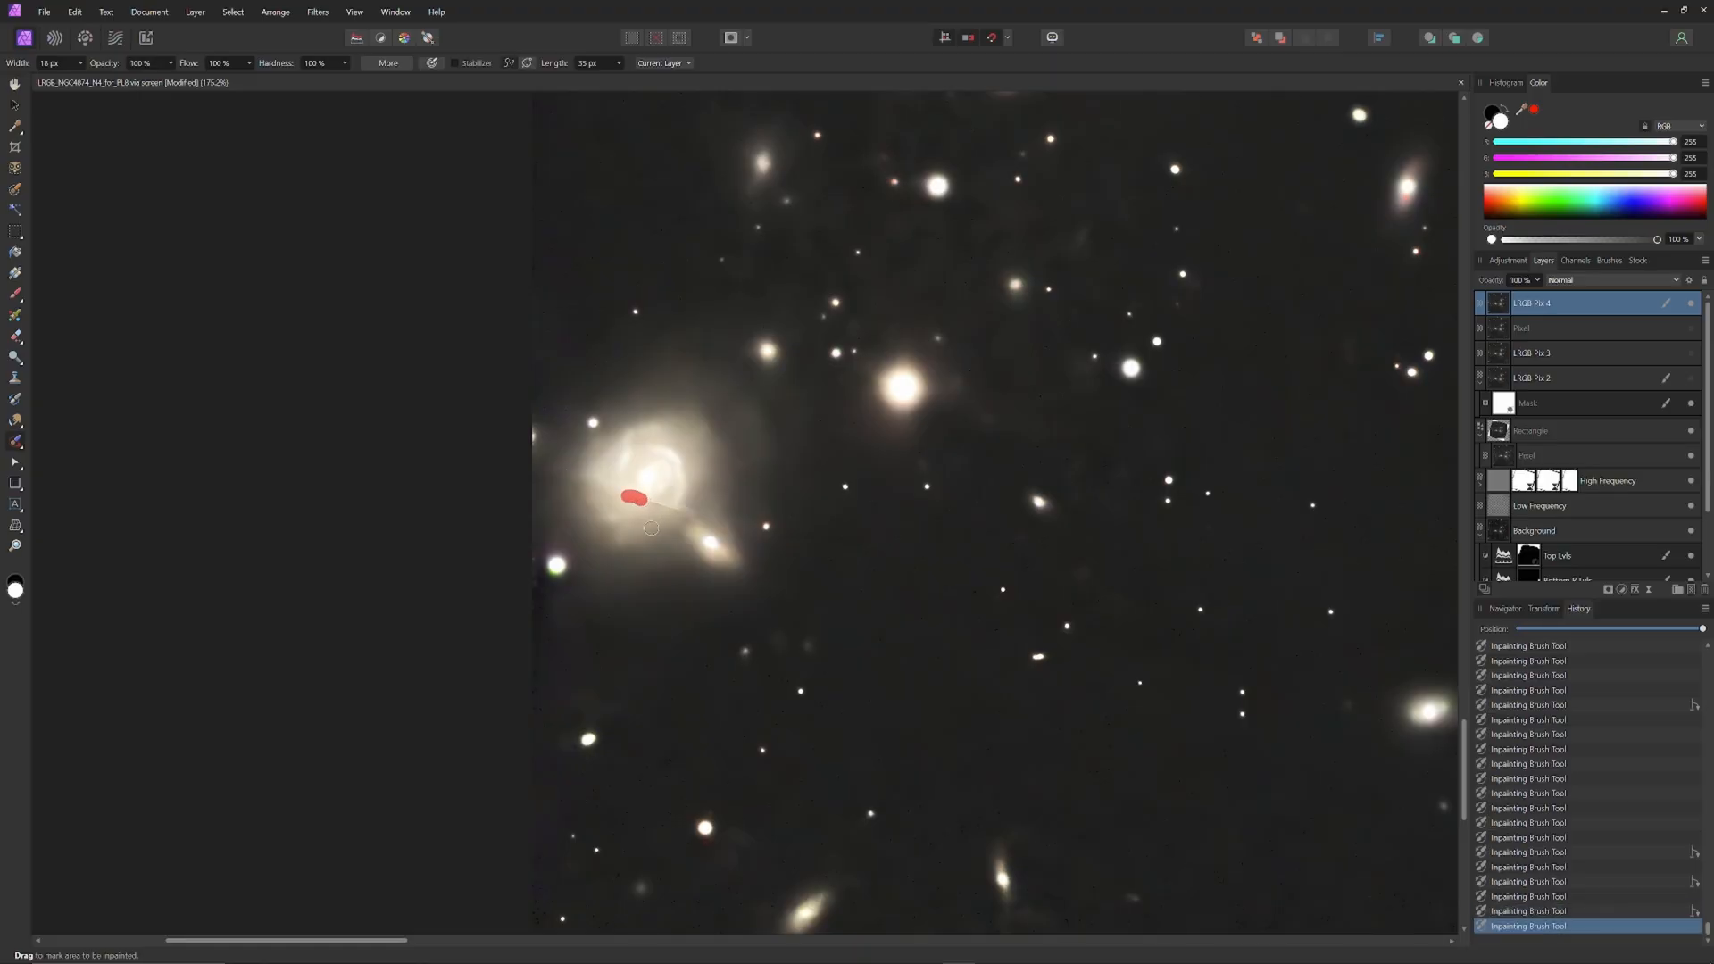
Inpaint away the seam streak near the spiral galaxy's centre on LRGB Pix 4
left_click(634, 498)
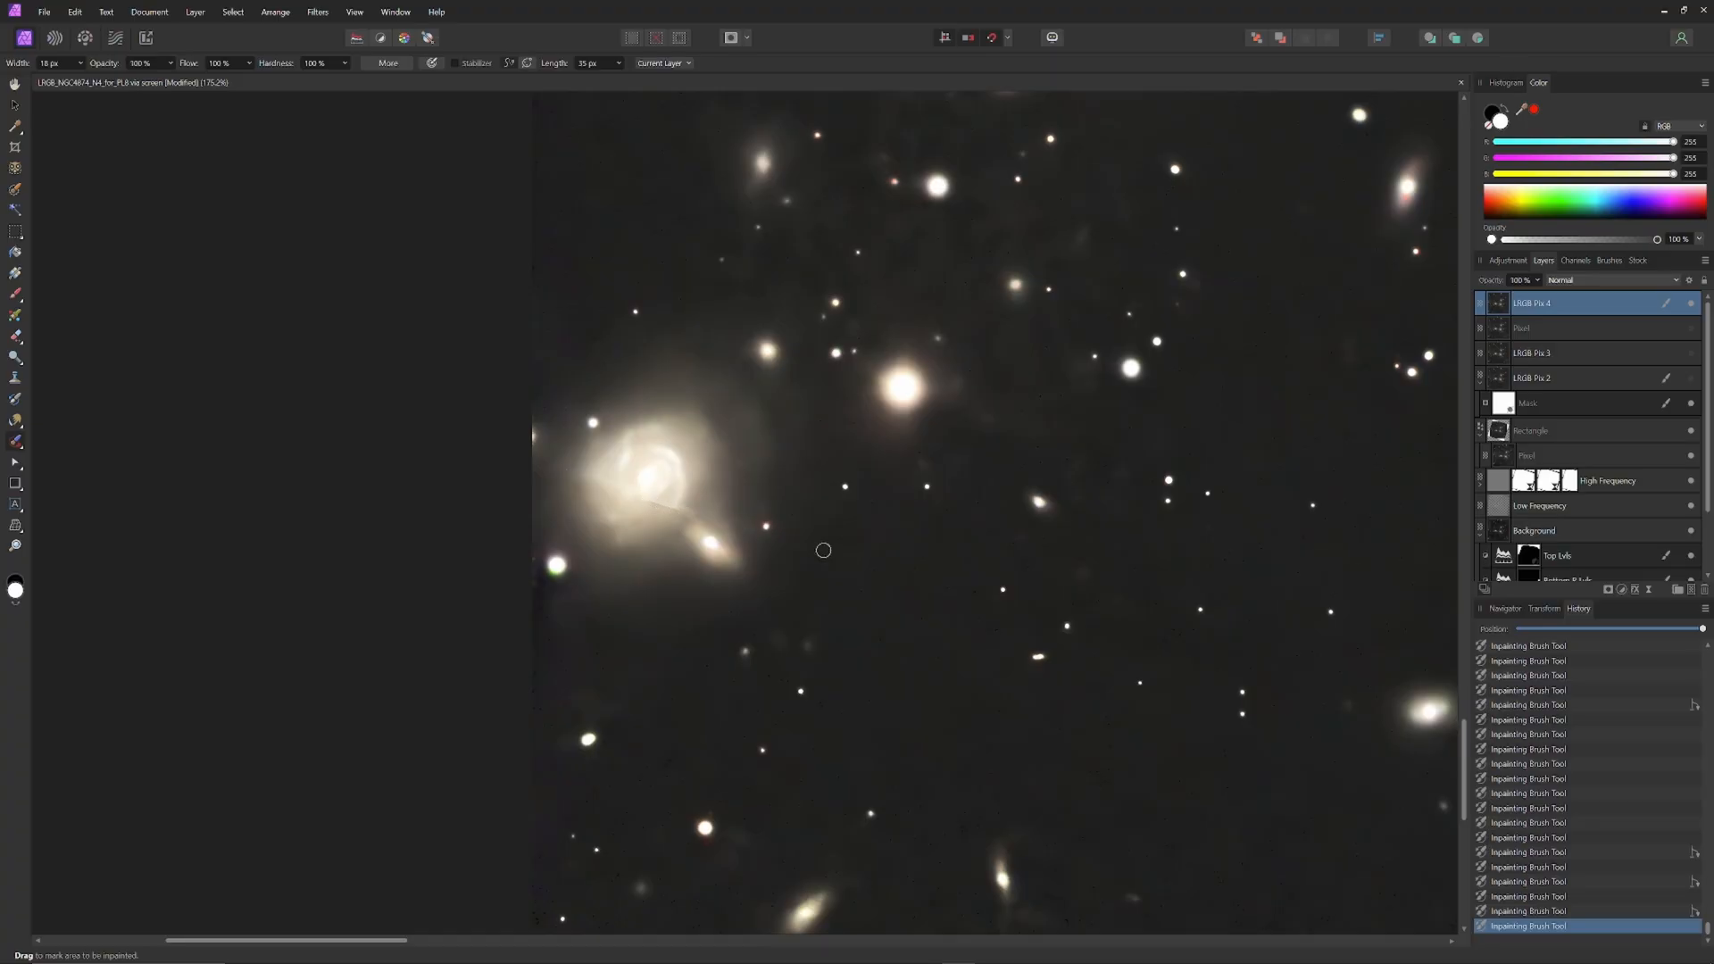
mouse_move(748, 562)
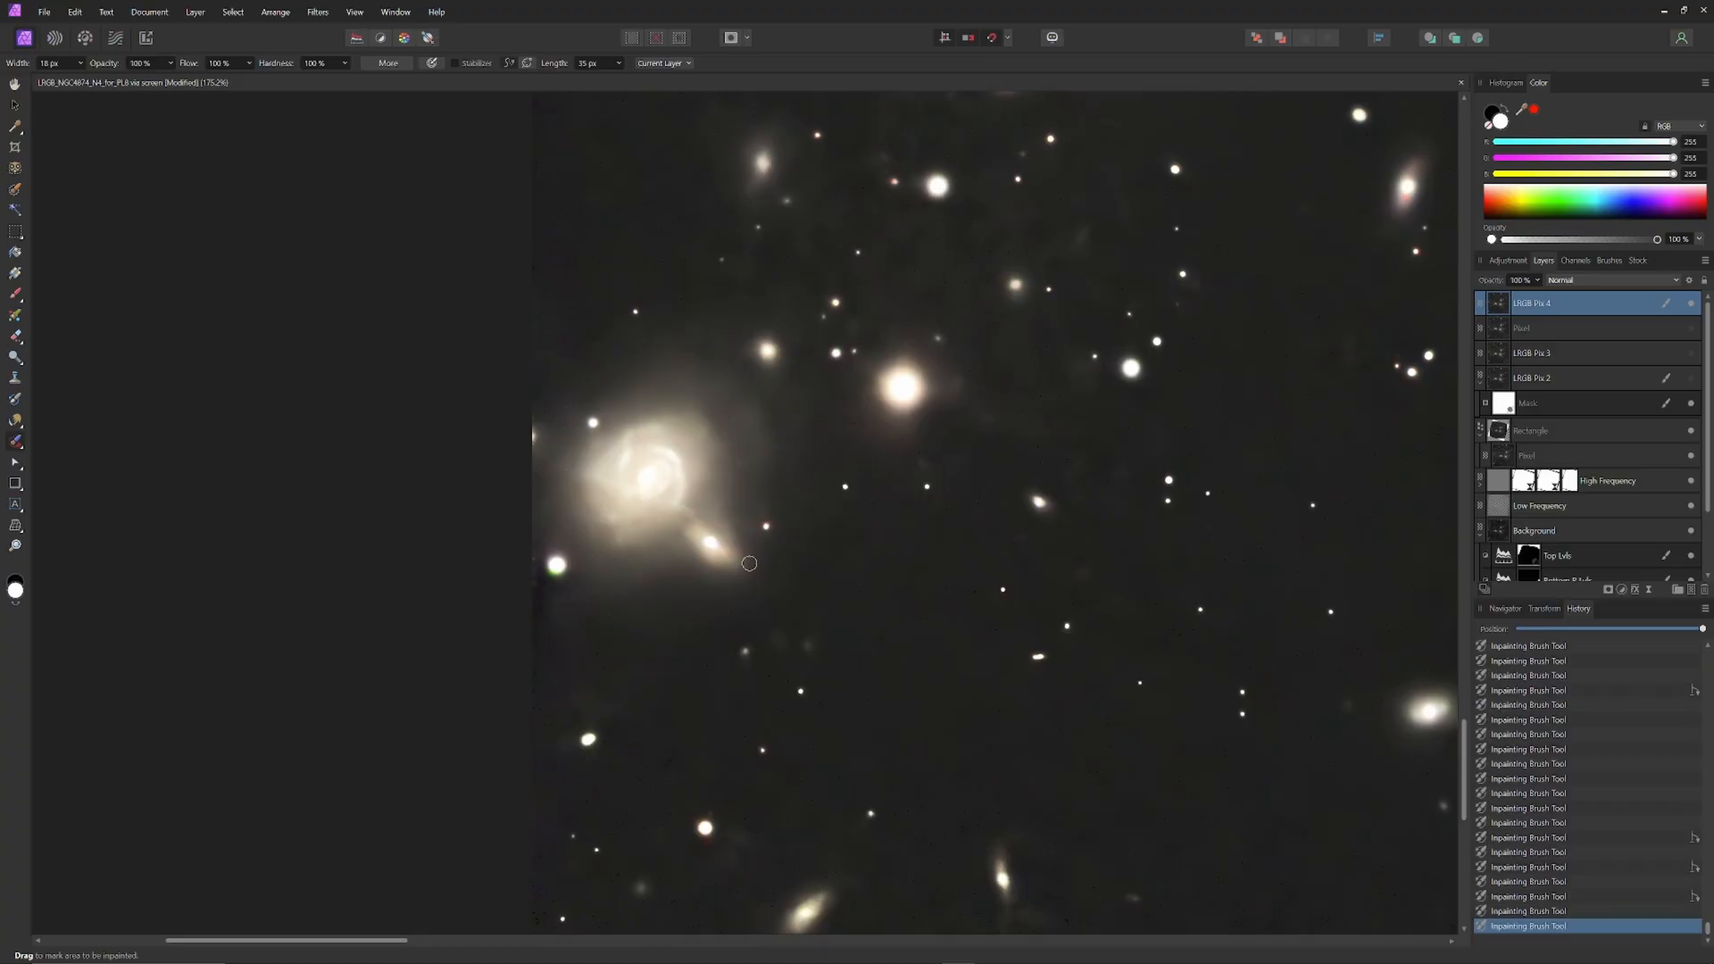